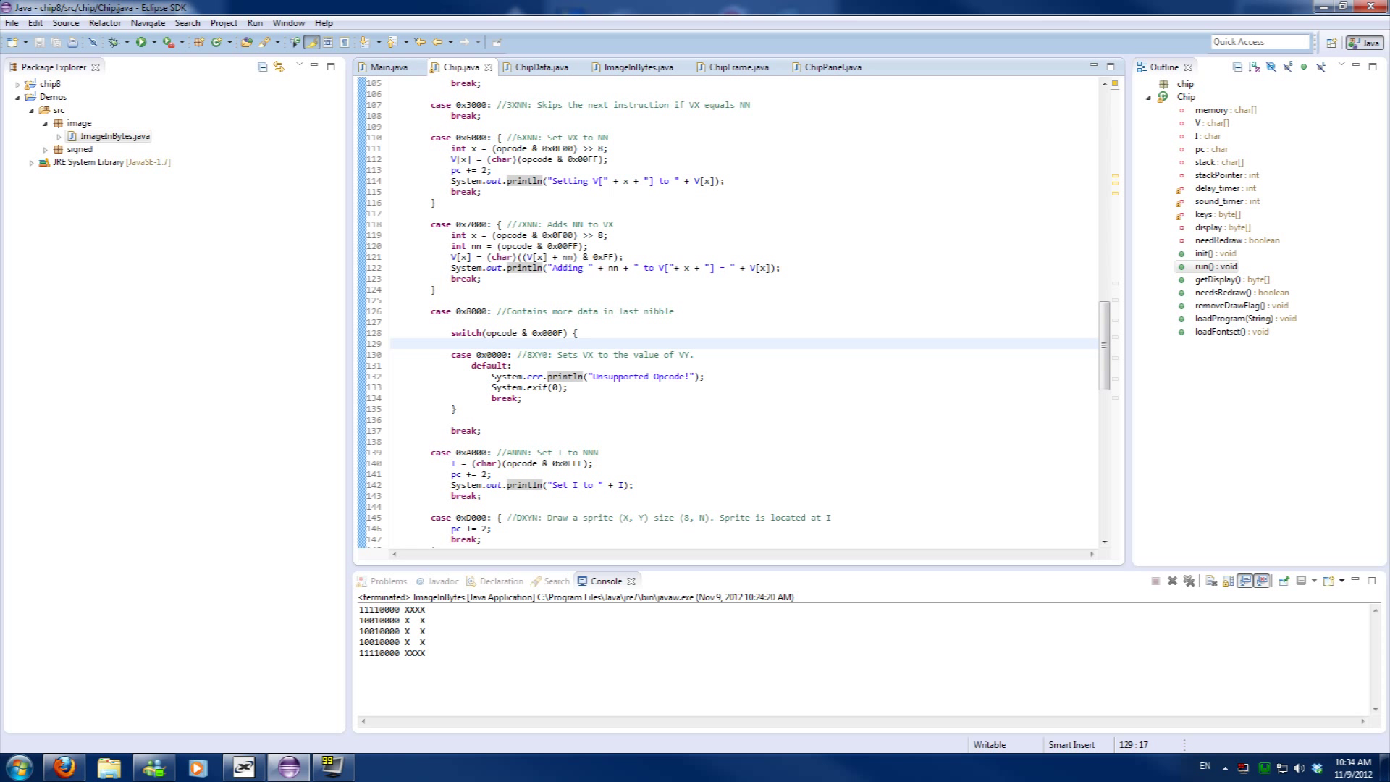
Add 'pc += 2;' after the V[x] line in the 0x7000 case and save Chip.java
{"action": "left_click", "coordinate": [471, 344]}
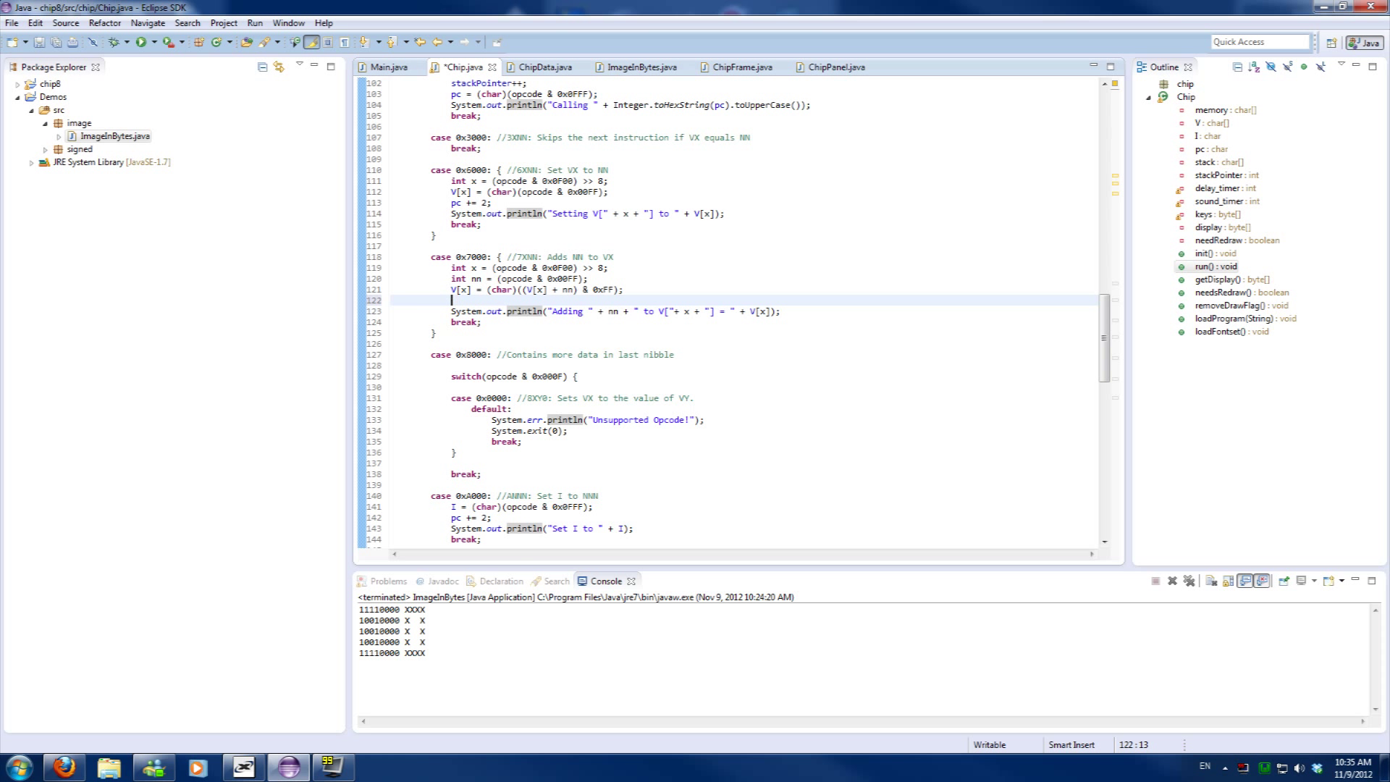
{"action": "type", "text": "pc += 2;"}
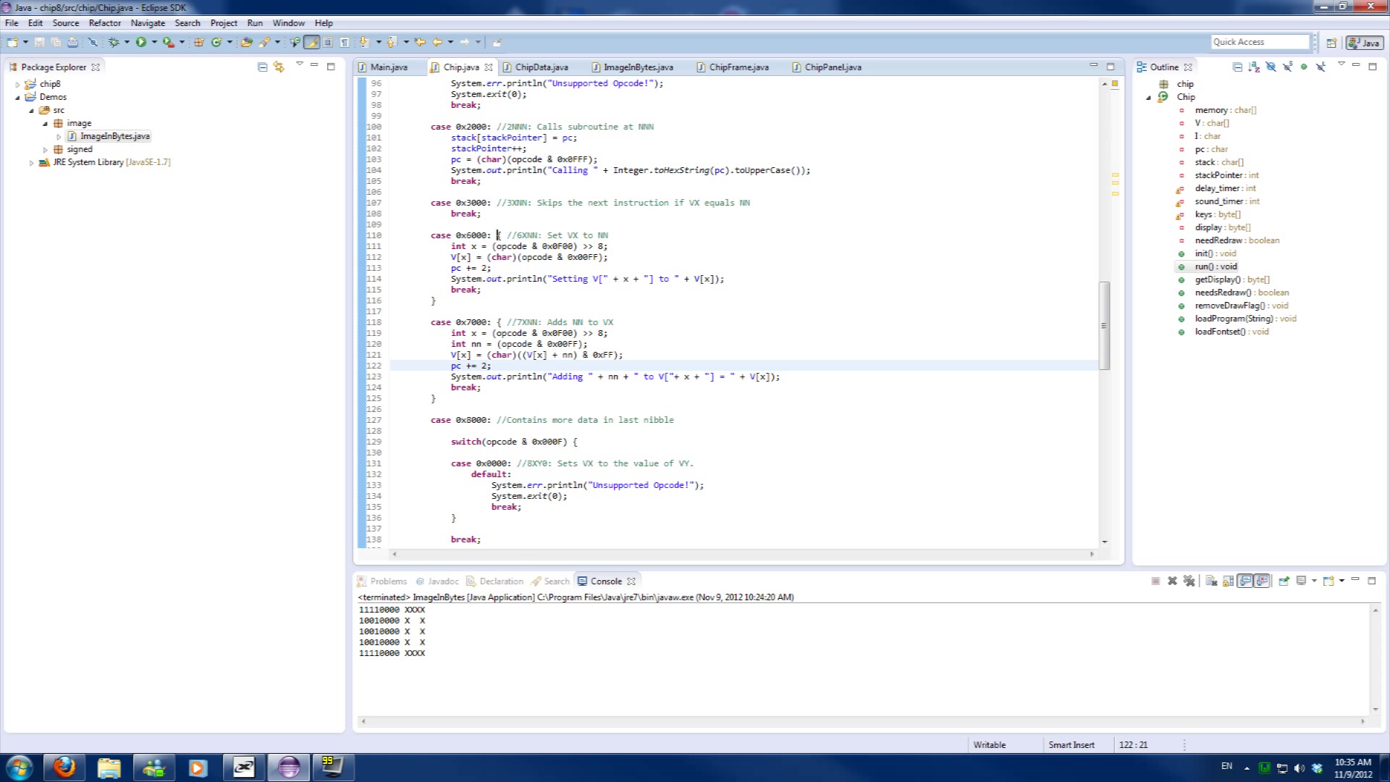
{"action": "left_click", "coordinate": [499, 235]}
{"action": "type", "text": "{"}
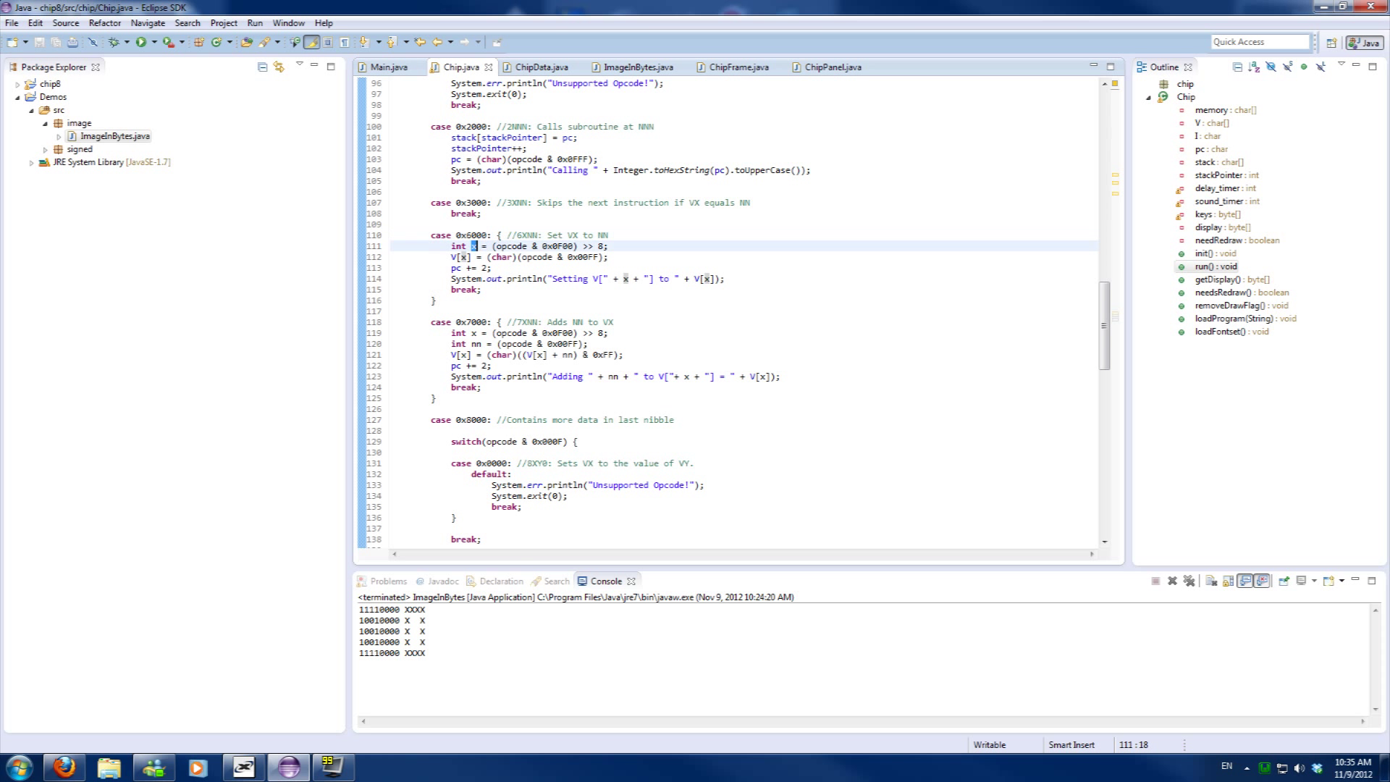
{"action": "left_click", "coordinate": [477, 333]}
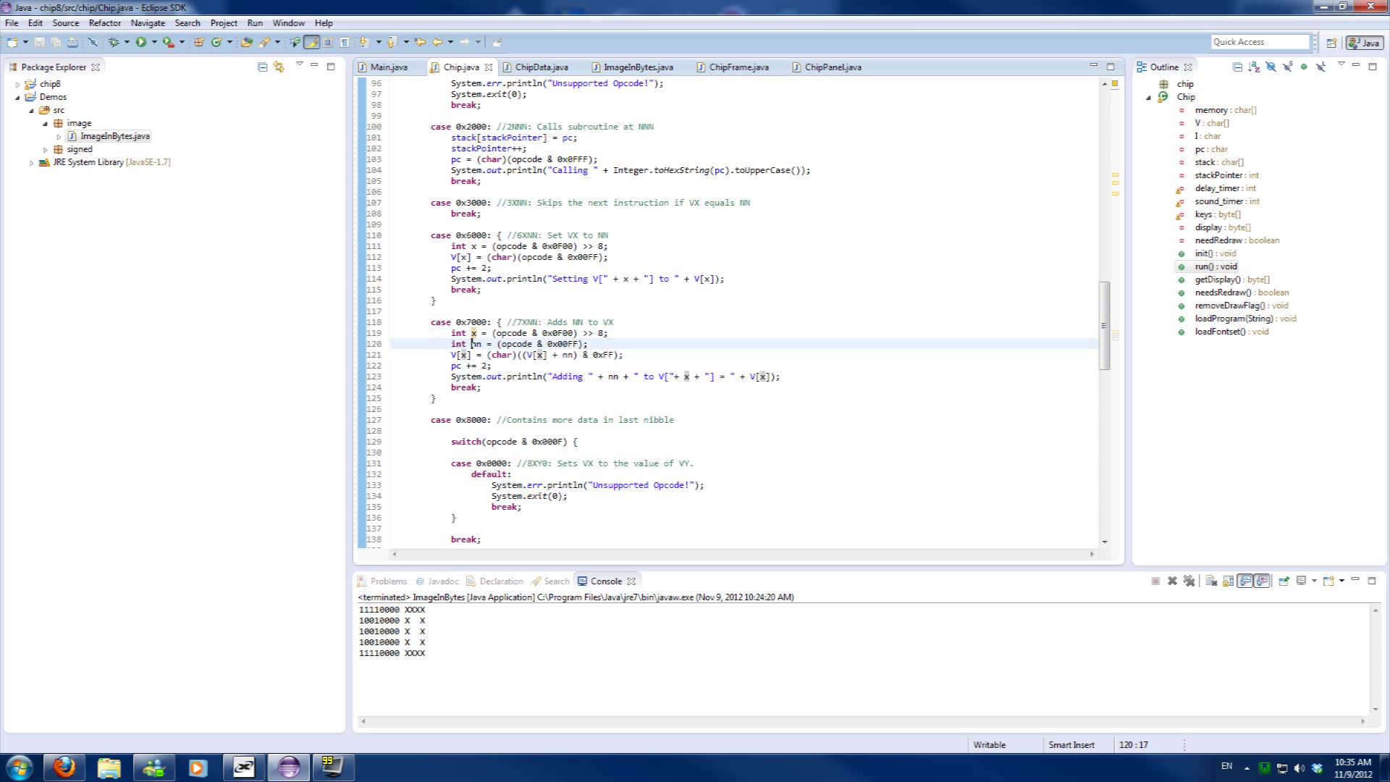
{"action": "left_click", "coordinate": [473, 333]}
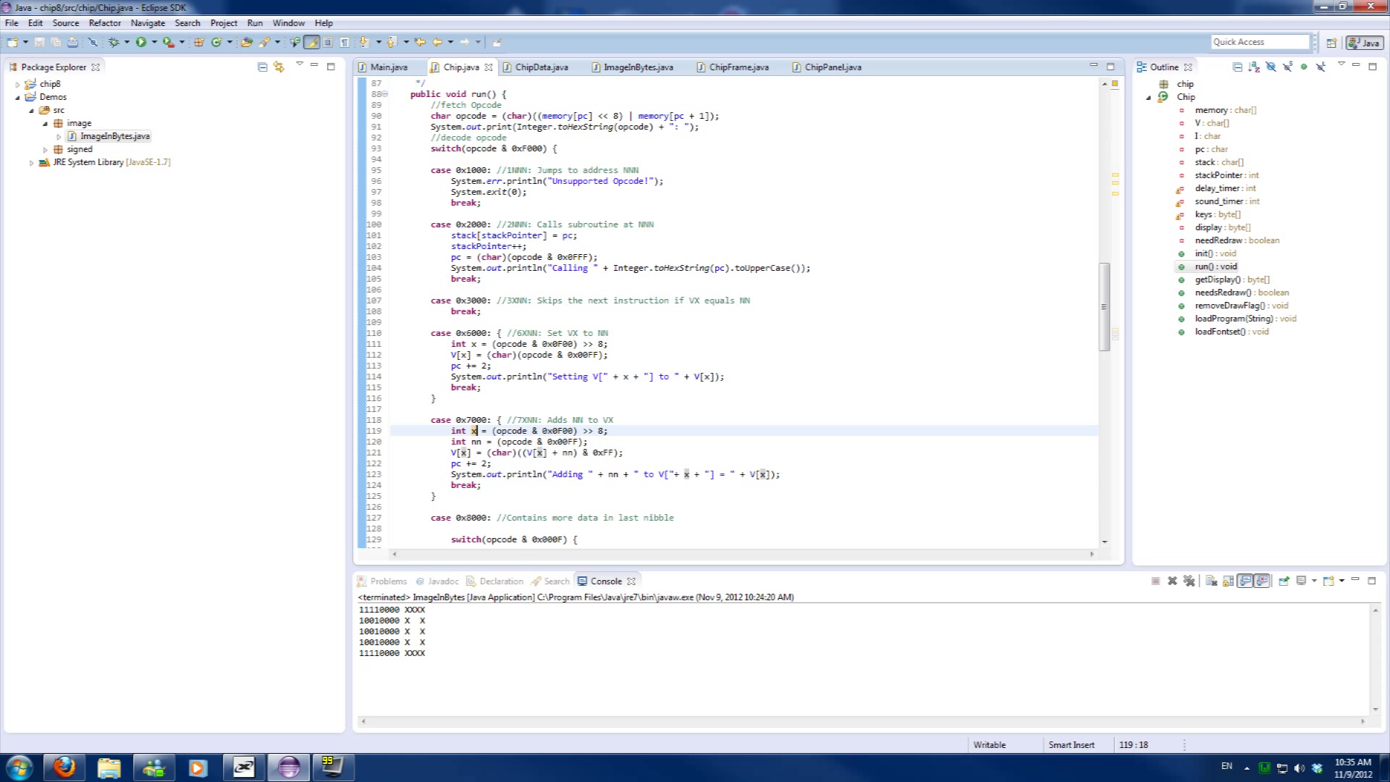
{"action": "scroll", "scroll_direction": "down", "scroll_amount": 3}
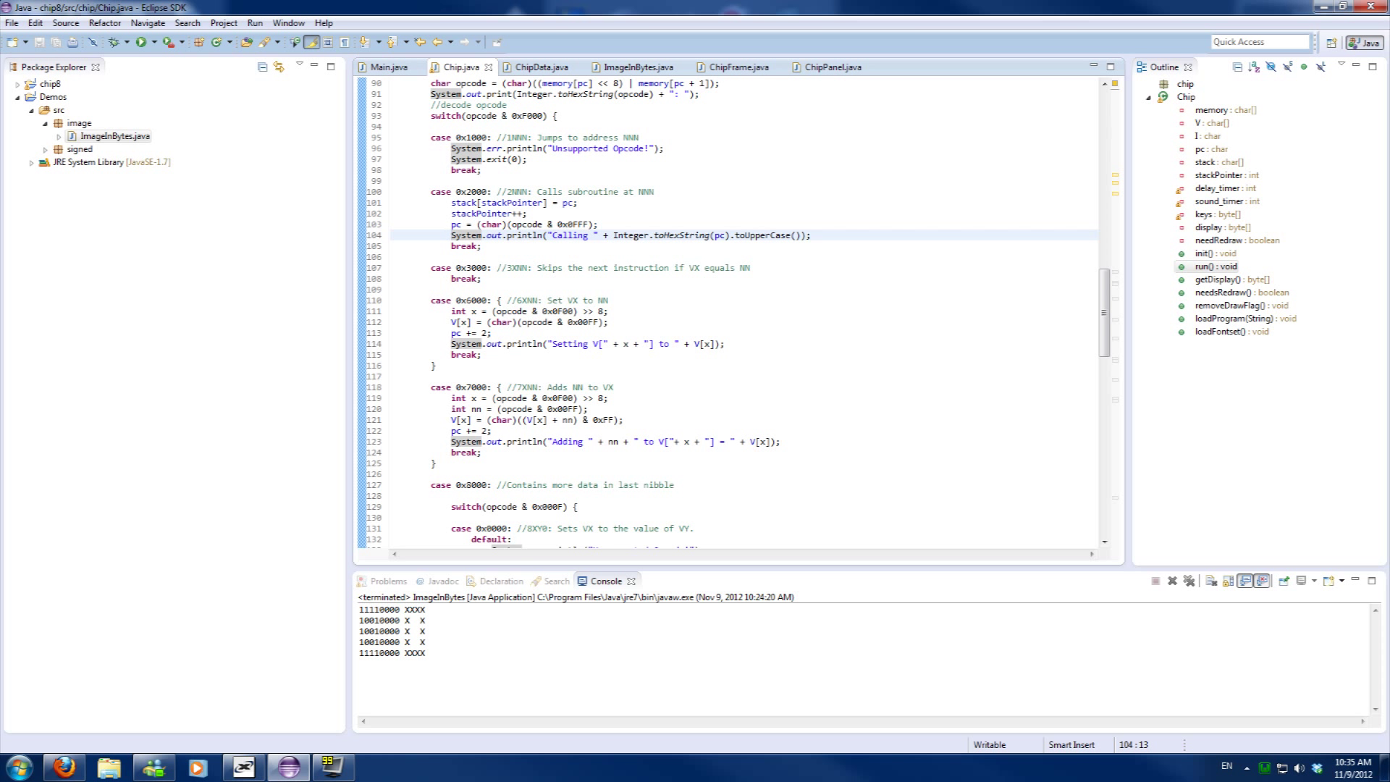
{"action": "scroll", "scroll_direction": "down", "scroll_amount": 3}
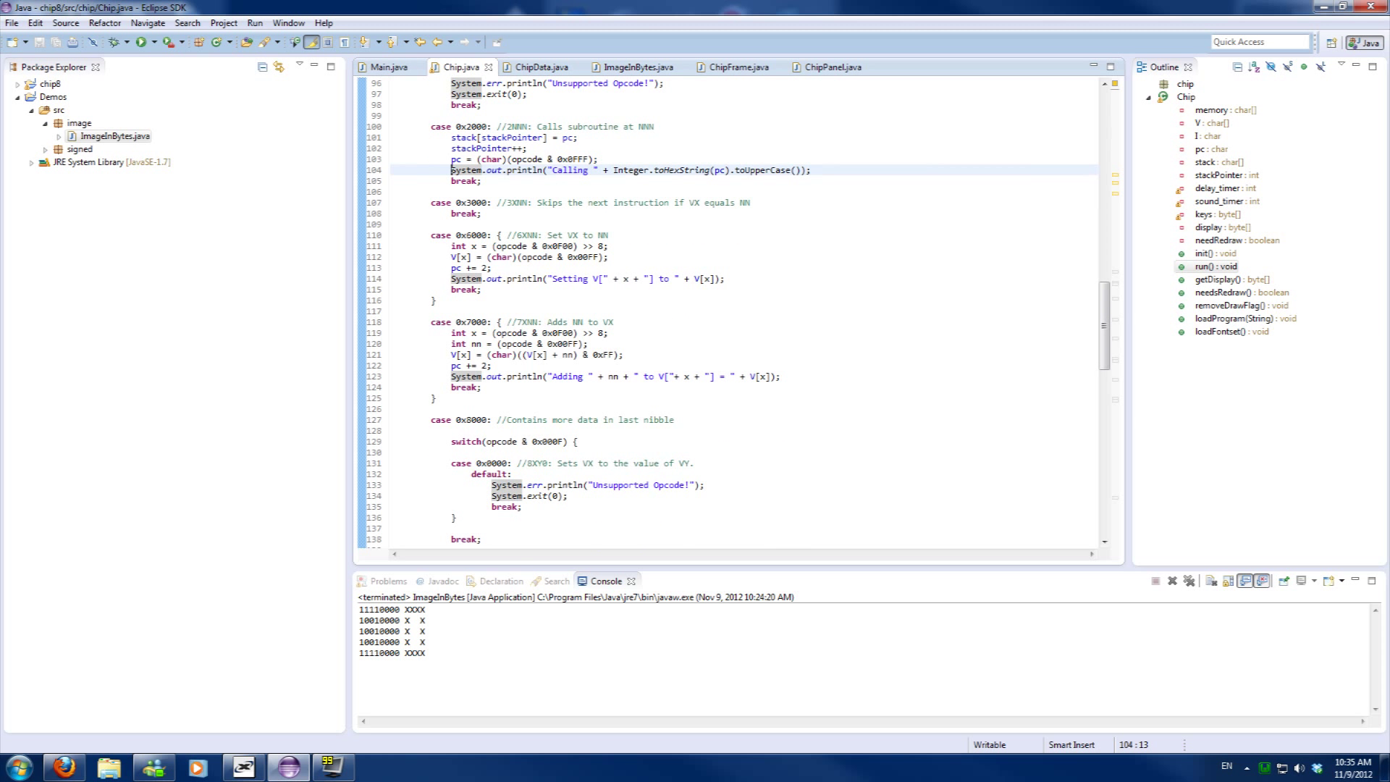
{"action": "scroll", "scroll_direction": "down", "scroll_amount": 3}
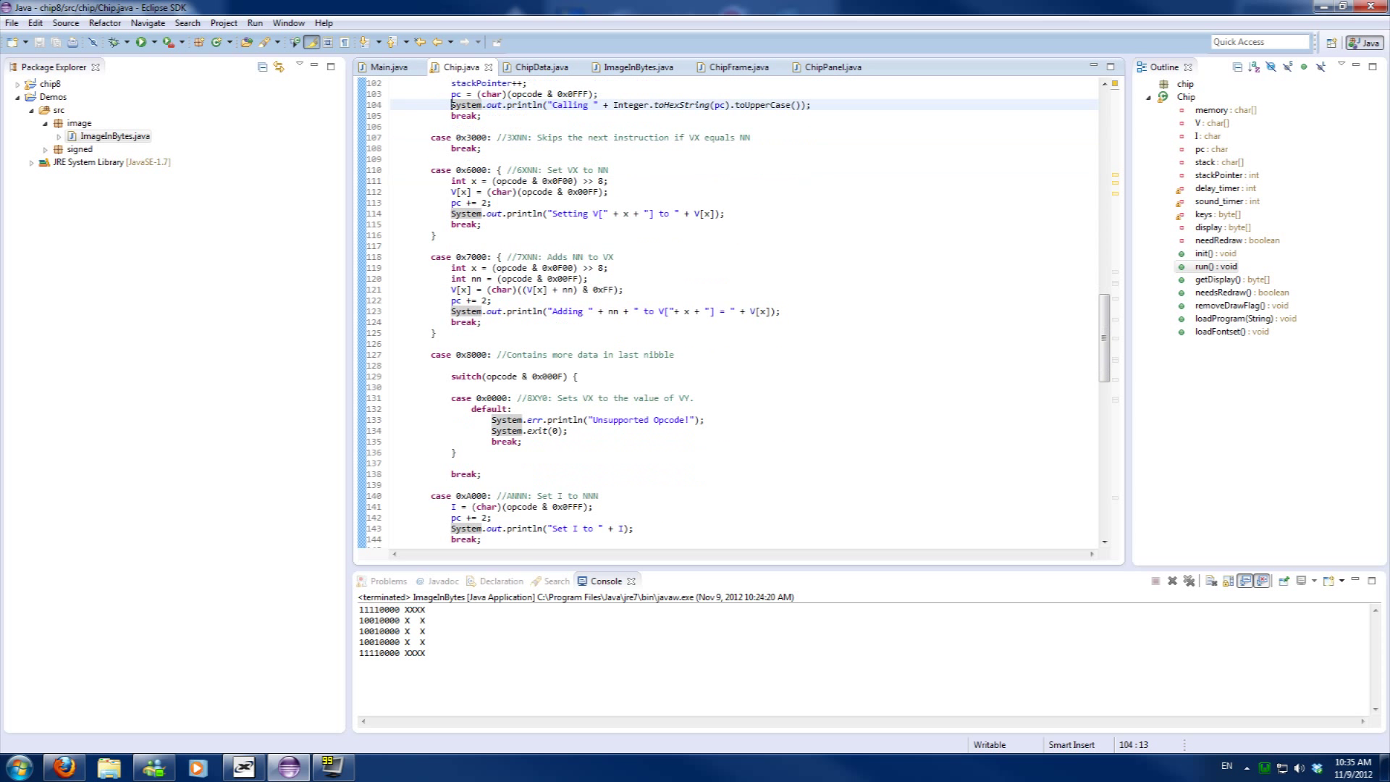
{"action": "scroll", "scroll_direction": "down", "scroll_amount": 3}
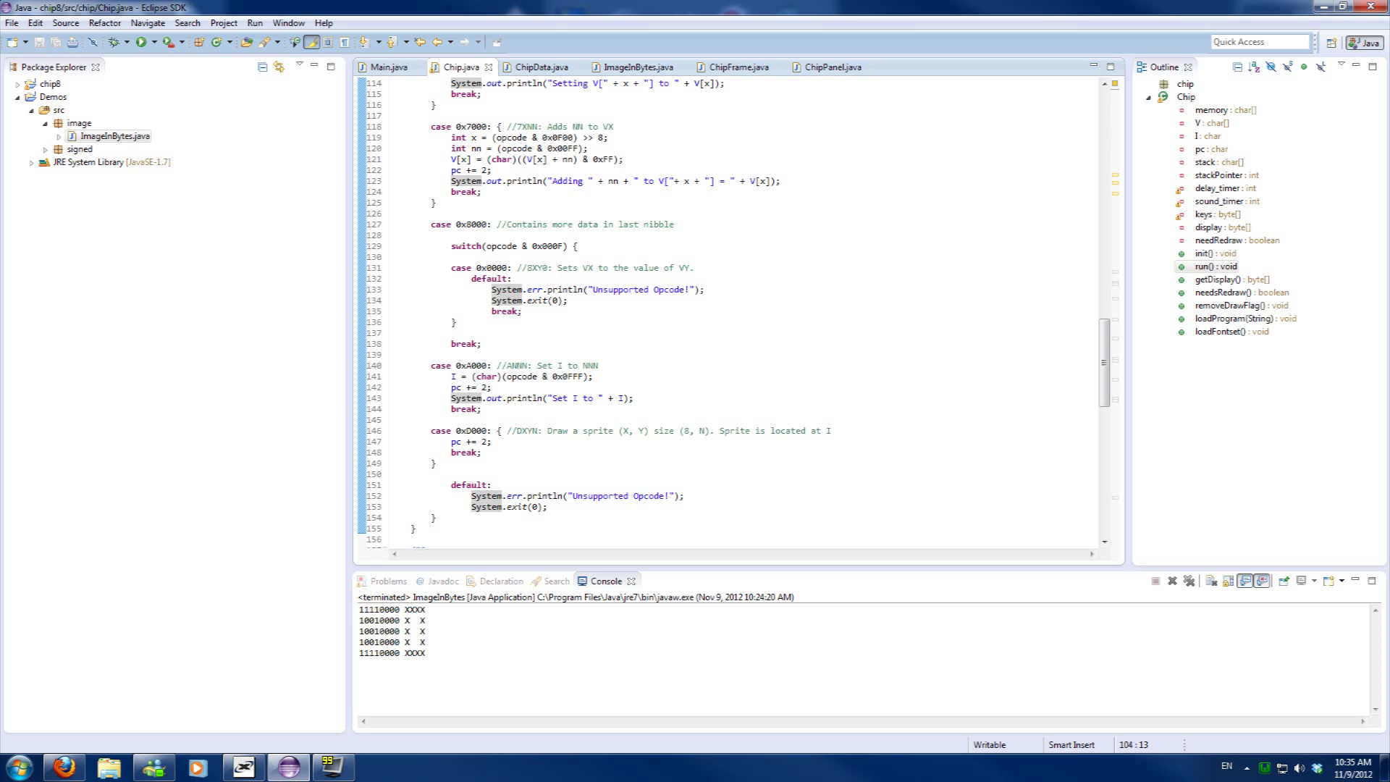
Print I in the 0xA000 case as Integer.toHexString(I).toUpperCase(), then scroll to case 0xD000
{"action": "left_click", "coordinate": [617, 399]}
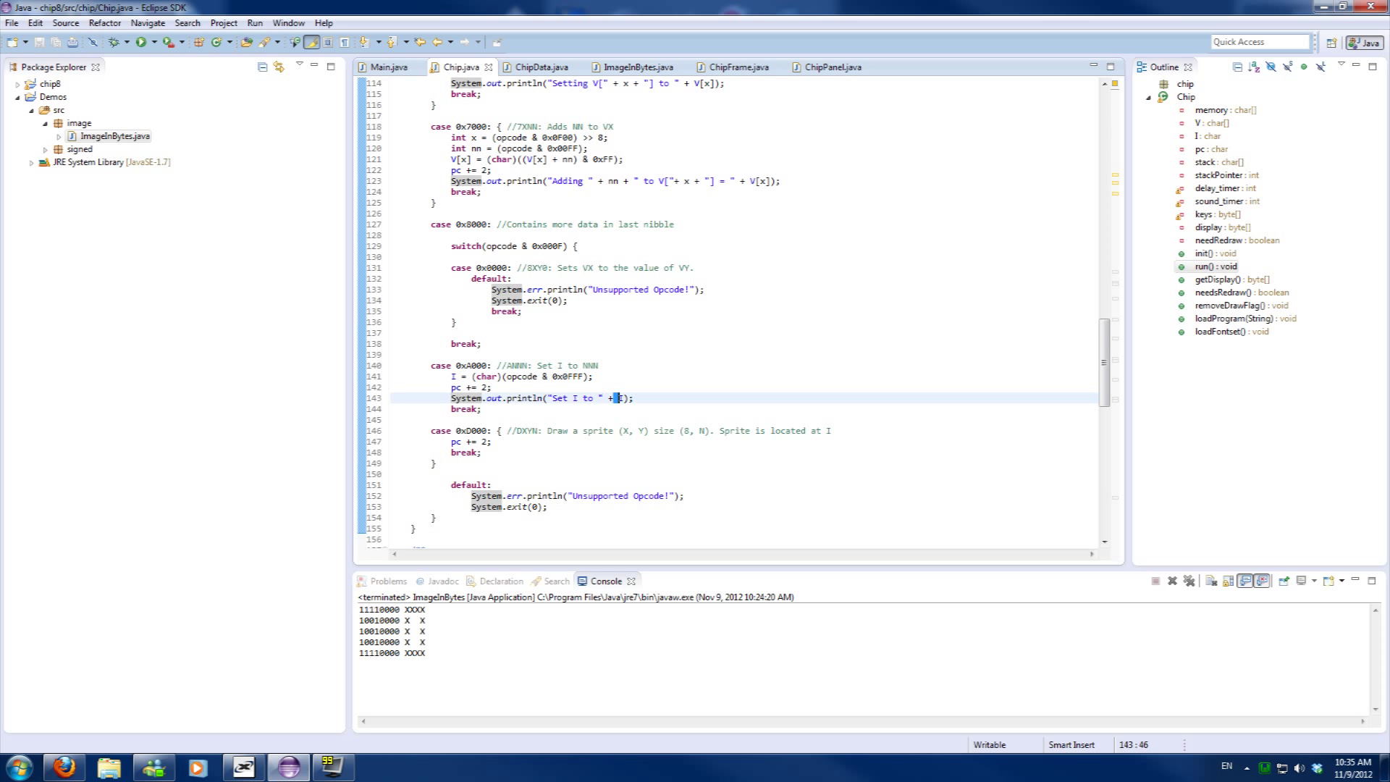
{"action": "type", "text": "Integer.toHexString("}
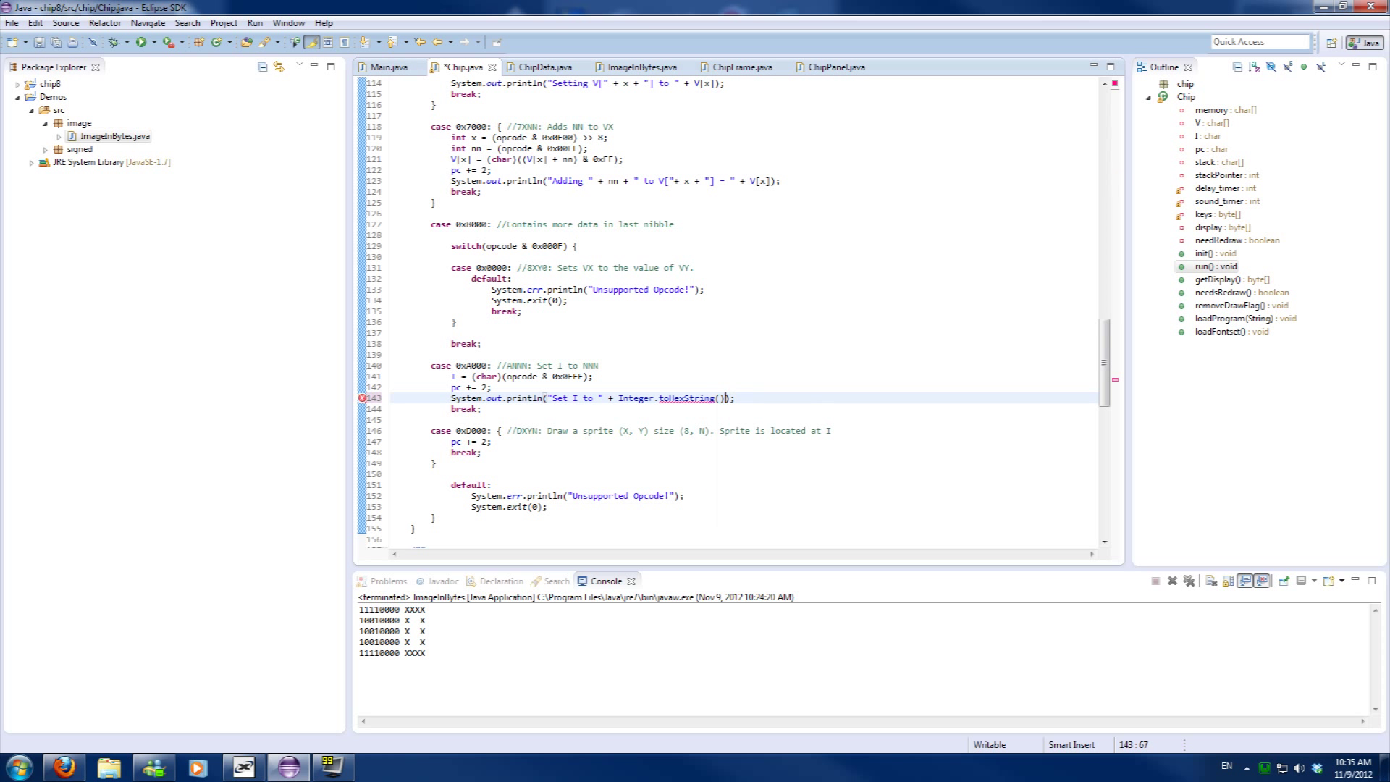
{"action": "type", "text": "I"}
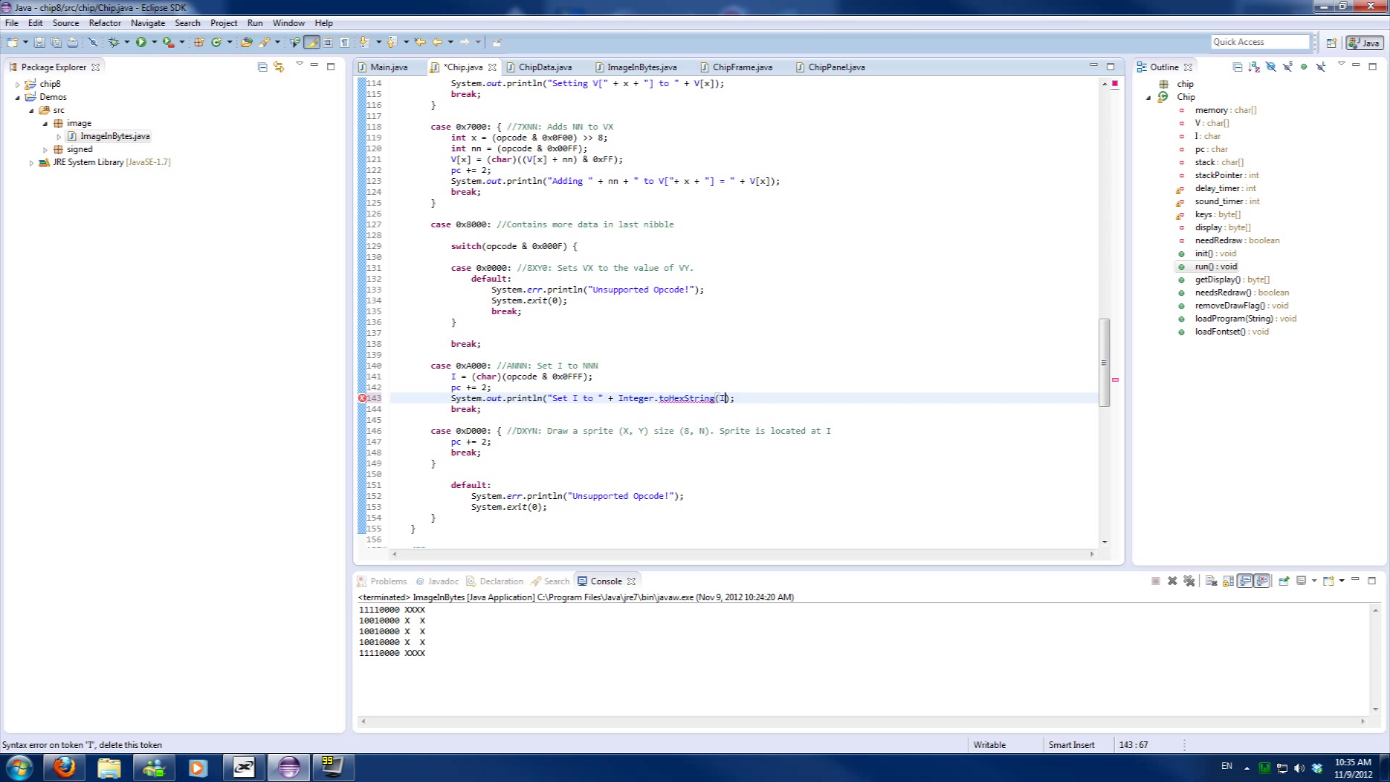
{"action": "type", "text": ".toUpperCase())"}
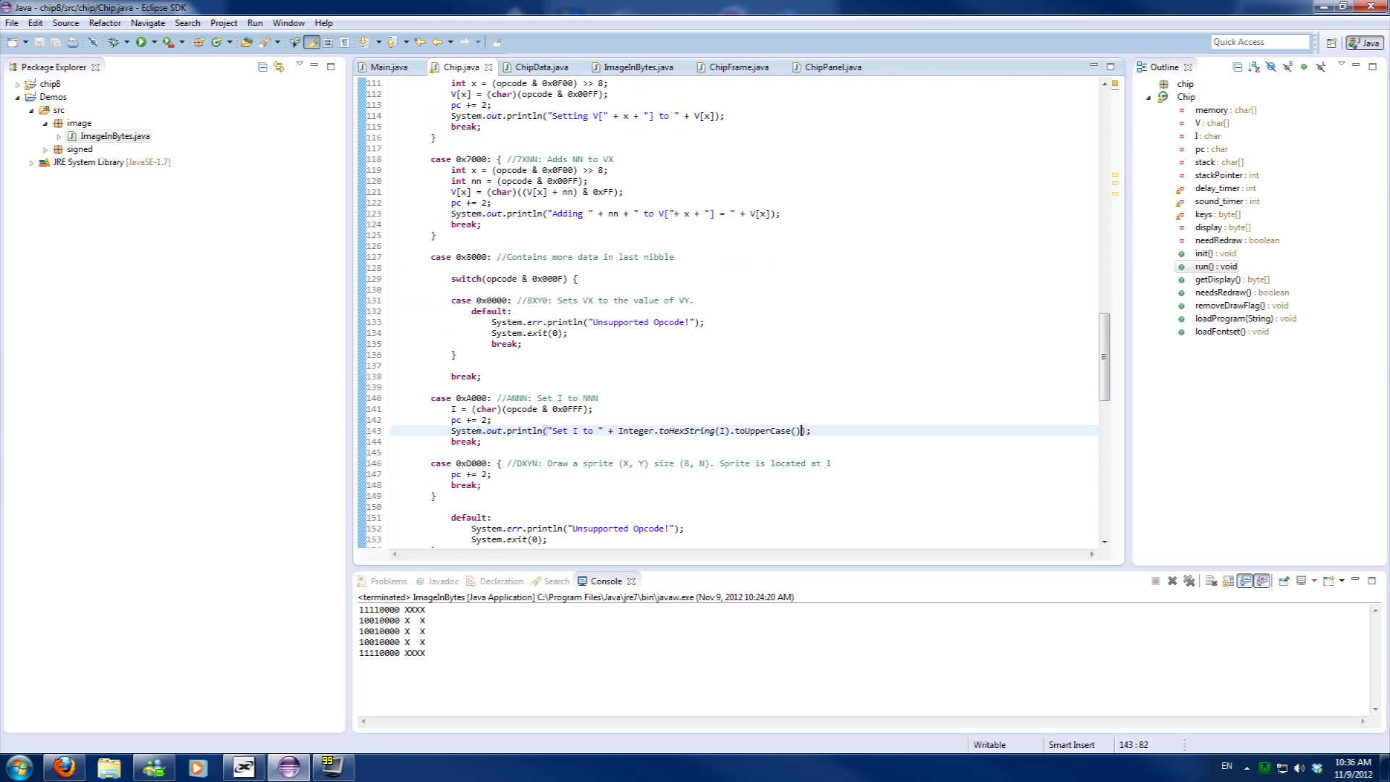
{"action": "scroll", "scroll_direction": "down", "scroll_amount": 3}
{"action": "type", "text": "//"}
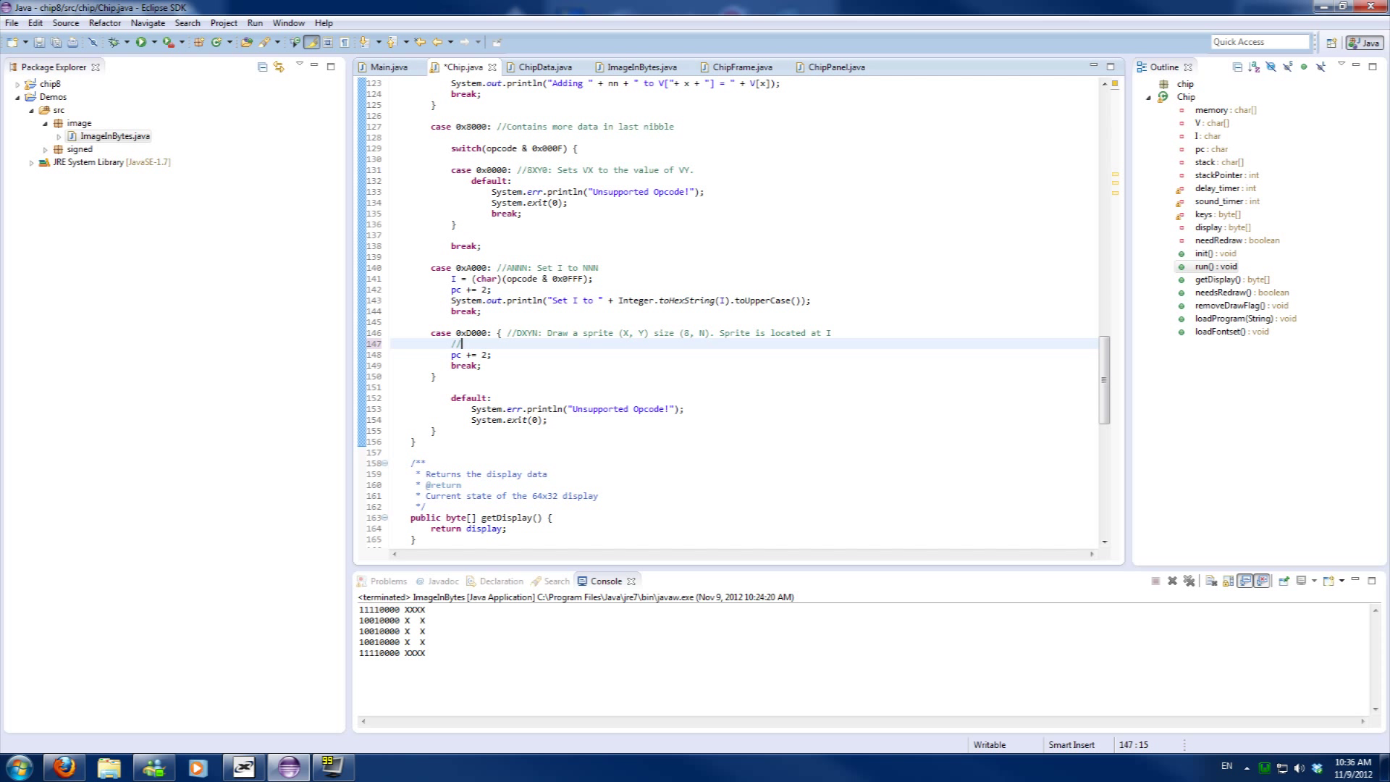
Write 0xD000 comments: draw by XOR-ing, check collision into V[0xF], read the image from I
{"action": "type", "text": "Drawing by"}
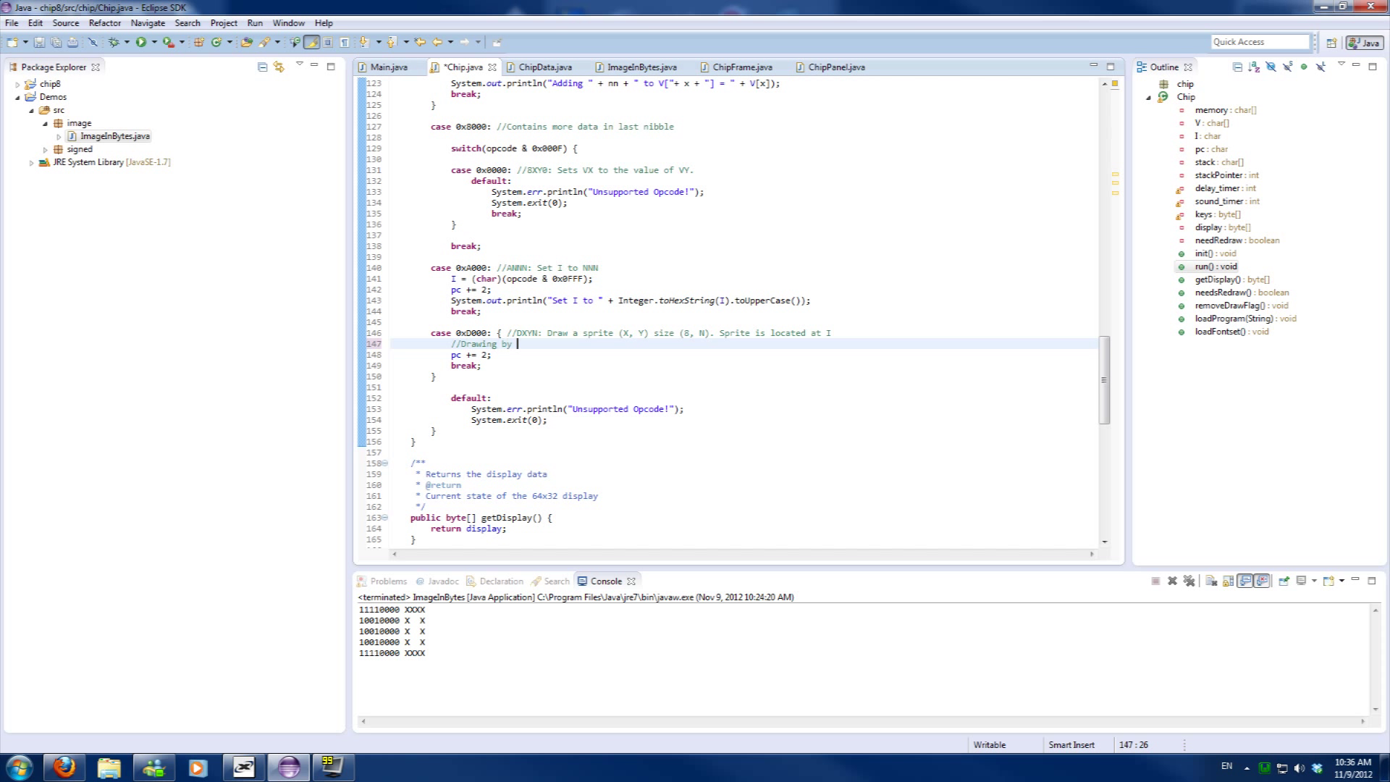
{"action": "type", "text": "XOR-ing to the screen"}
{"action": "type", "text": "//C"}
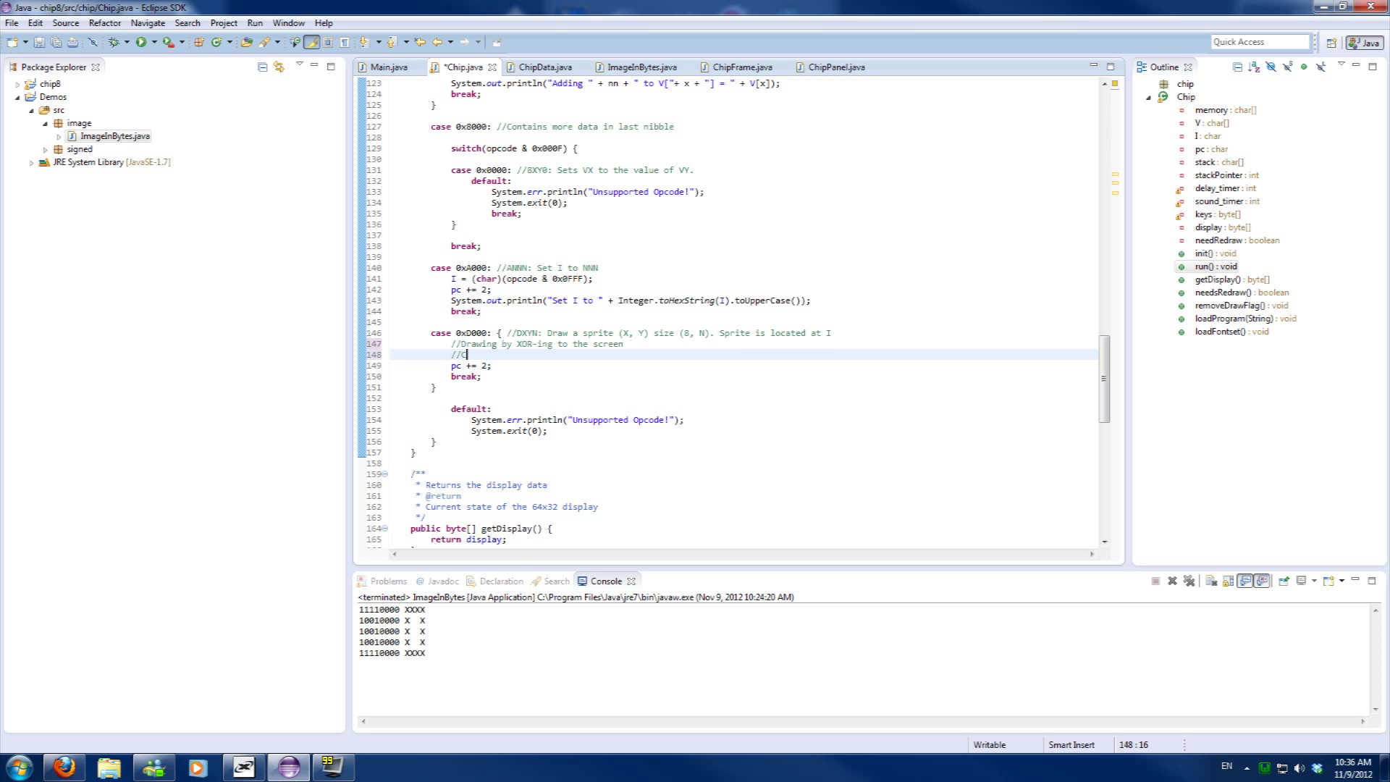
{"action": "type", "text": "heck co"}
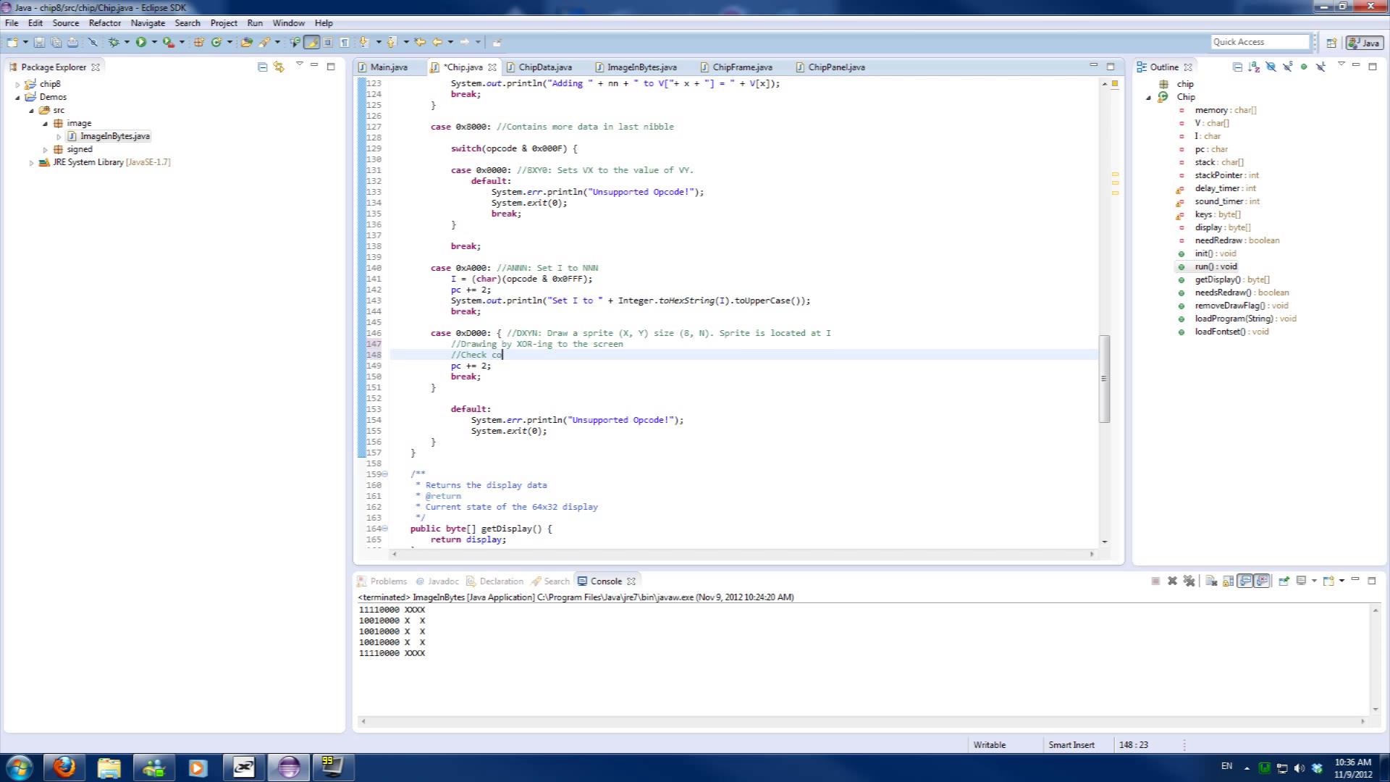
{"action": "type", "text": "llision and set t"}
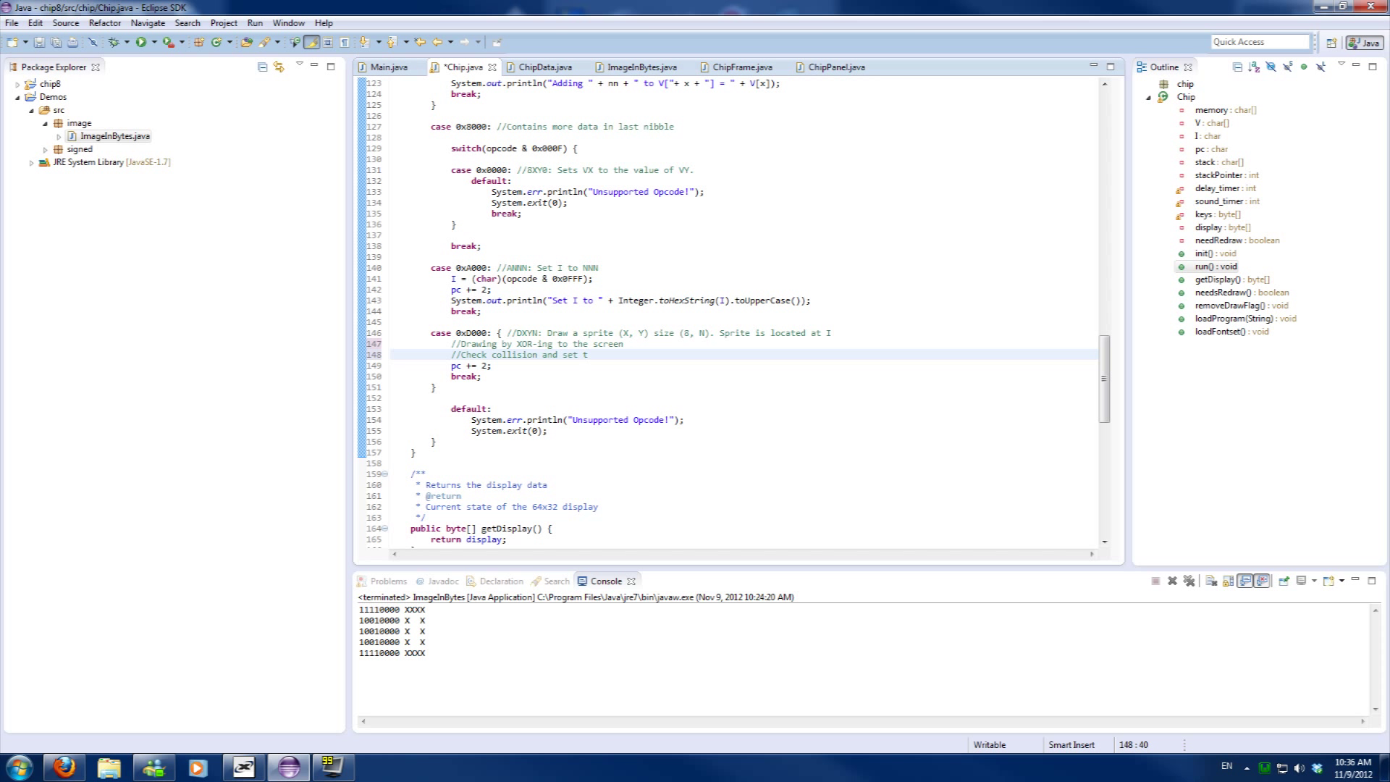
{"action": "type", "text": "V[0x"}
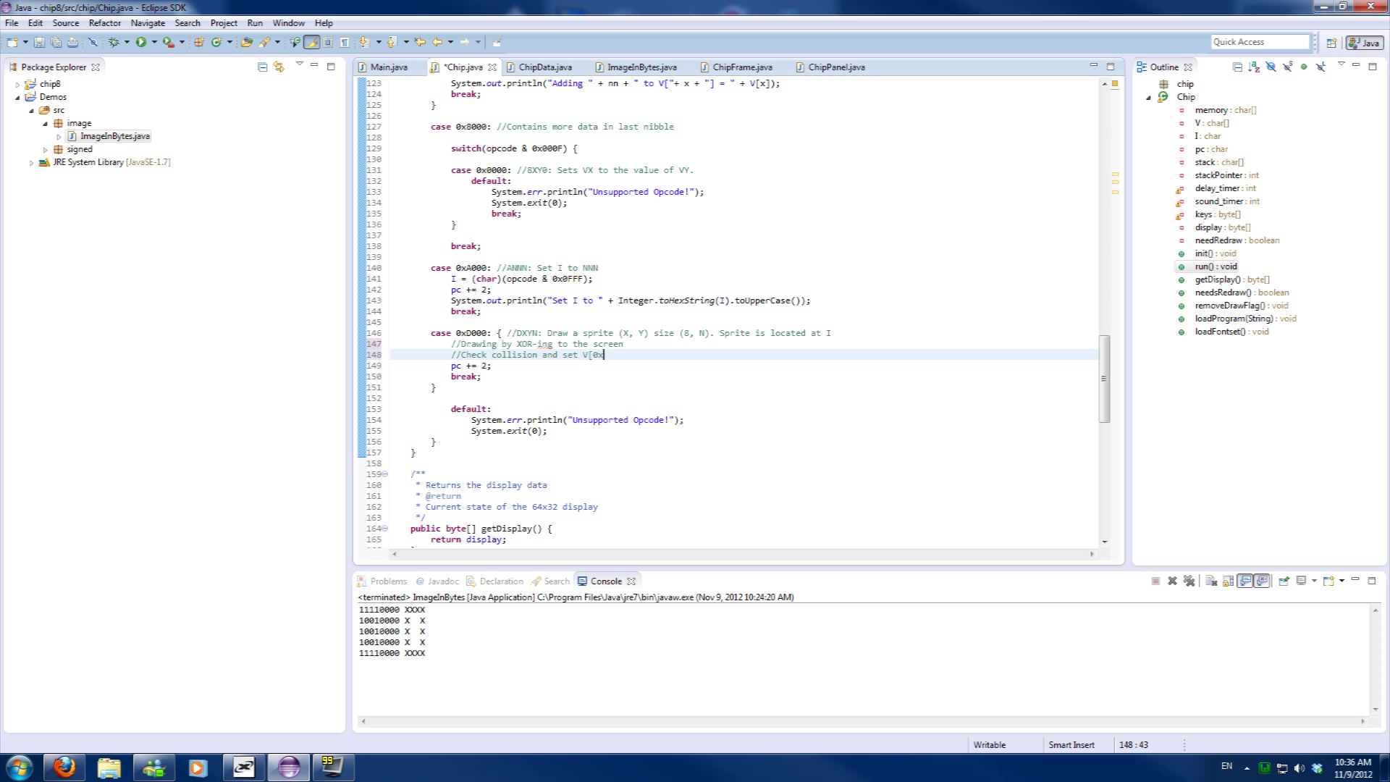
{"action": "type", "text": "F]"}
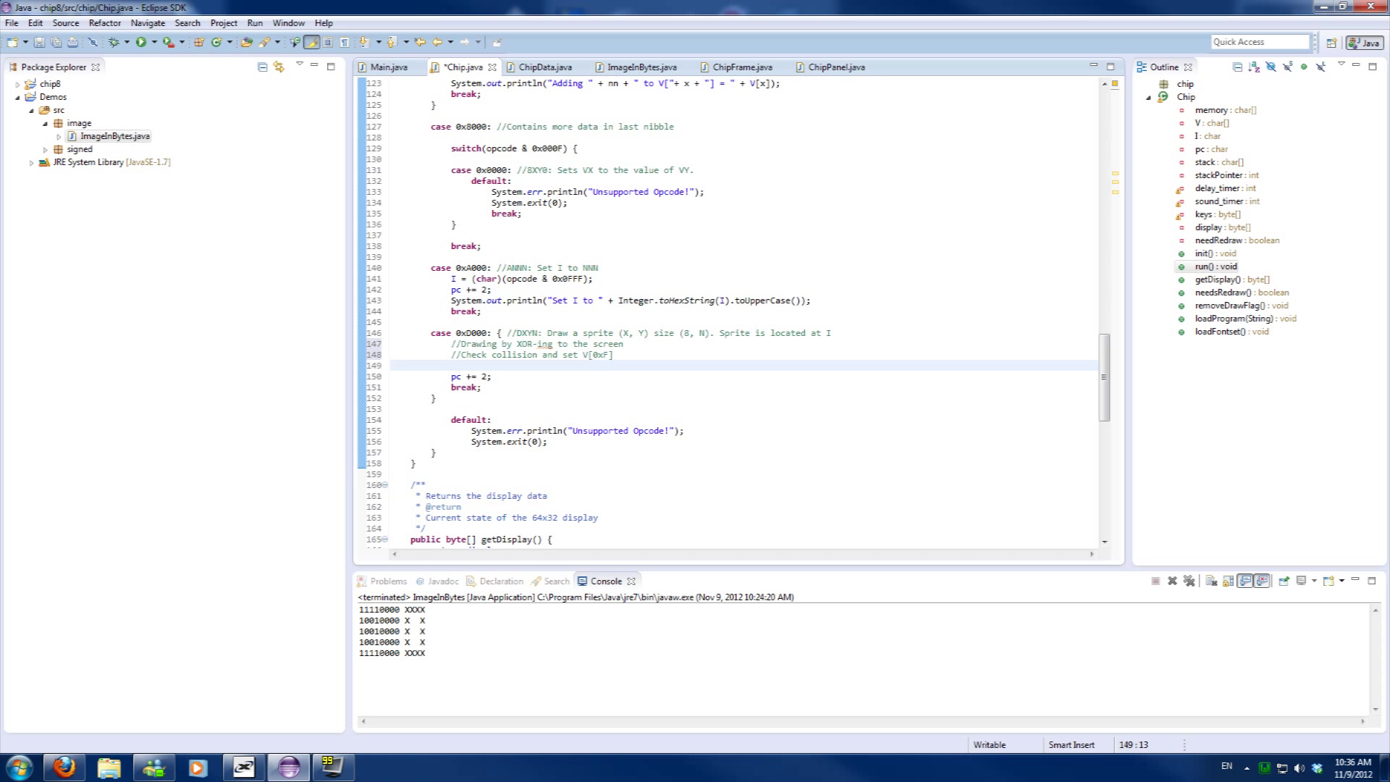
{"action": "type", "text": "//Read t"}
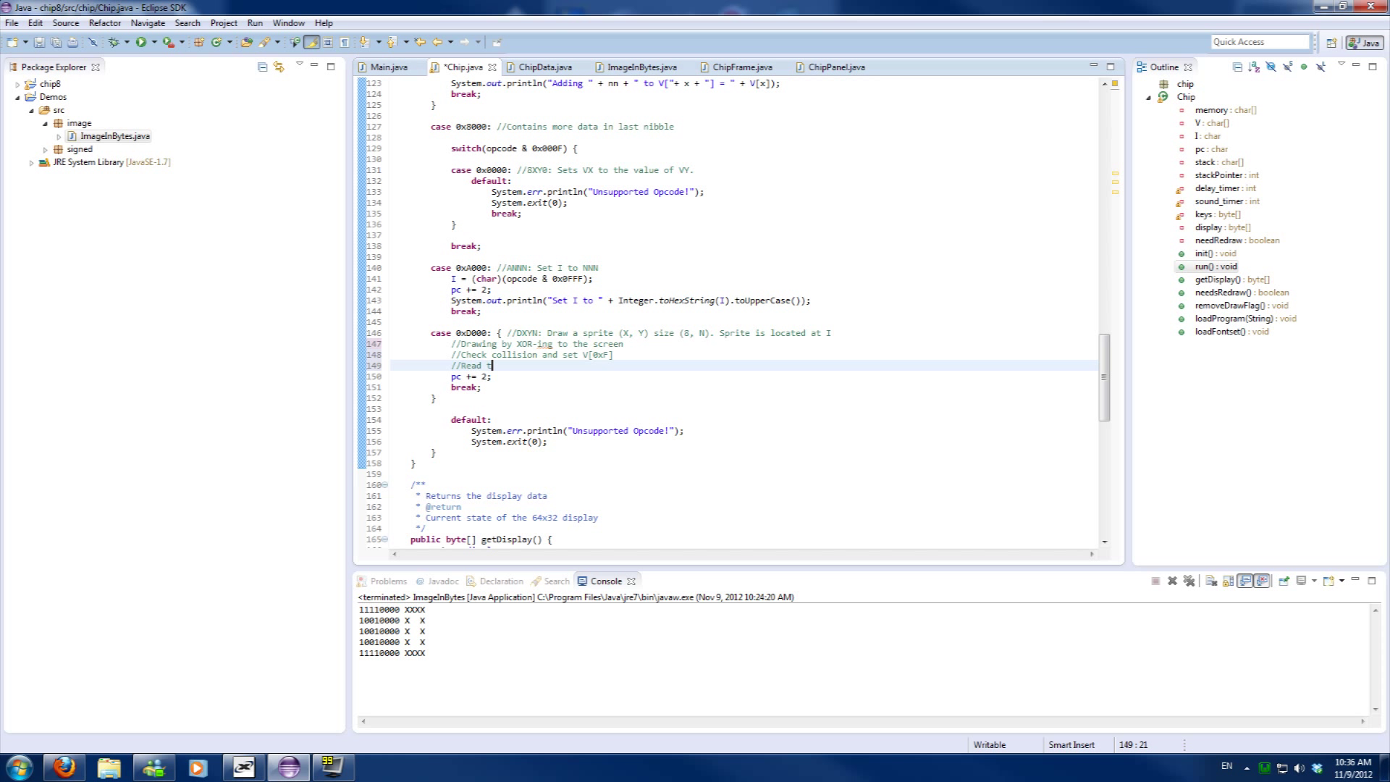
{"action": "type", "text": "he image from I"}
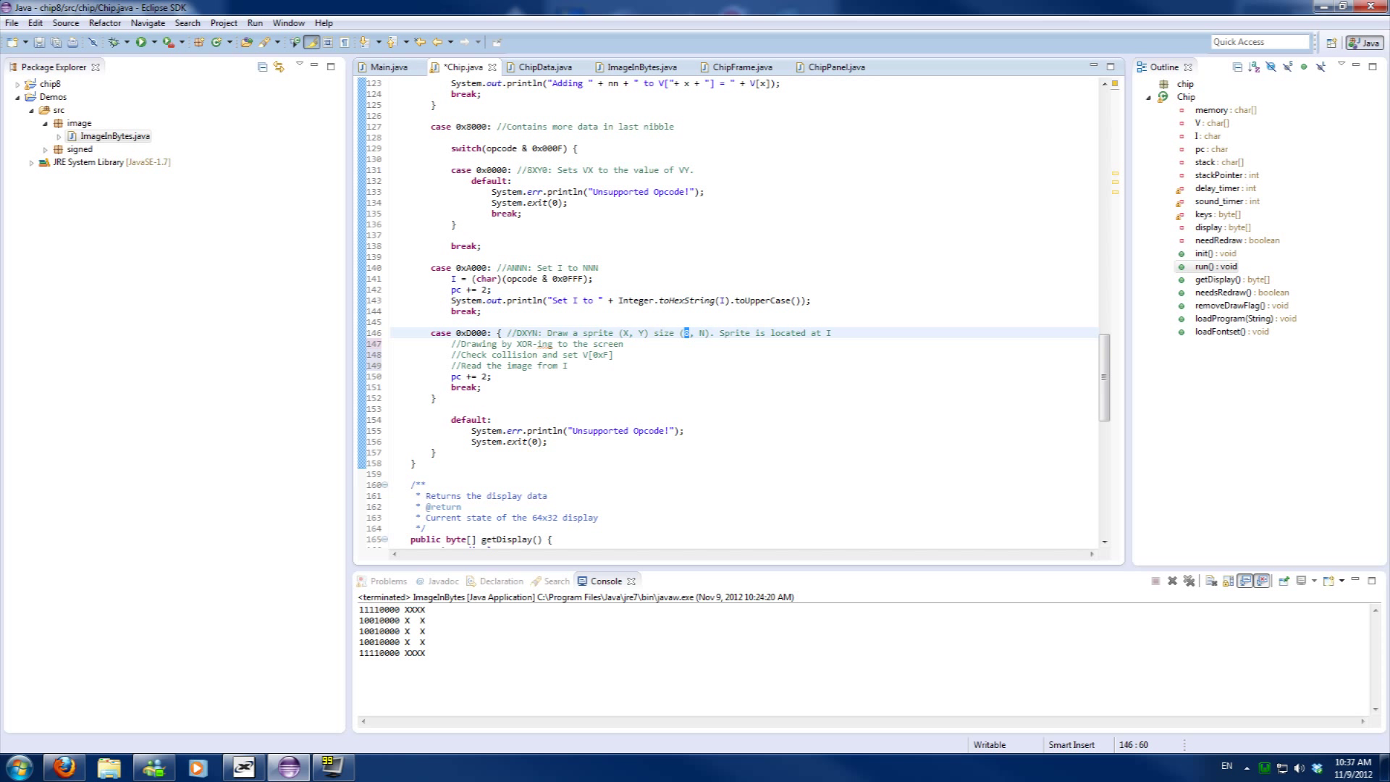
Highlight the sprite height N in the DXYN comment, then backspace at the comment line
{"action": "double_click", "coordinate": [379, 609]}
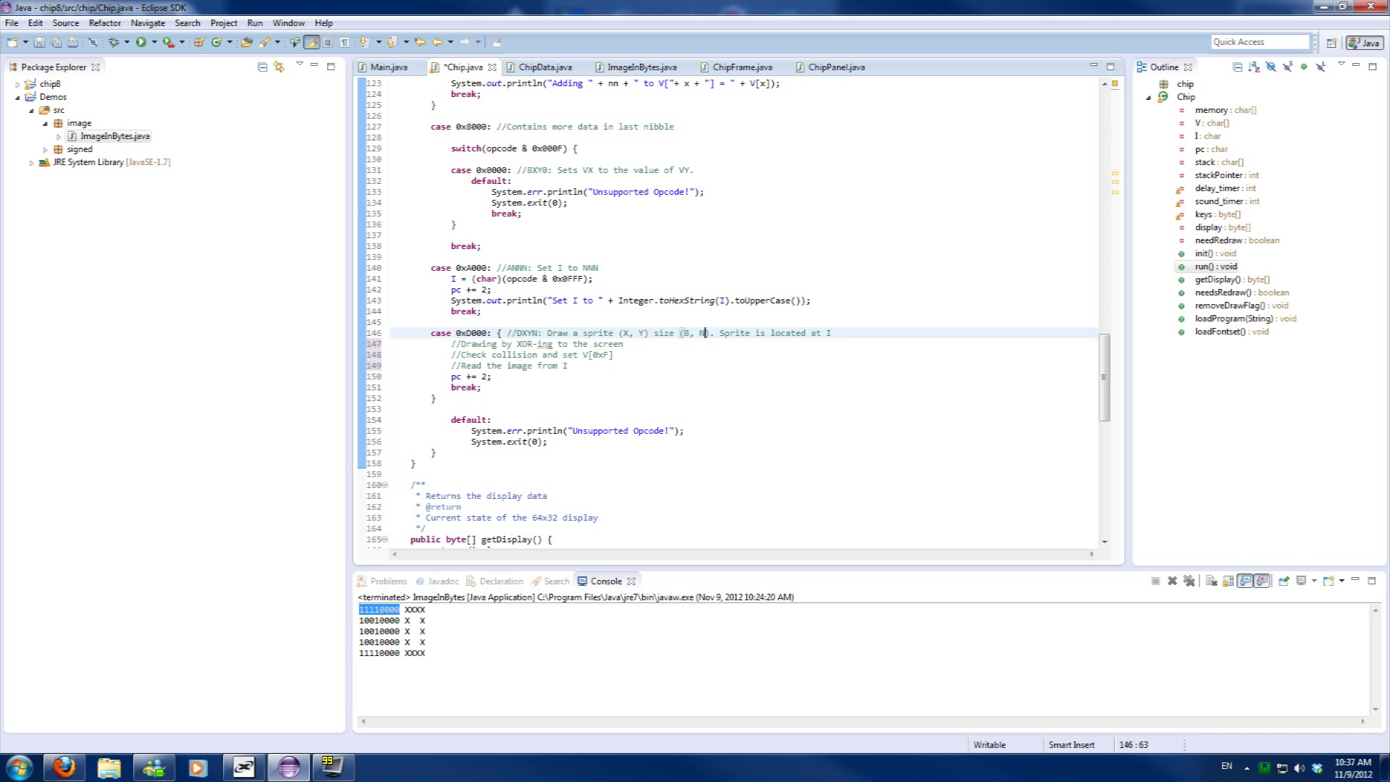
{"action": "key", "text": "BackSpace"}
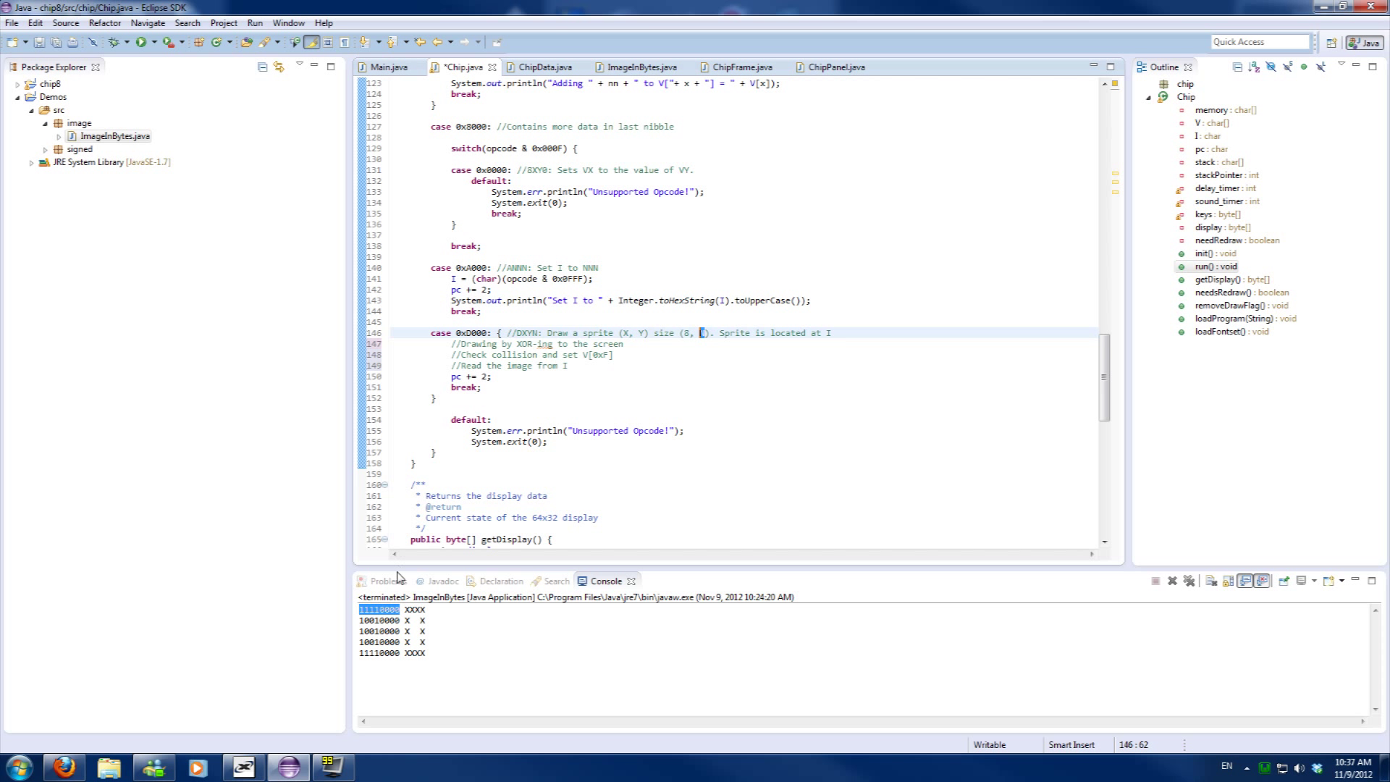
{"action": "mouse_move", "coordinate": [399, 578]}
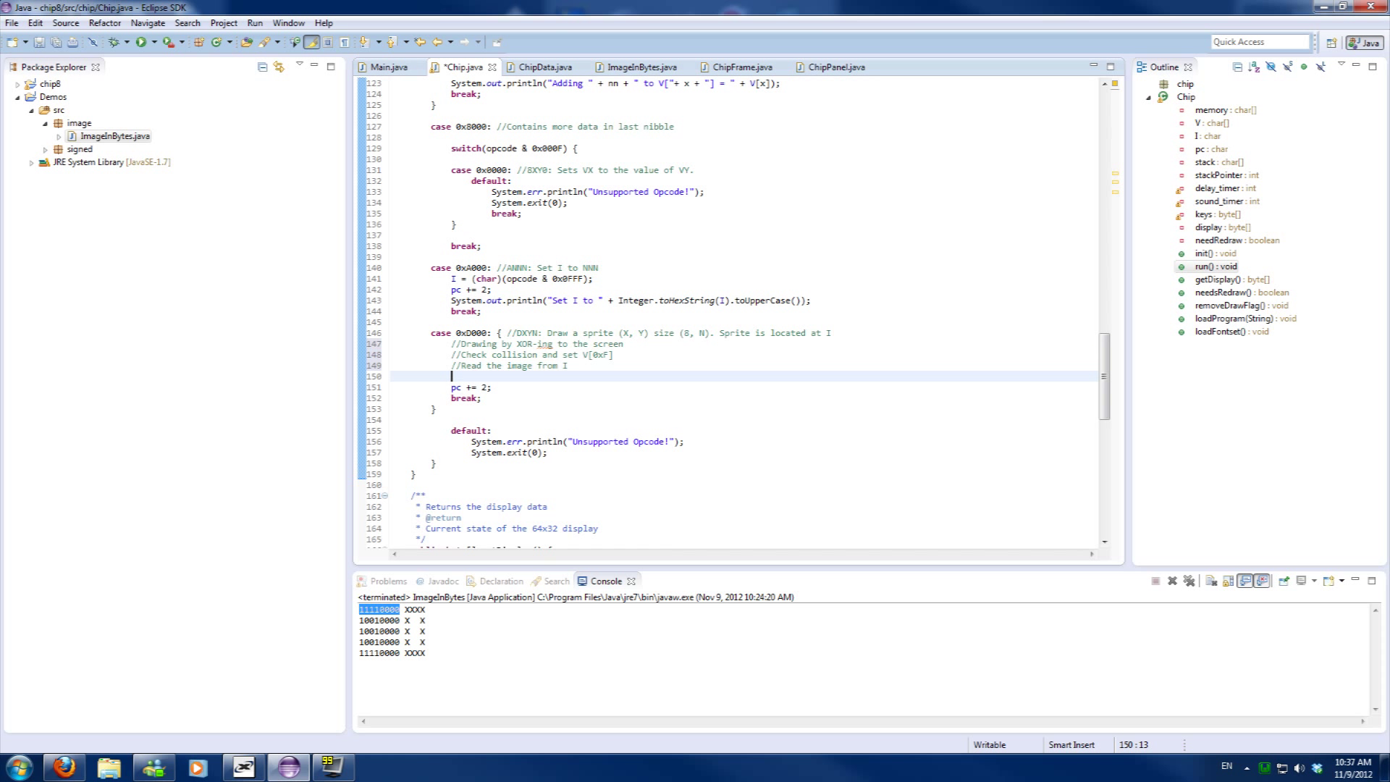
Declare int x as the V register indexed by the opcode's X nibble, shifted right 8
{"action": "type", "text": "int x = V"}
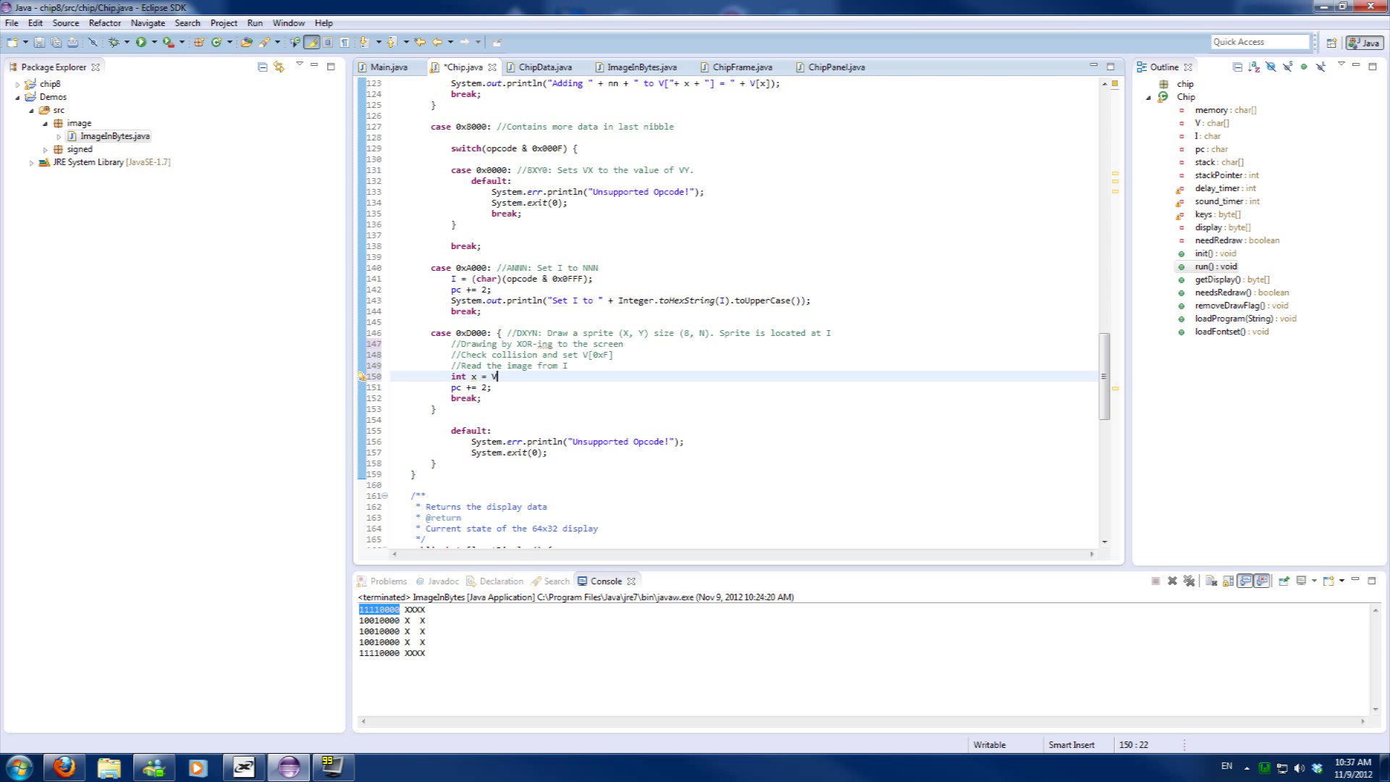
{"action": "type", "text": "[]"}
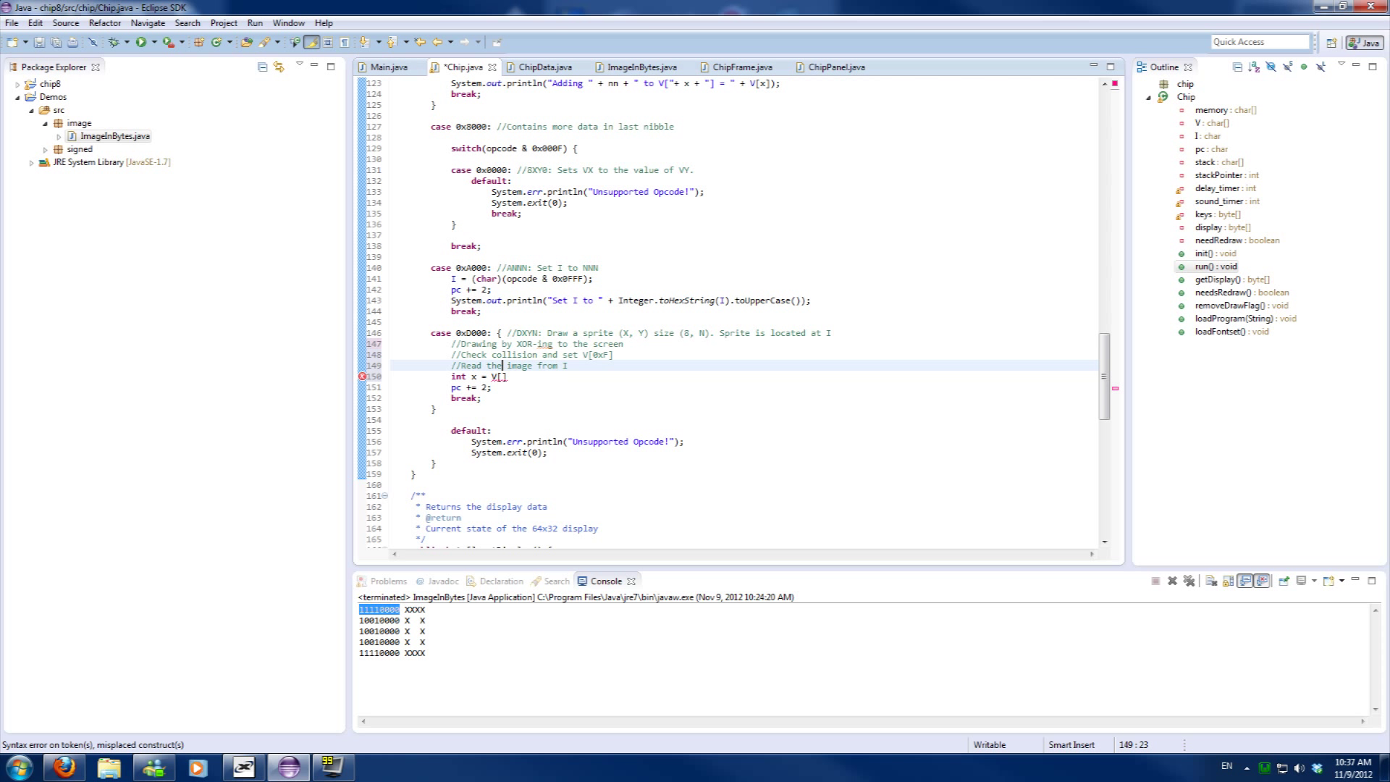
{"action": "left_click", "coordinate": [496, 376]}
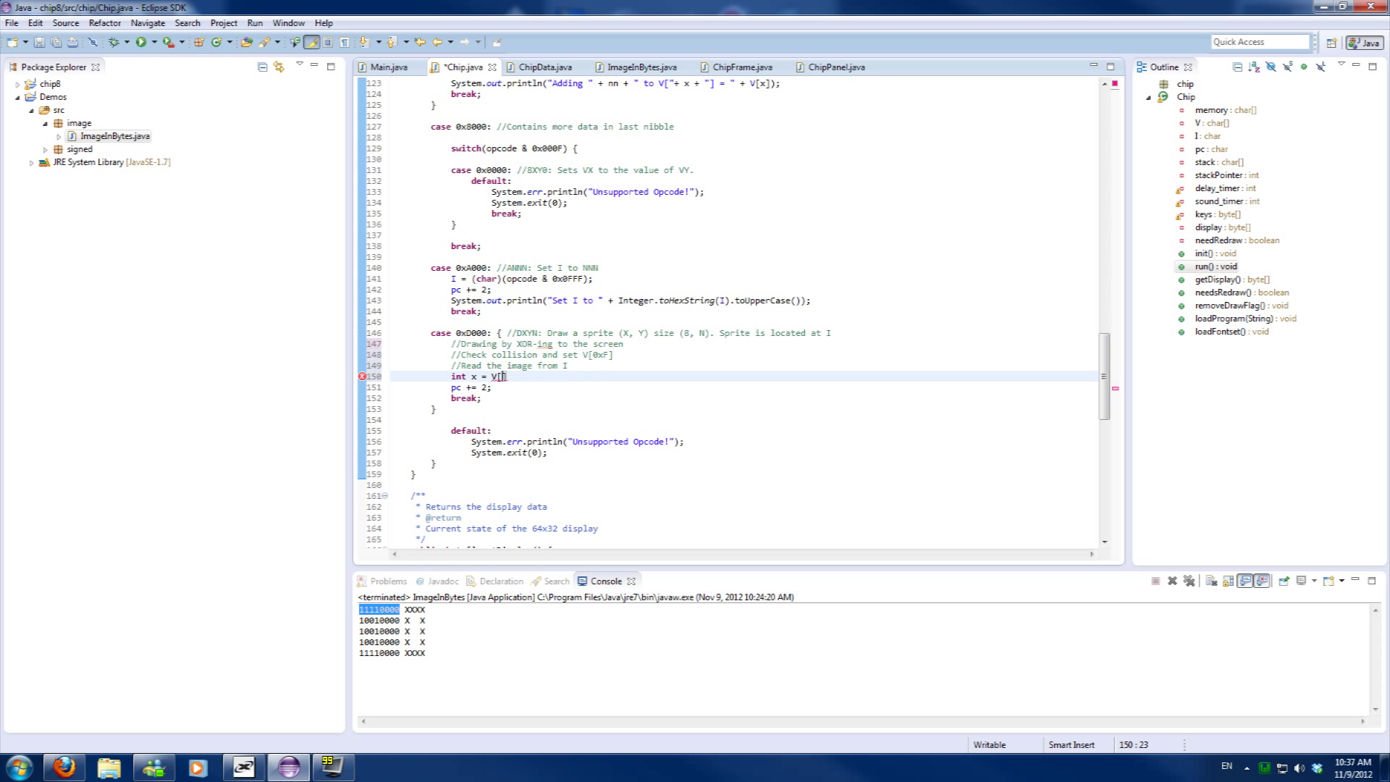
{"action": "type", "text": "()"}
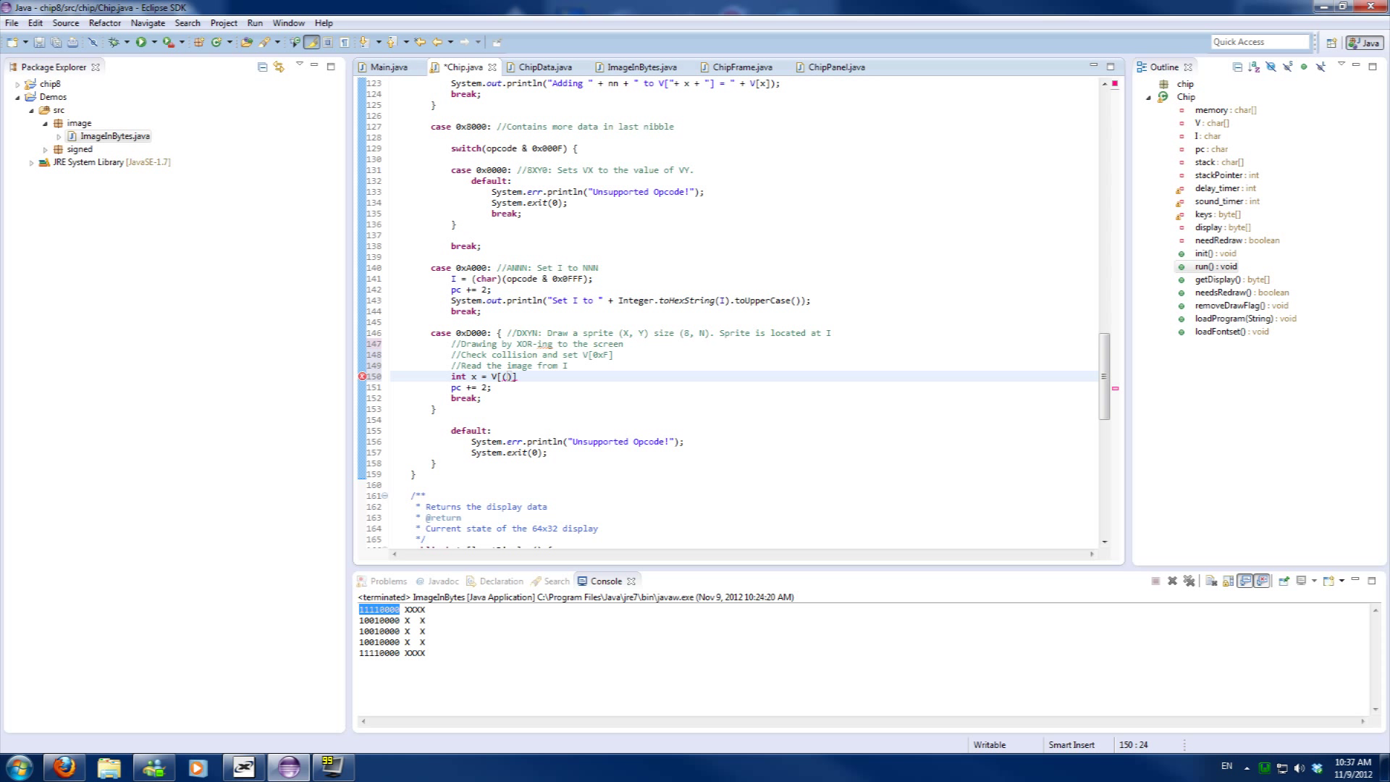
{"action": "type", "text": "opcode & 0x0F00"}
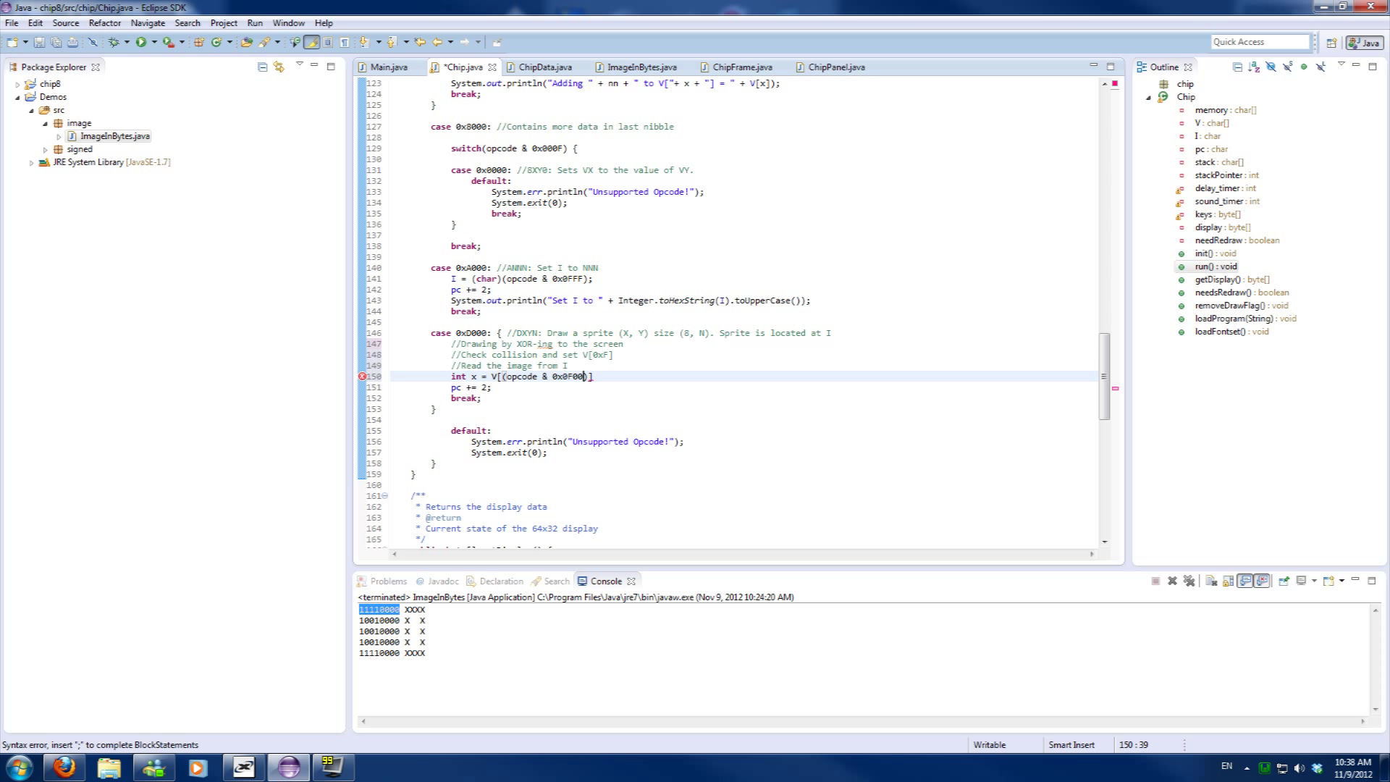
{"action": "type", "text": ">>"}
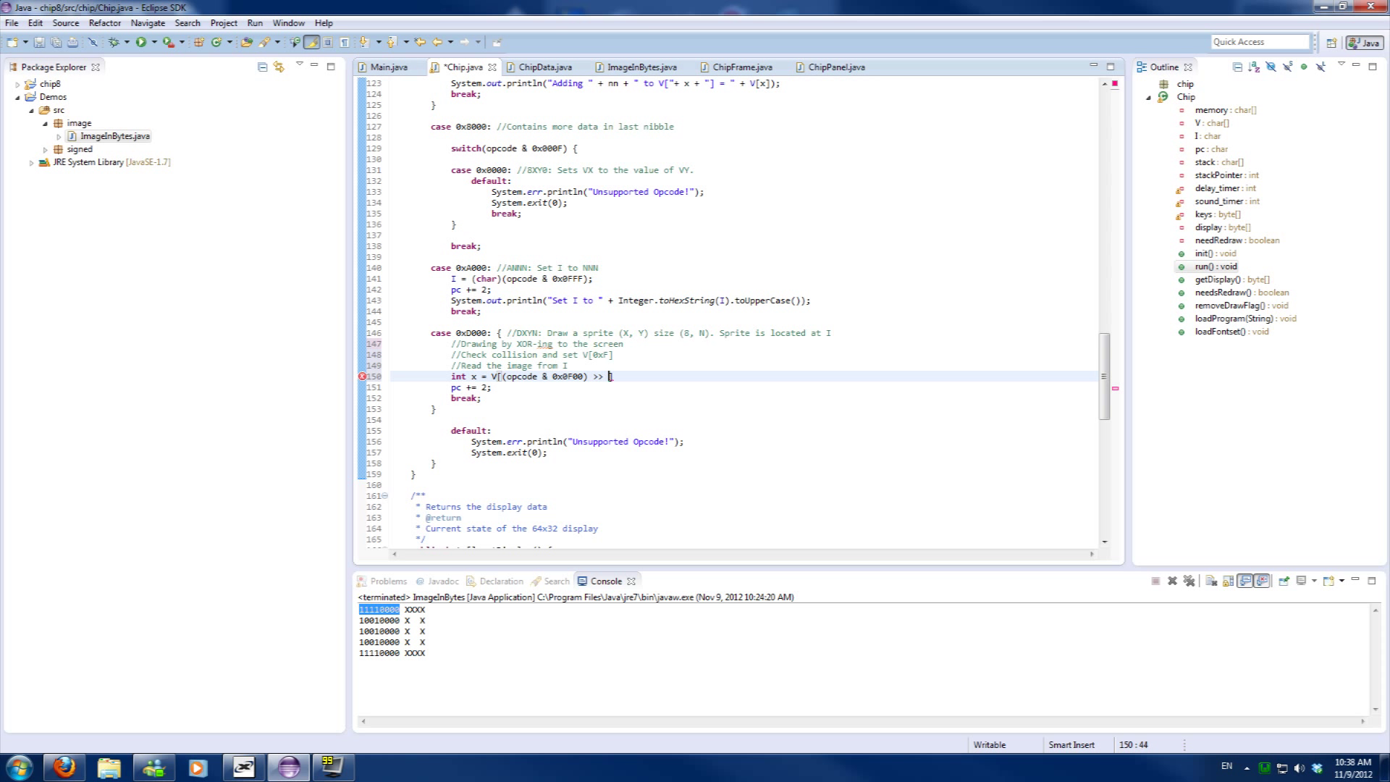
{"action": "type", "text": "8"}
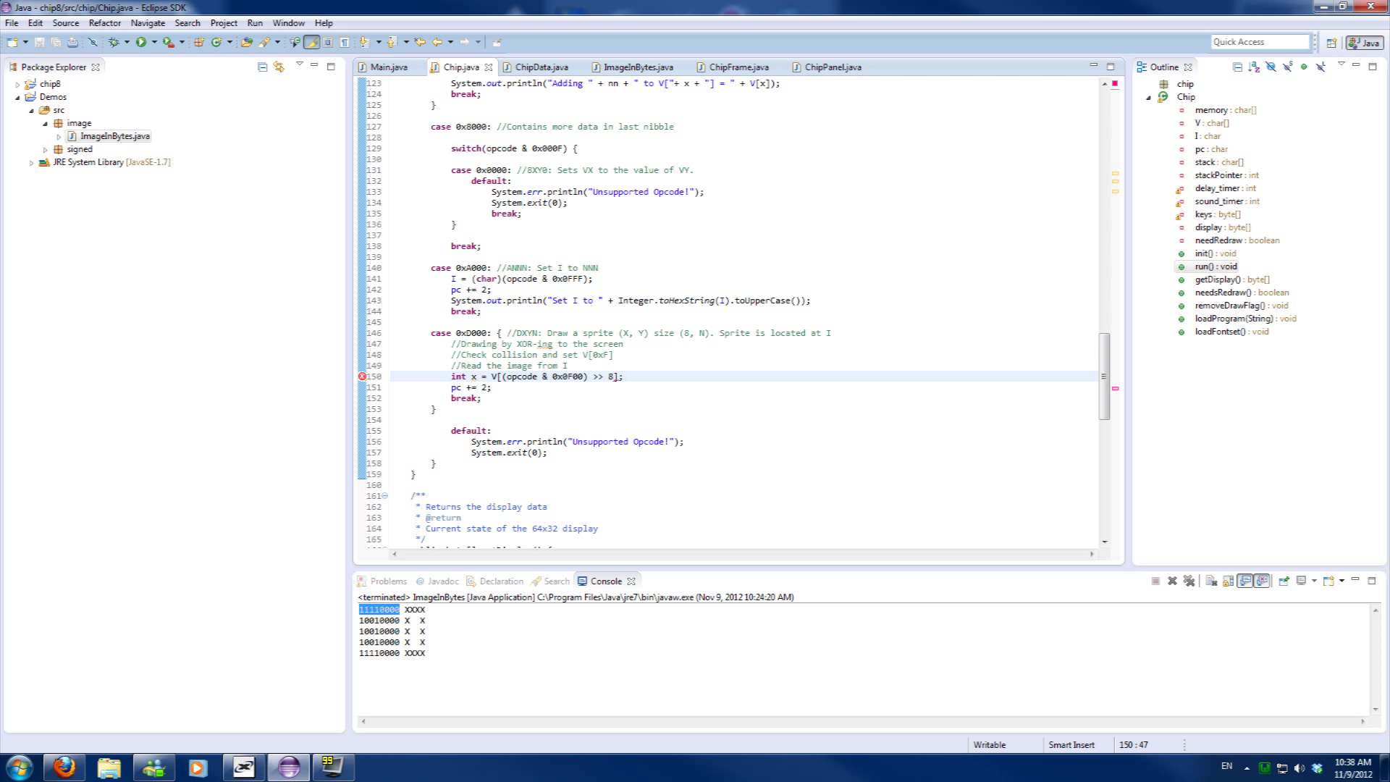
Declare y from V[(opcode & 0x...)] and height as the opcode's last nibble (0x000F)
{"action": "left_click", "coordinate": [623, 376]}
{"action": "type", "text": "int y"}
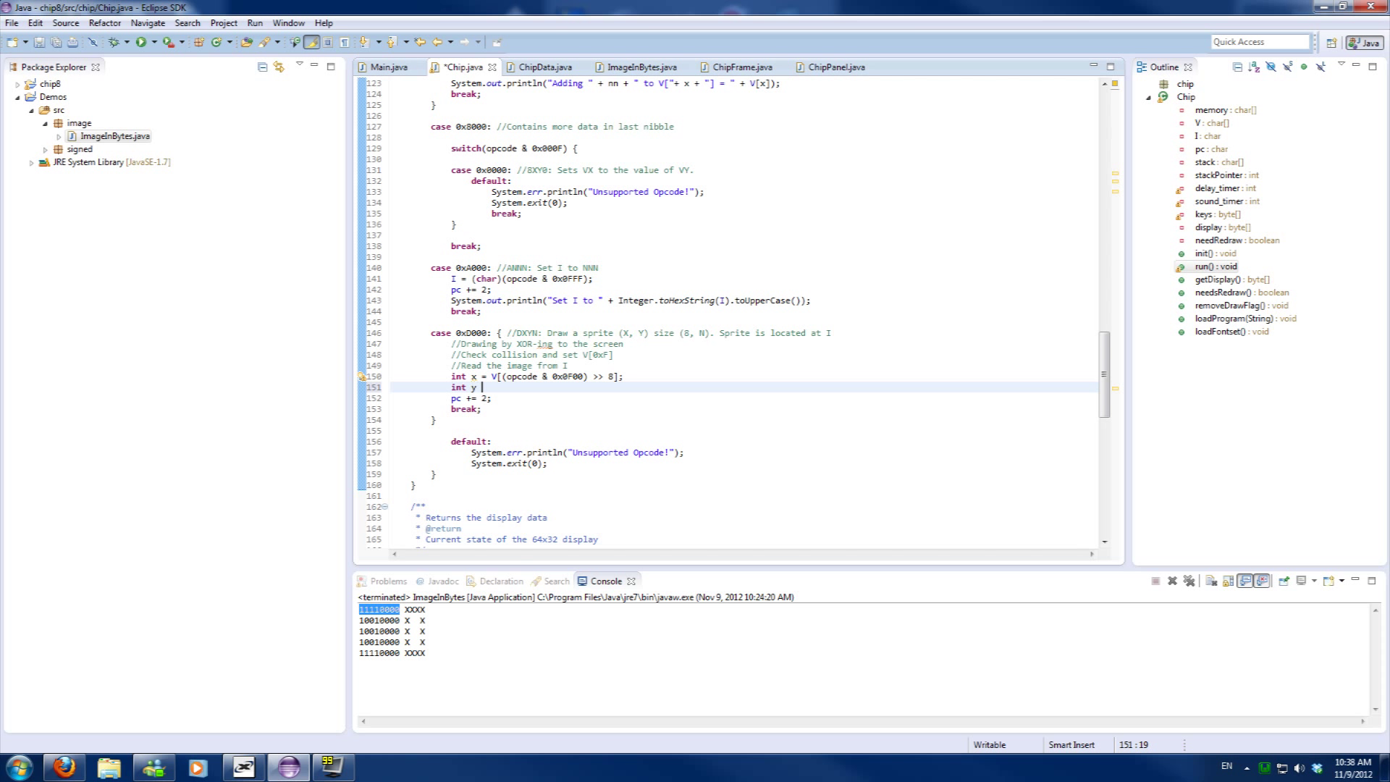
{"action": "type", "text": "= V[]"}
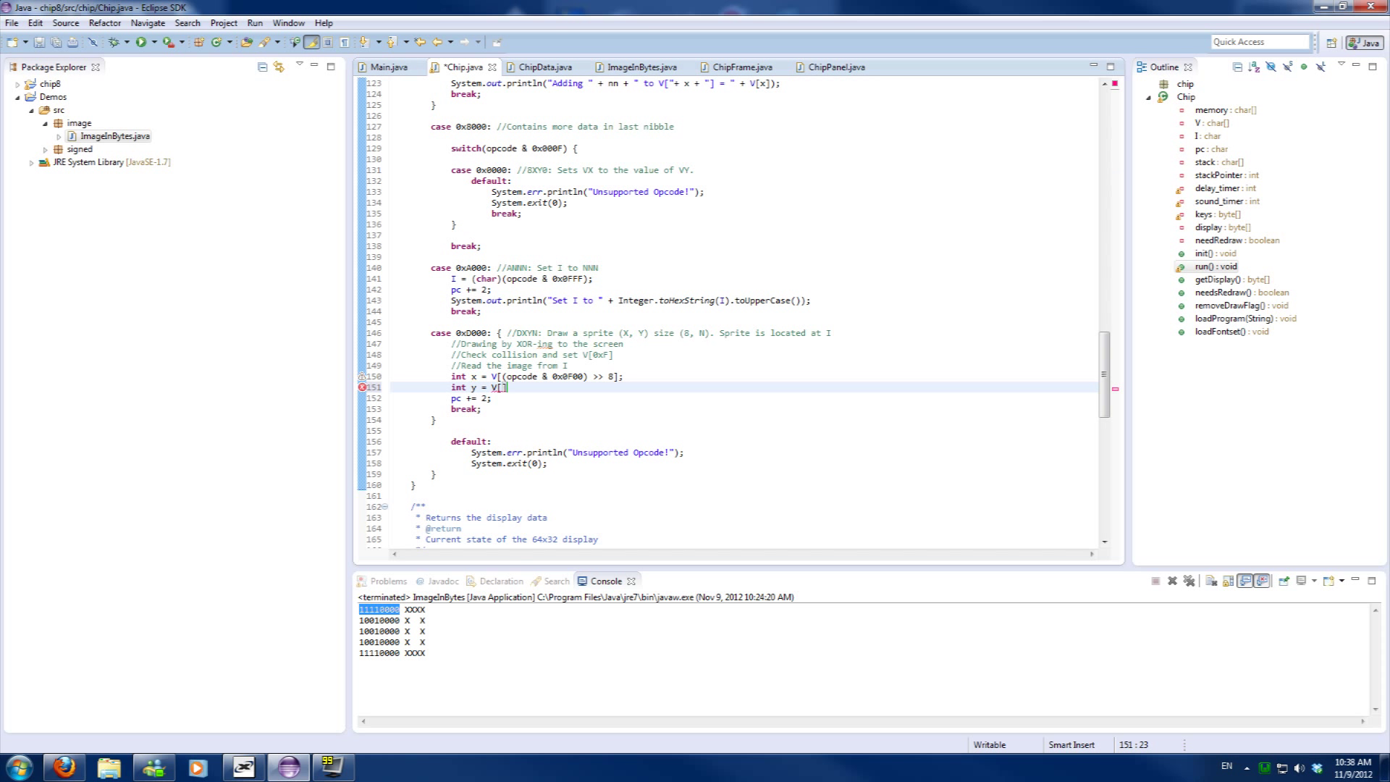
{"action": "type", "text": "(opcode & 0x00F0) >> 4"}
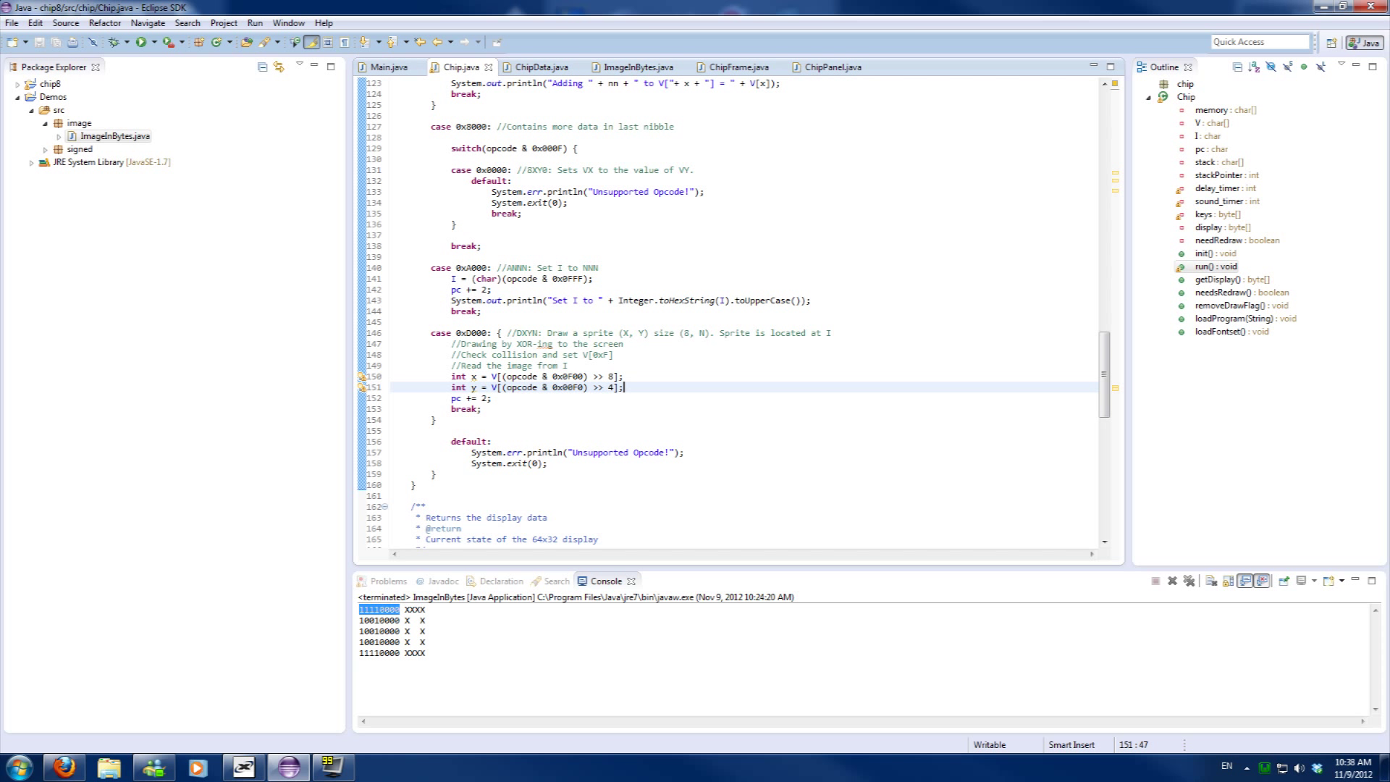
{"action": "type", "text": "int hei"}
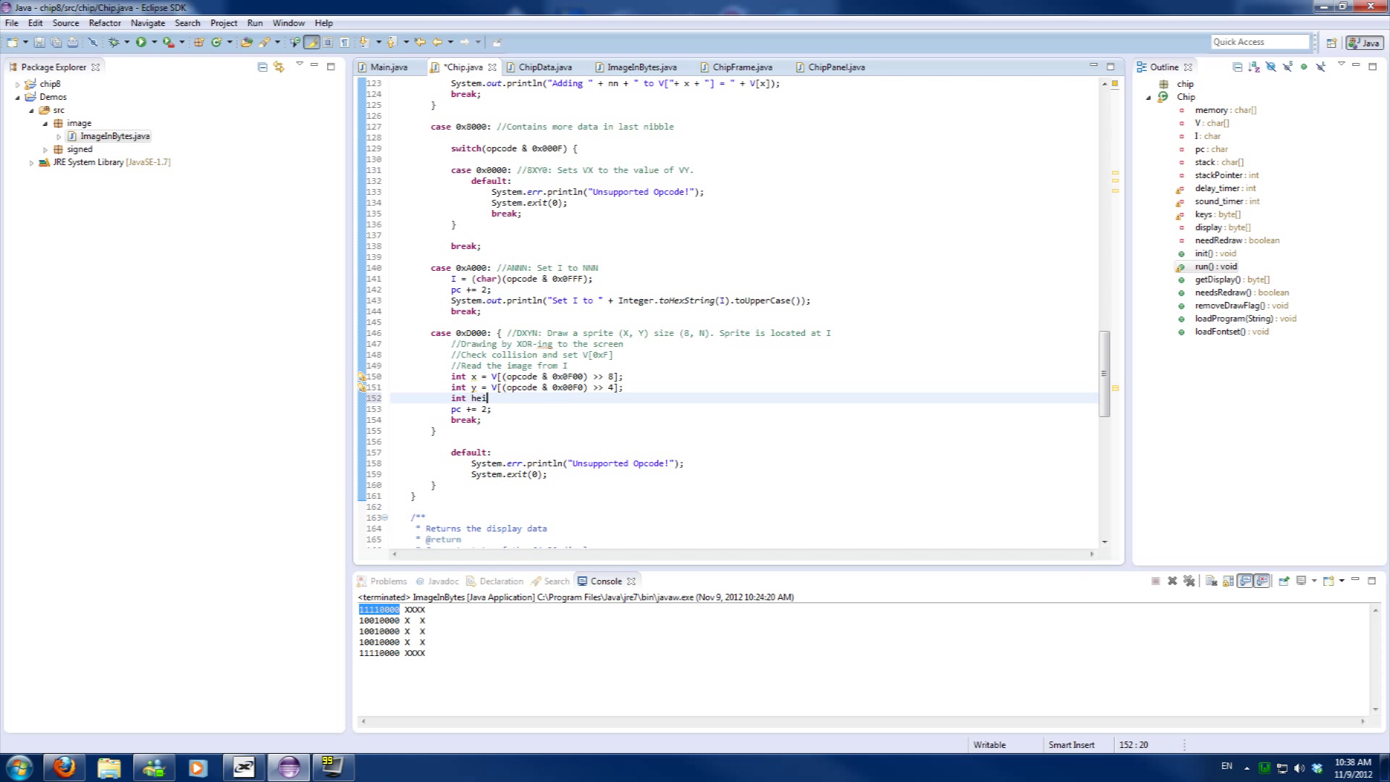
{"action": "type", "text": "c"}
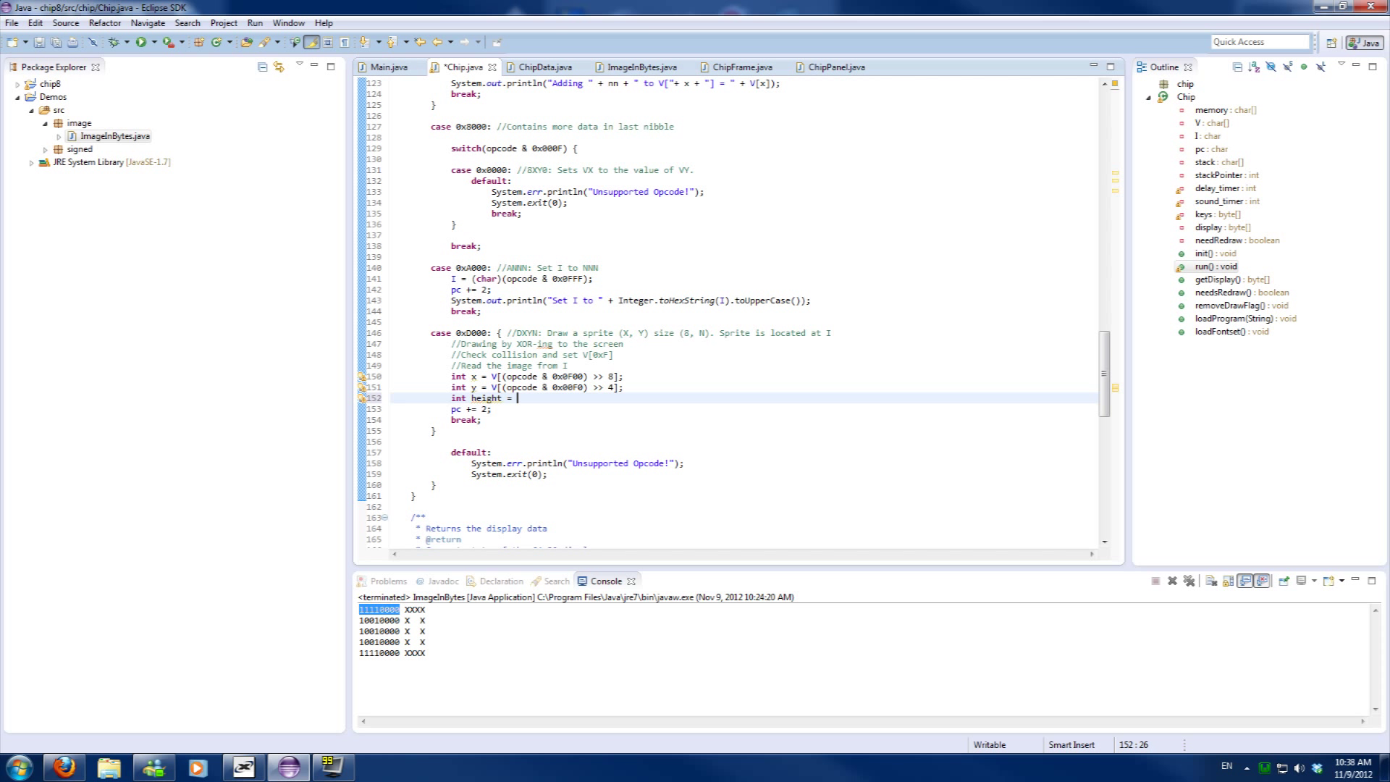
{"action": "type", "text": "opcode & 0x"}
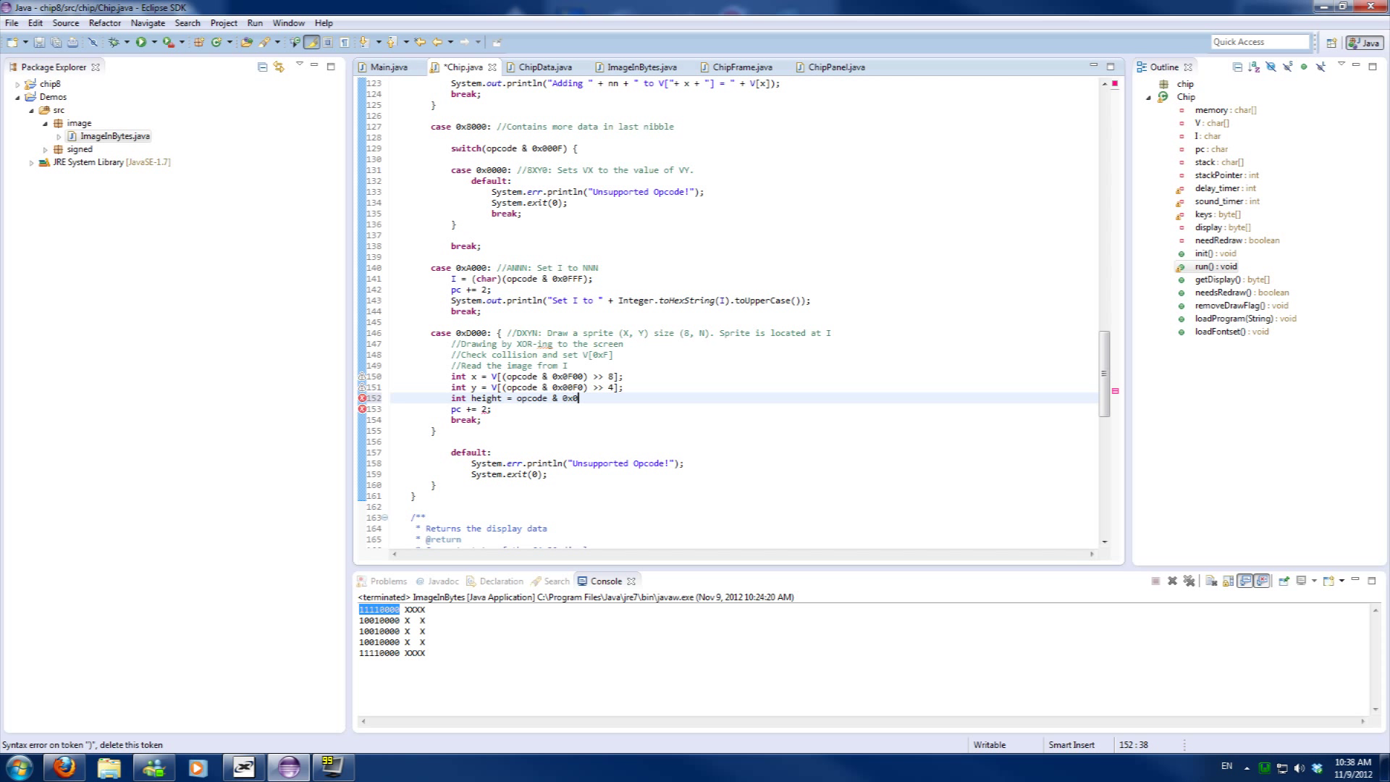
{"action": "type", "text": "00F;"}
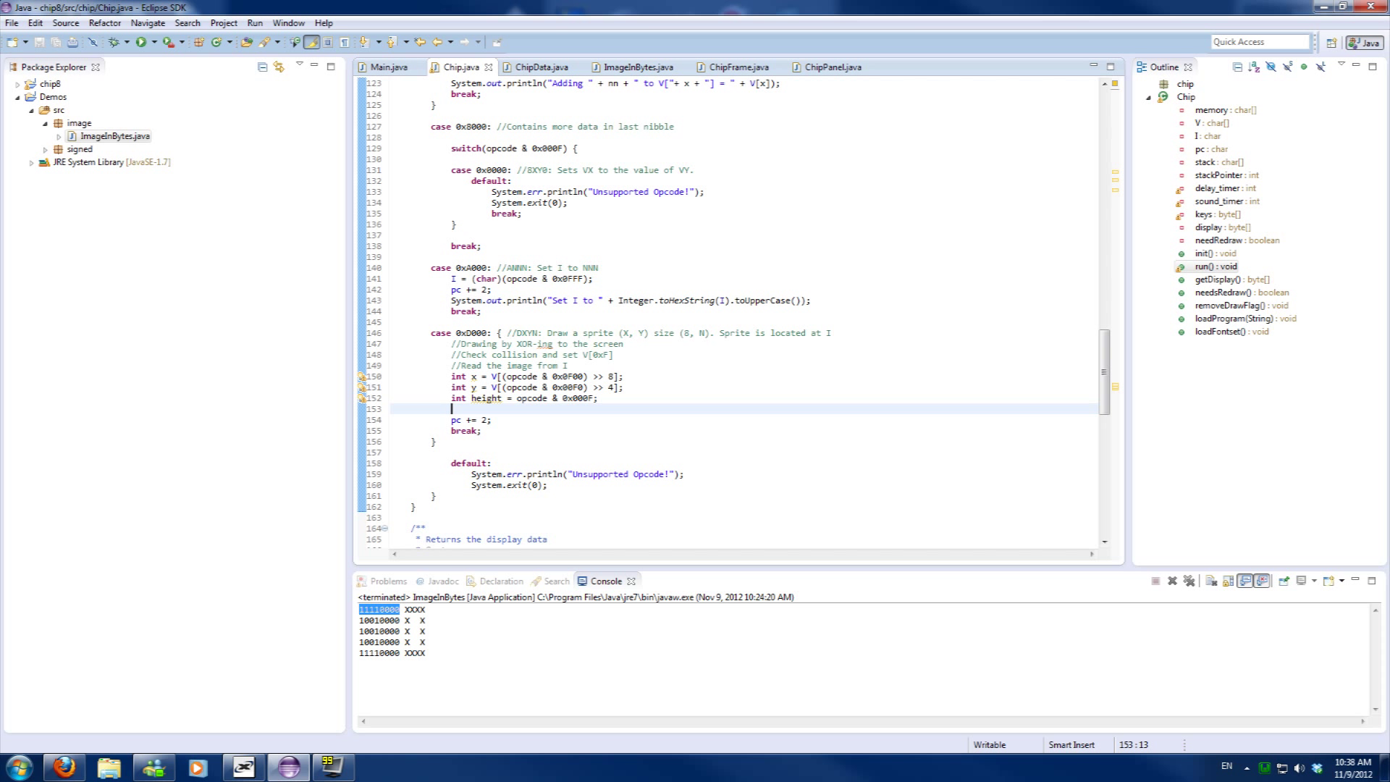
{"action": "scroll", "scroll_direction": "down", "scroll_amount": 3}
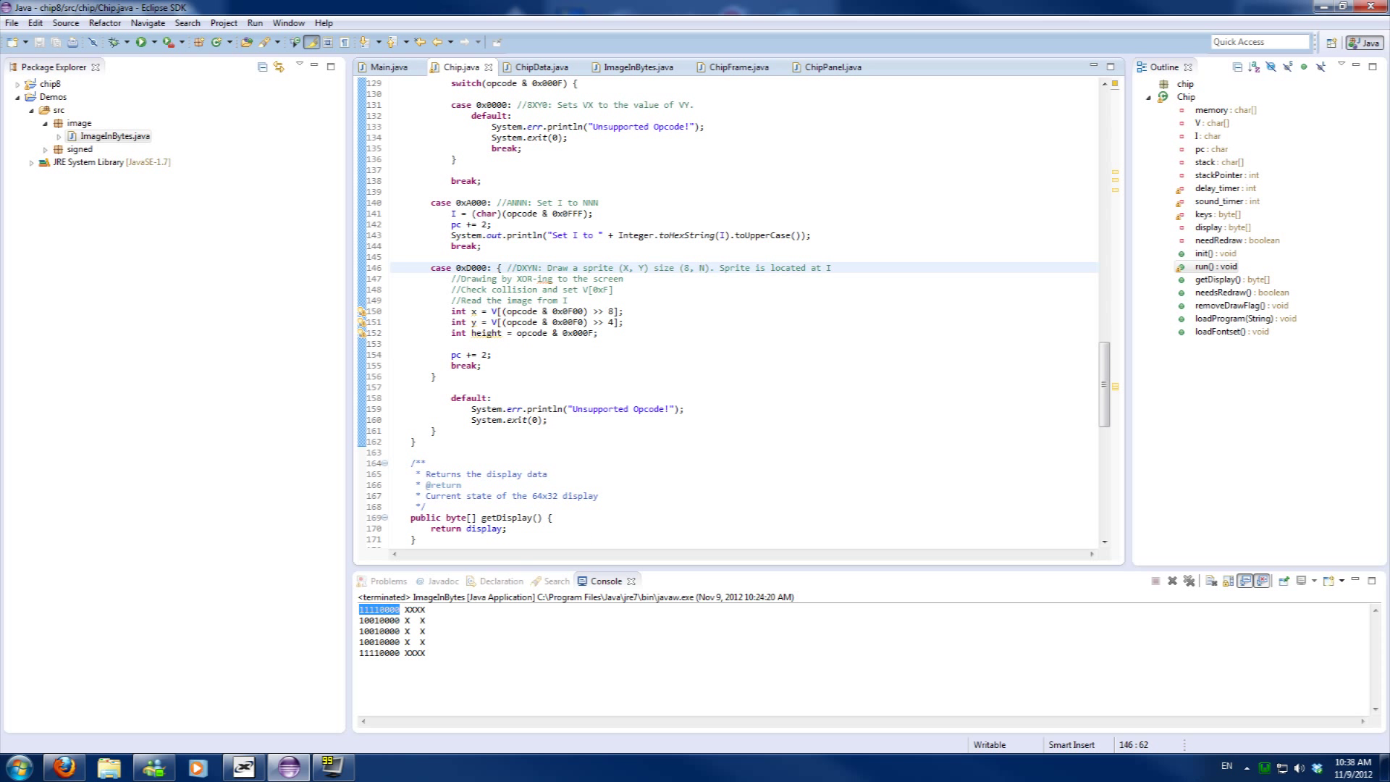
{"action": "double_click", "coordinate": [474, 268]}
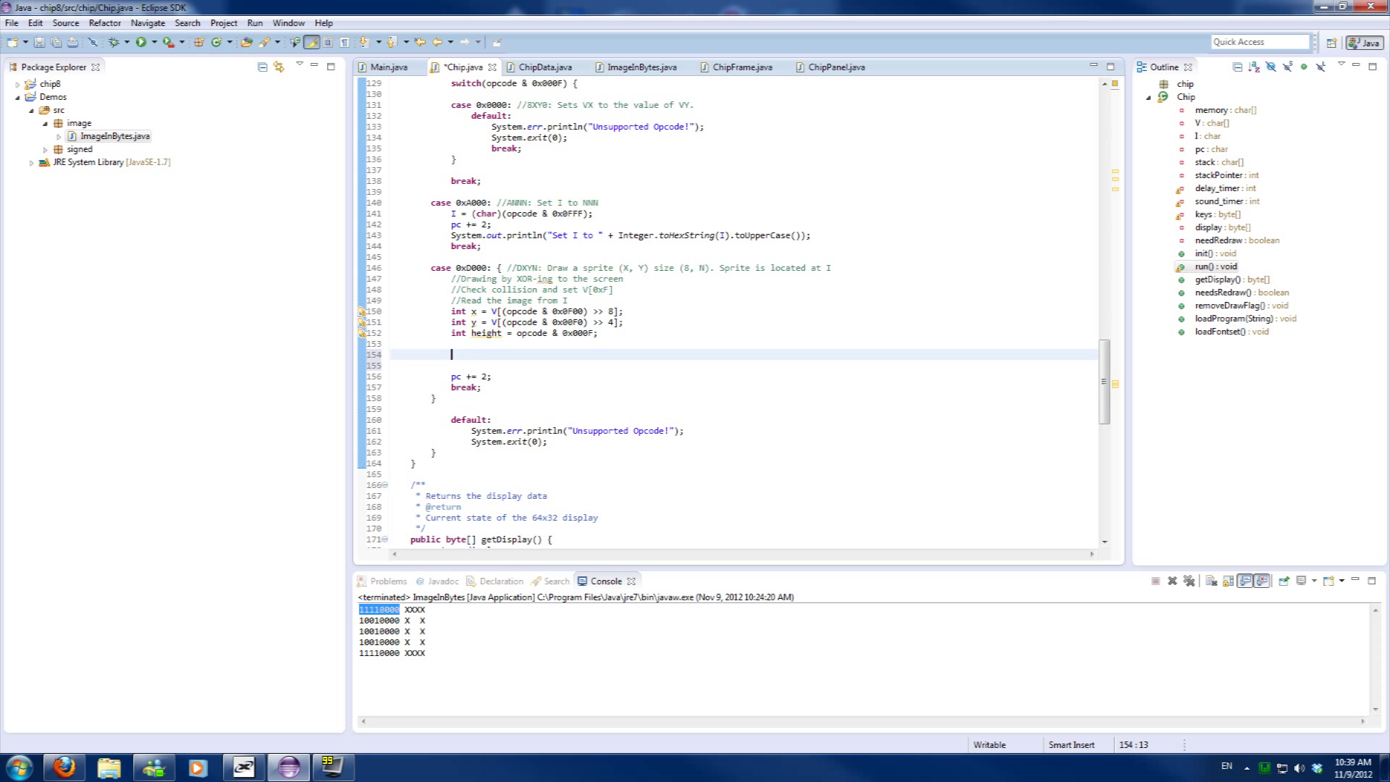
Add nested for loops in case 0xD000: _y from 0 to height, _x from 0 to 8
{"action": "type", "text": "for(int"}
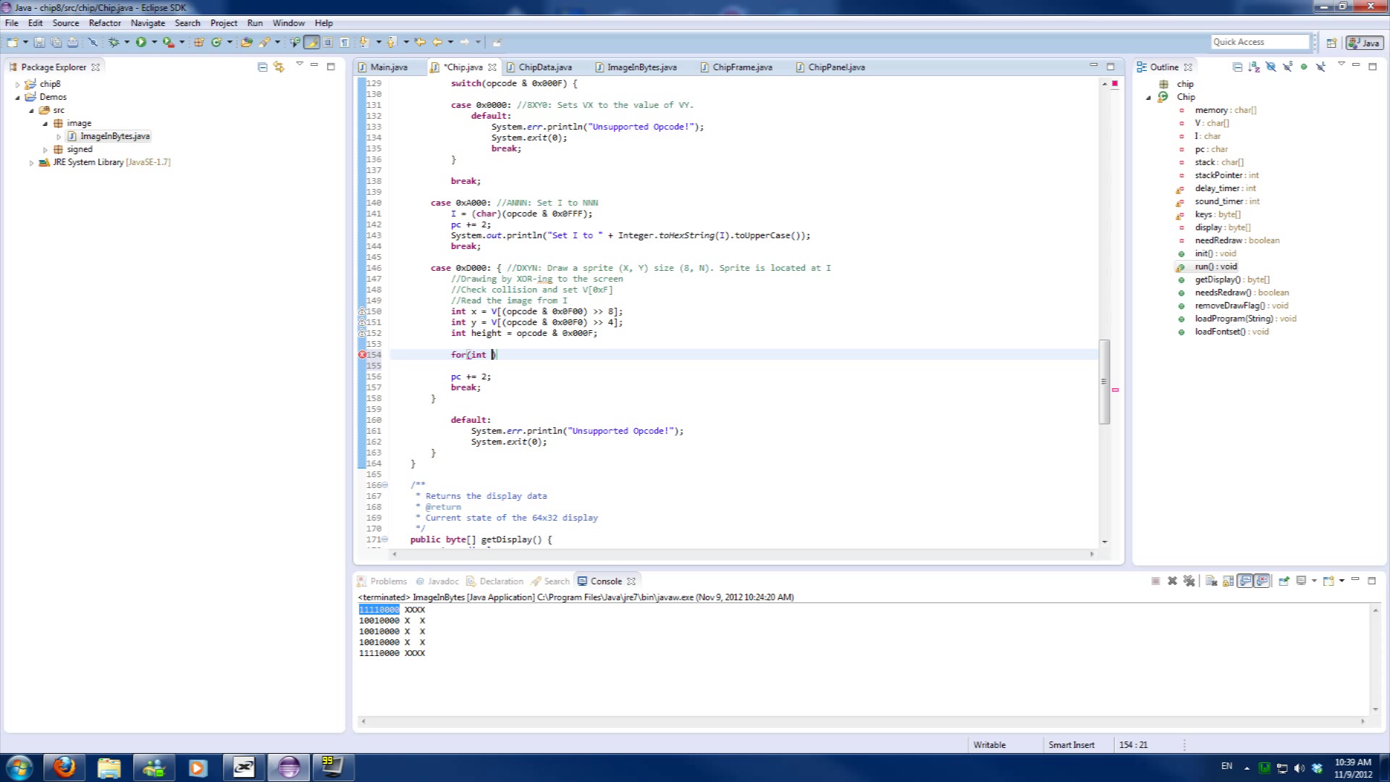
{"action": "type", "text": "_y"}
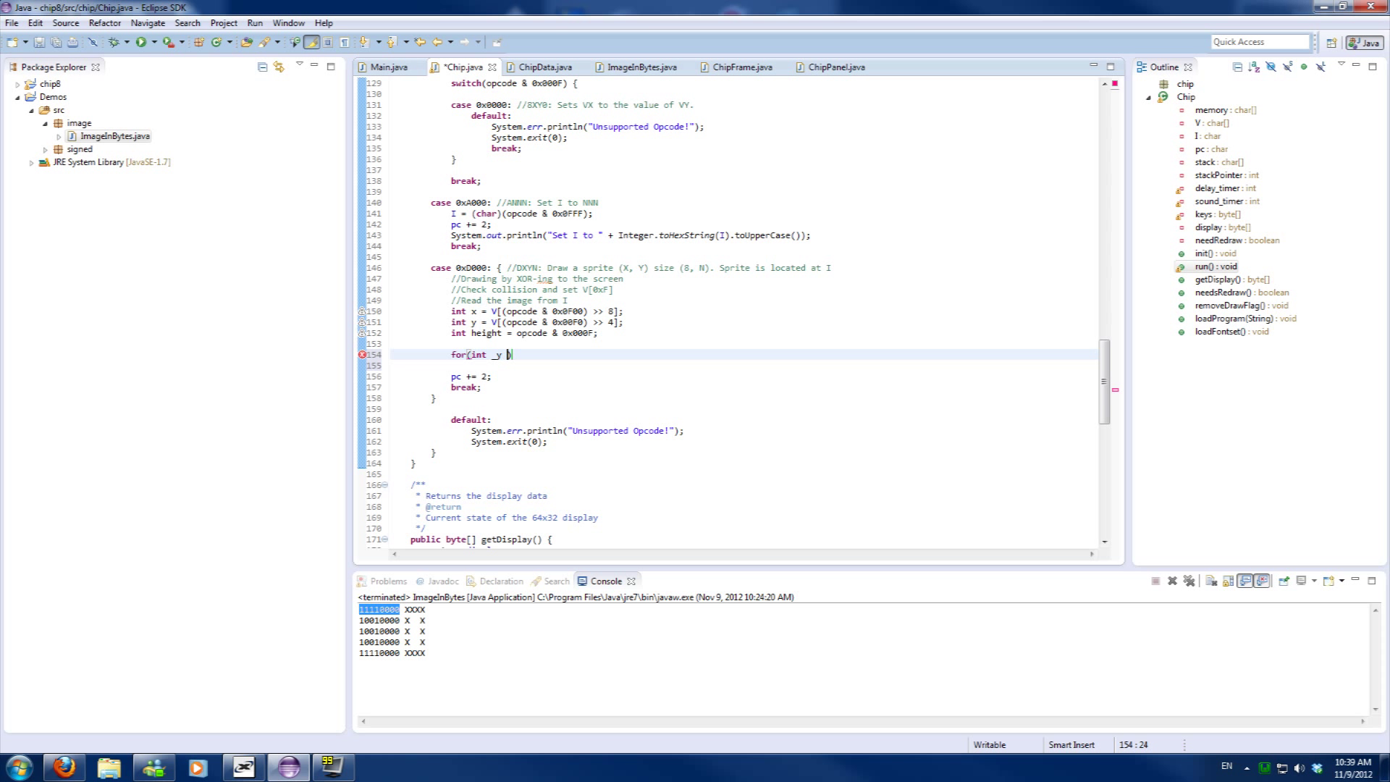
{"action": "type", "text": "= 0;"}
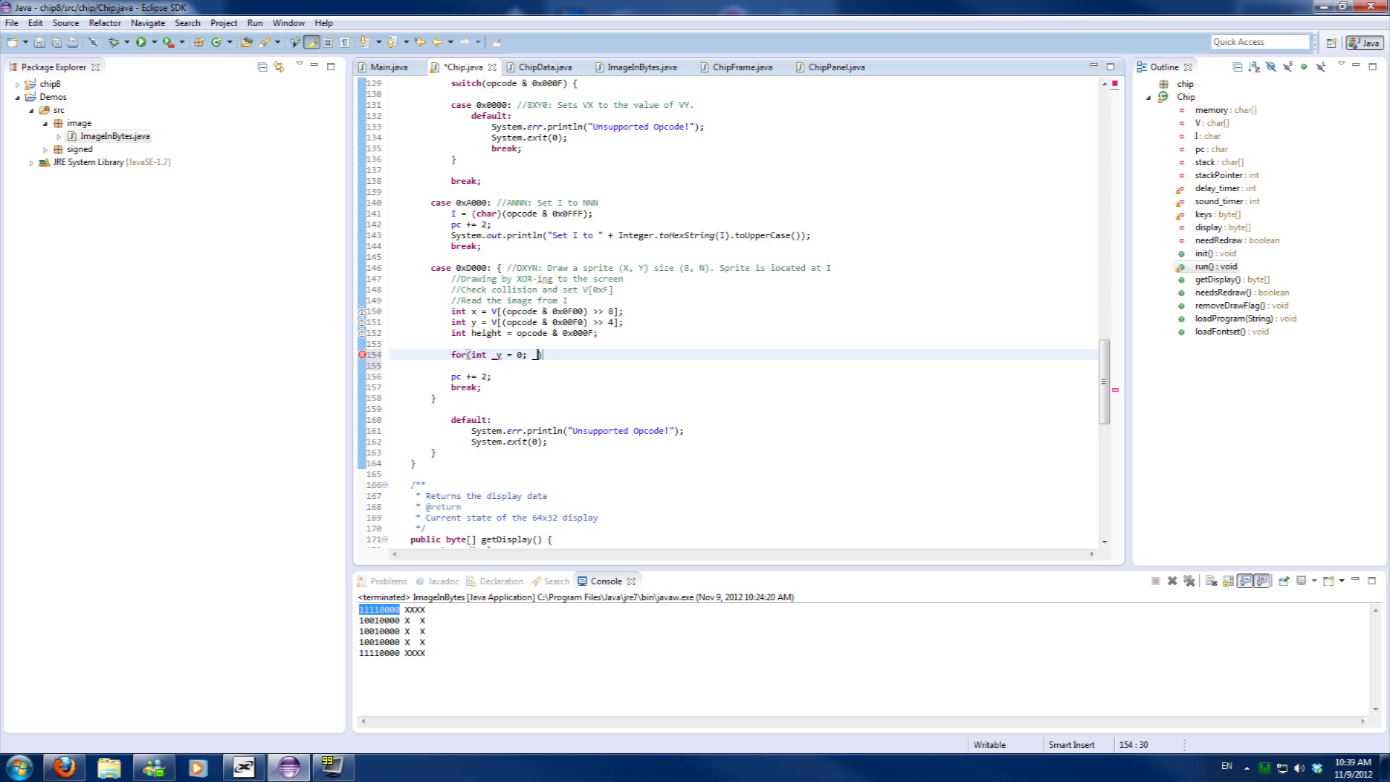
{"action": "type", "text": "_y < height;"}
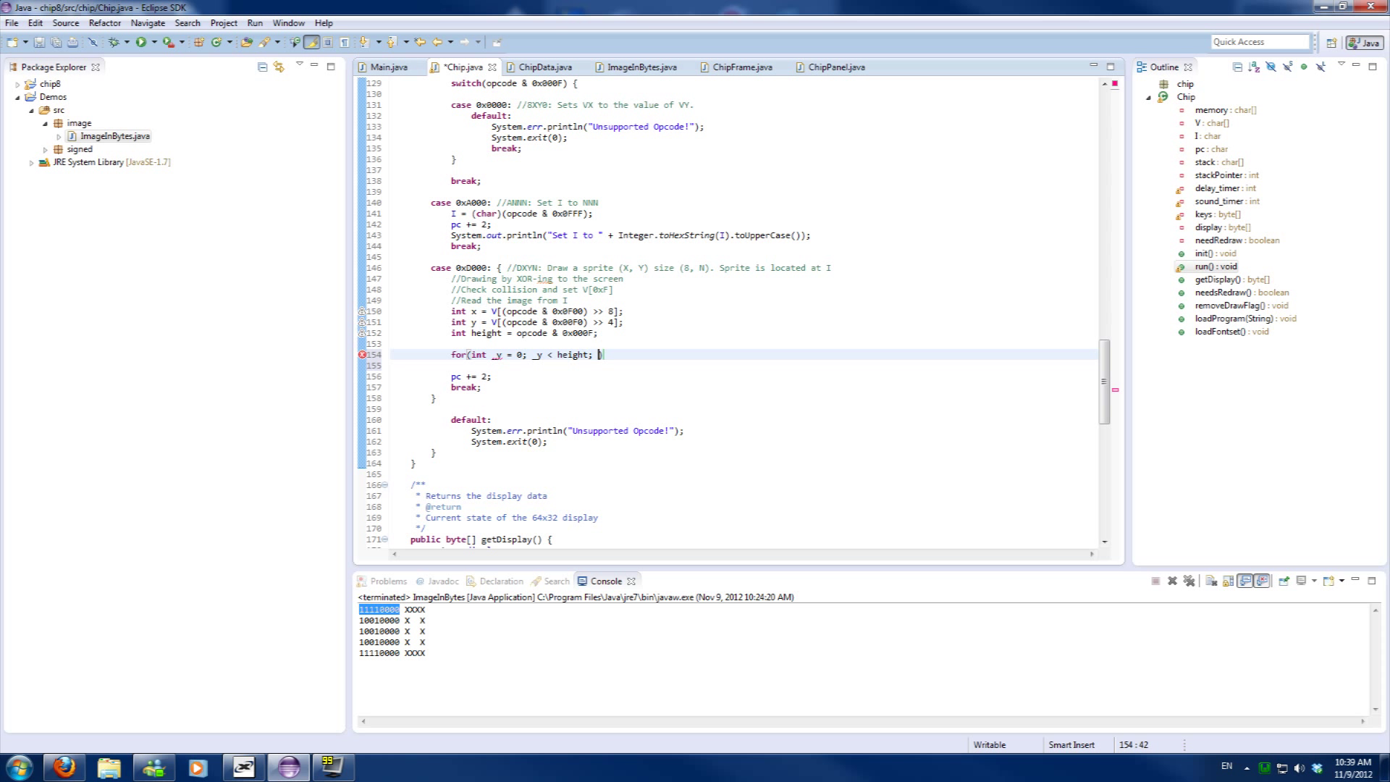
{"action": "type", "text": "_y++) {"}
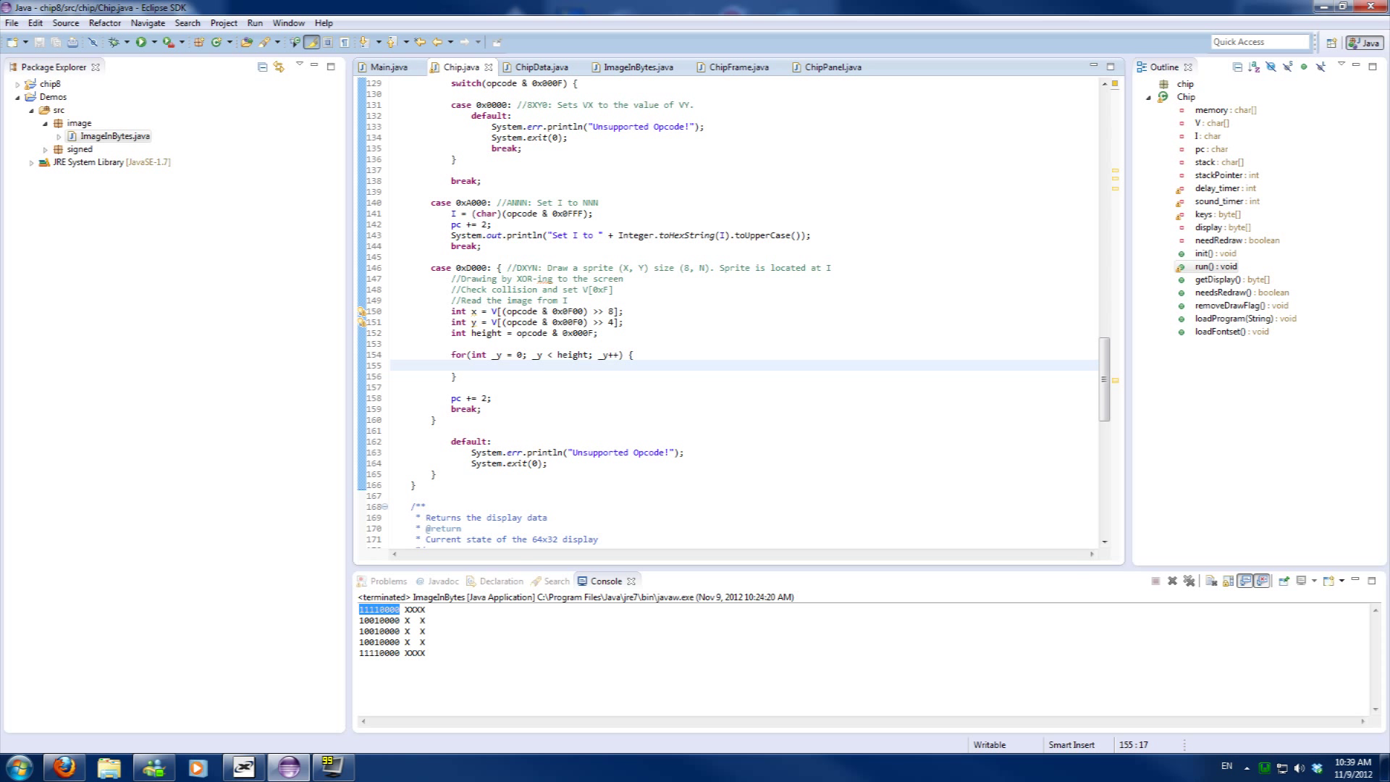
{"action": "type", "text": "for(i"}
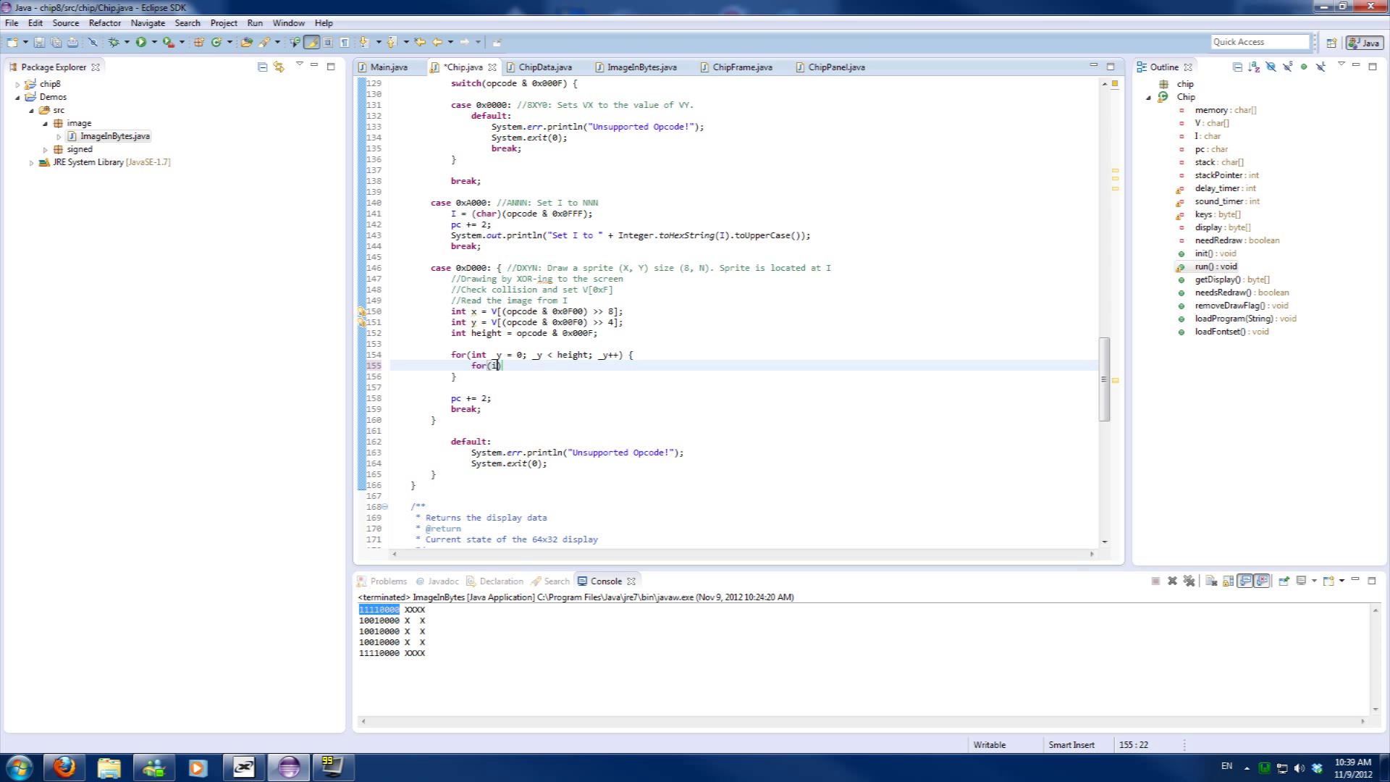
{"action": "type", "text": "nt _x = 0;"}
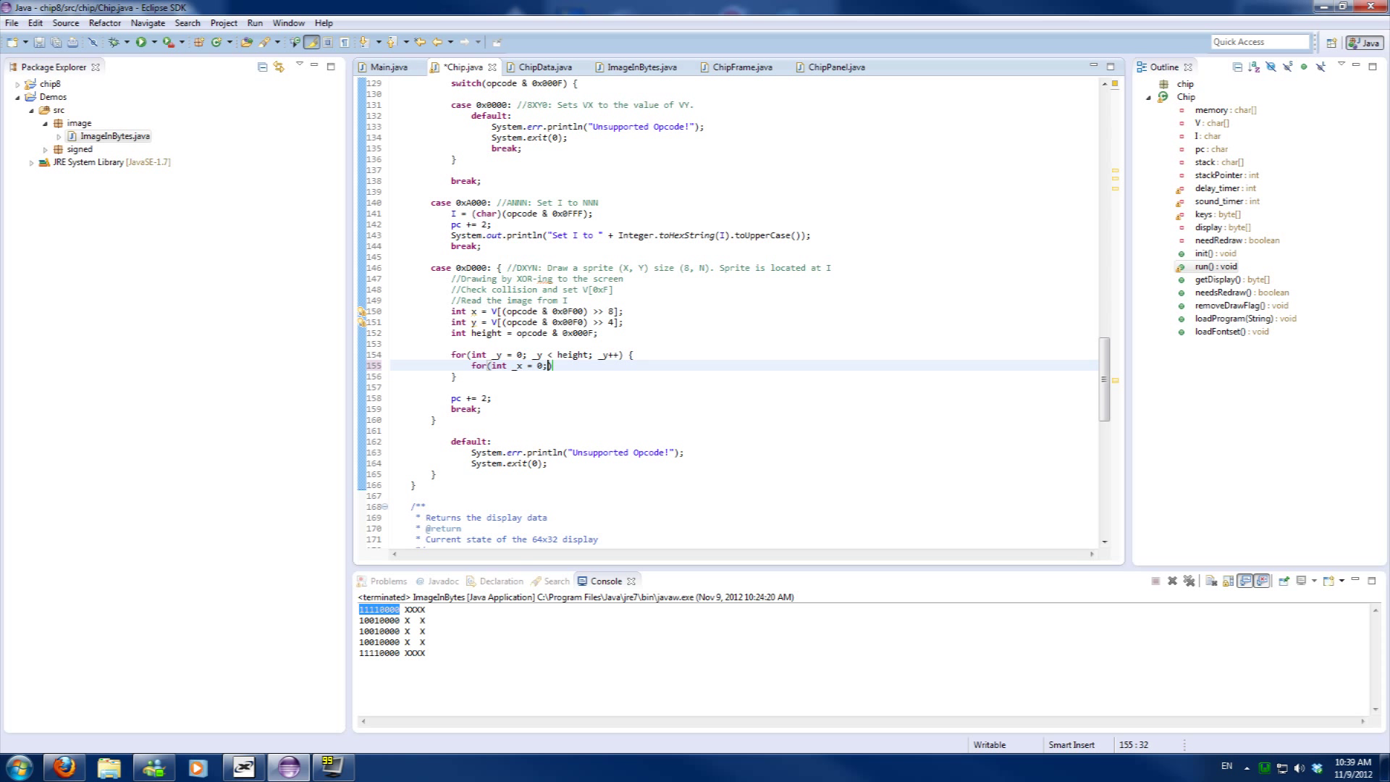
{"action": "type", "text": "_x < 8; _x++"}
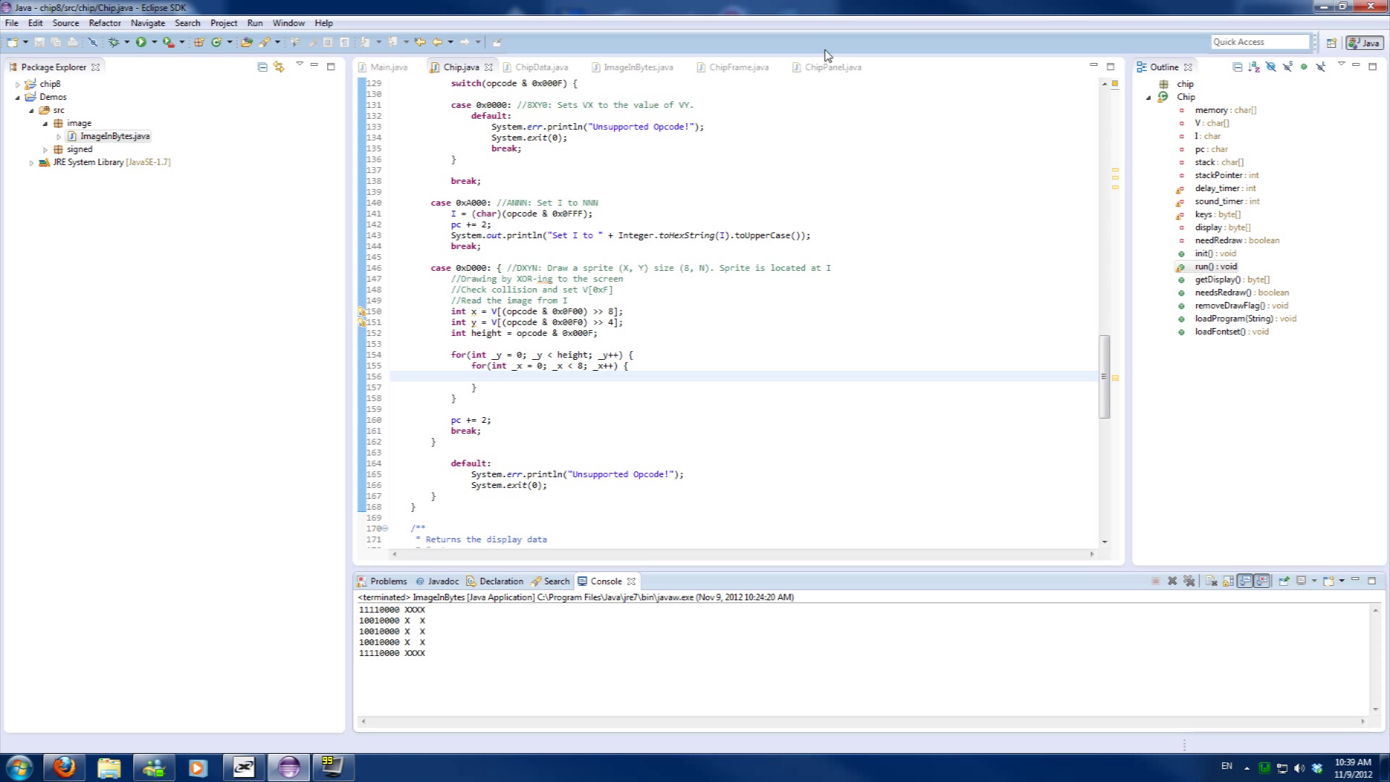
View ChipData.java, then ImageInBytes.java, highlighting the printed X pixel pattern in its output
{"action": "left_click", "coordinate": [636, 67]}
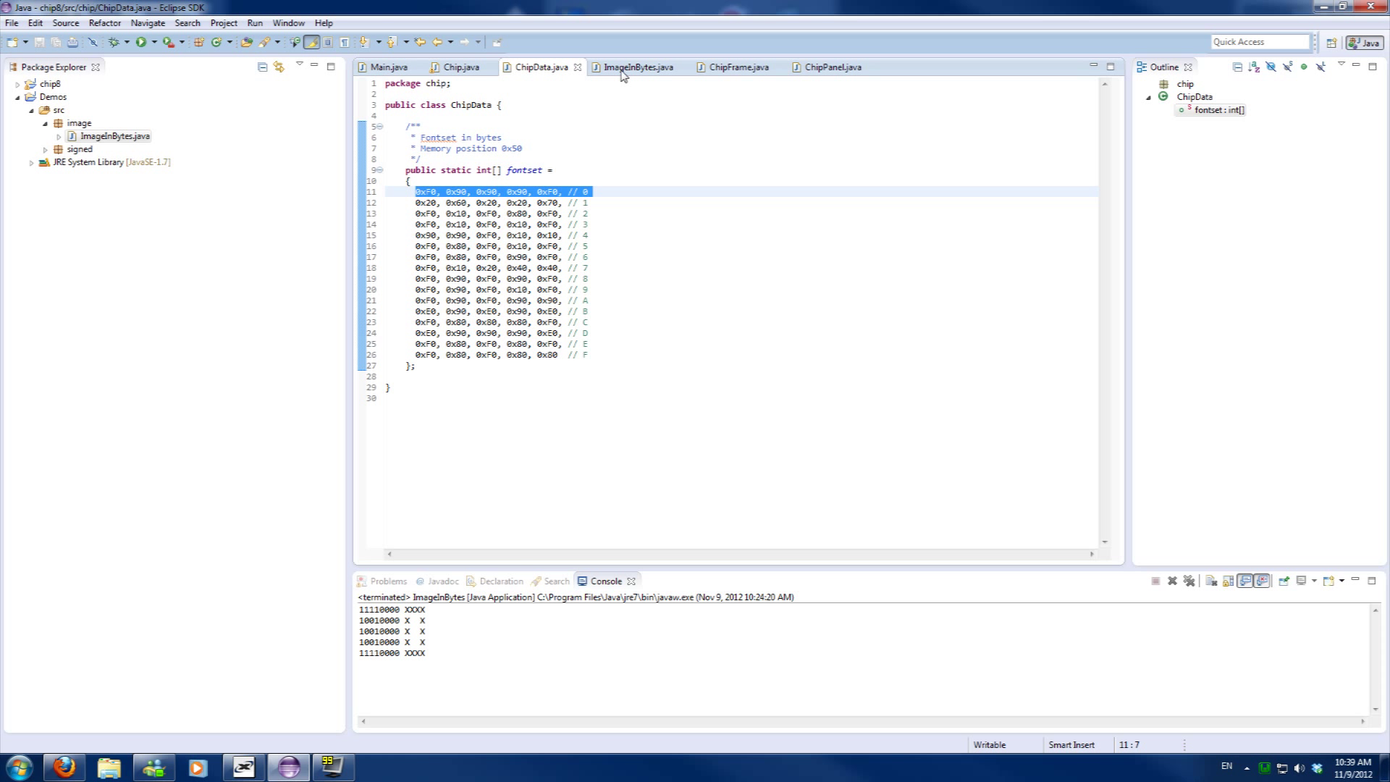
{"action": "left_click", "coordinate": [639, 67]}
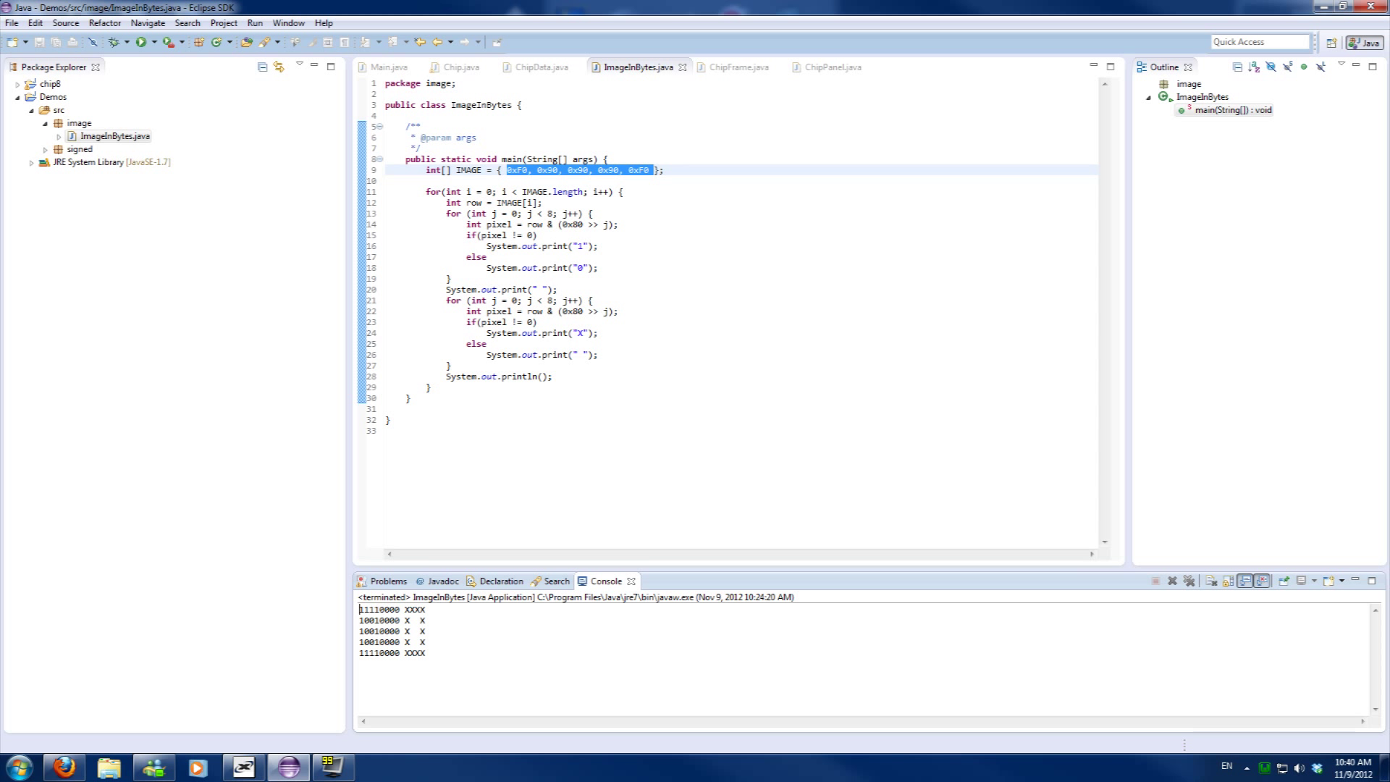
{"action": "double_click", "coordinate": [413, 609]}
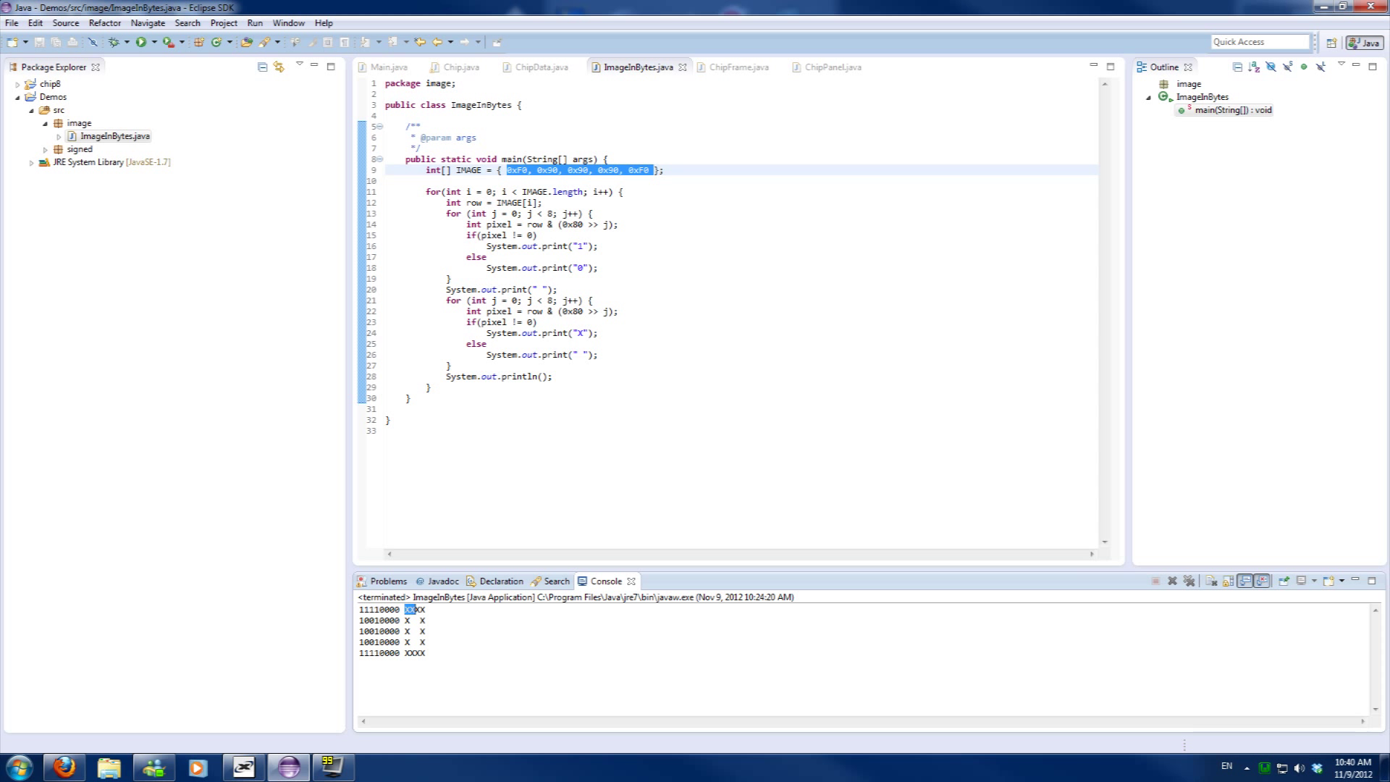
{"action": "left_click_drag", "start_coordinate": [405, 609], "coordinate": [426, 654]}
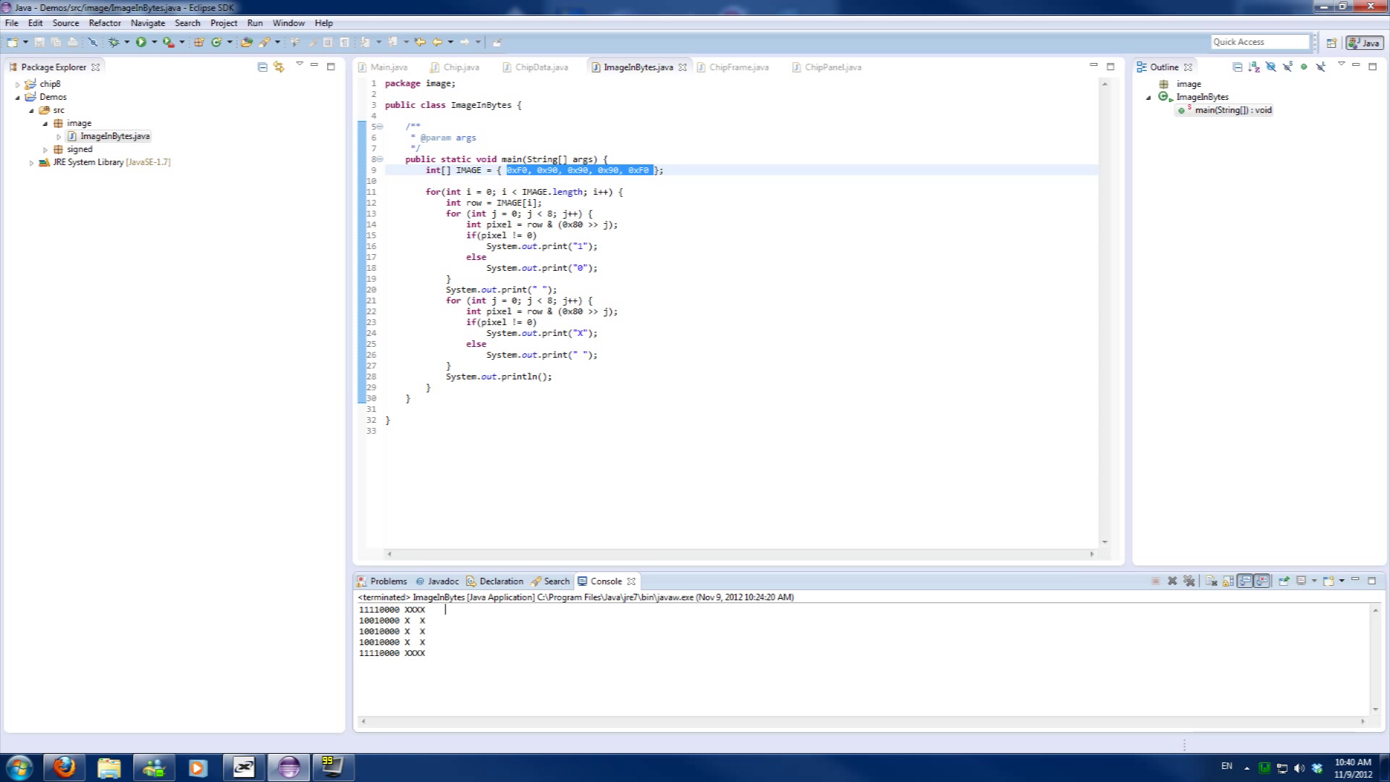
{"action": "mouse_move", "coordinate": [356, 645]}
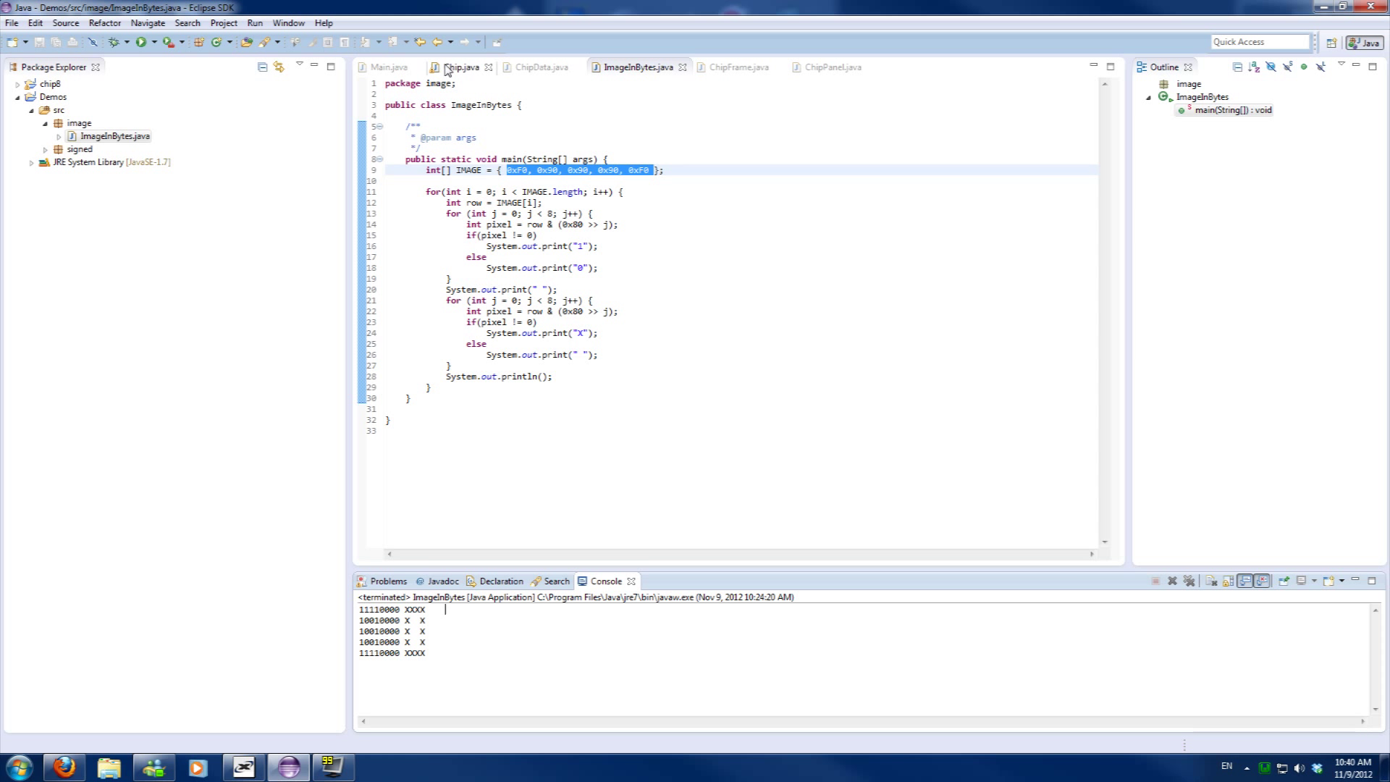
In Chip.java's outer loop, read each row as 'int line = memory[I + _y];', then view ImageInBytes.java
{"action": "left_click", "coordinate": [462, 67]}
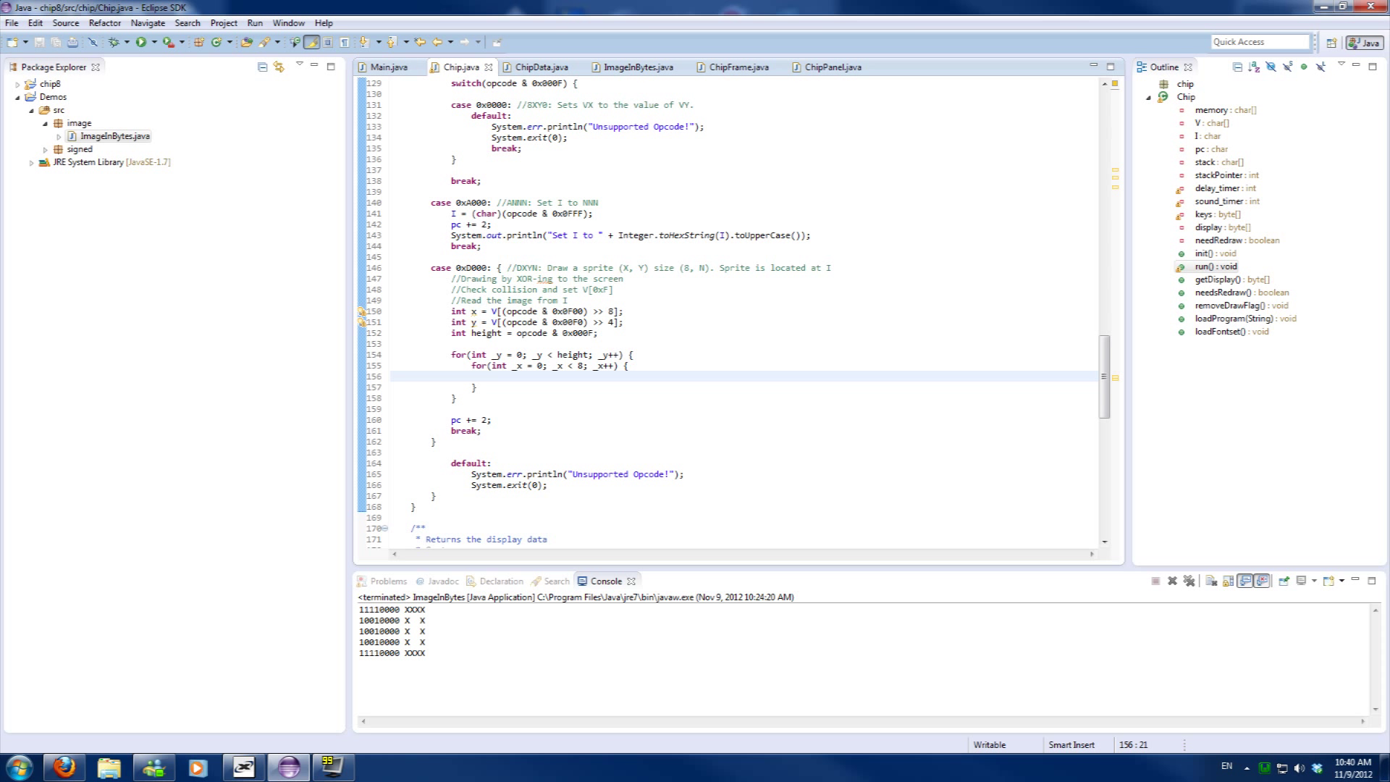
{"action": "key", "text": "enter"}
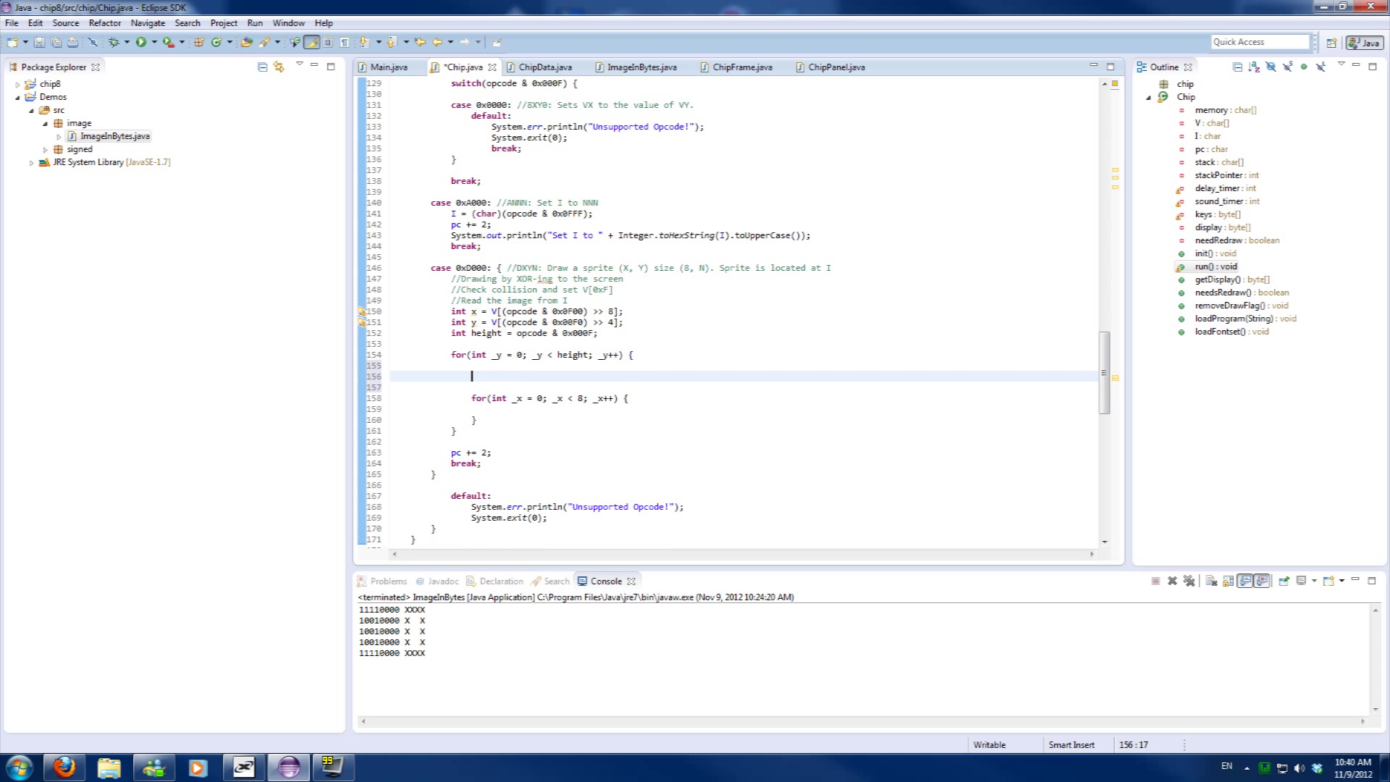
{"action": "key", "text": "Backspace"}
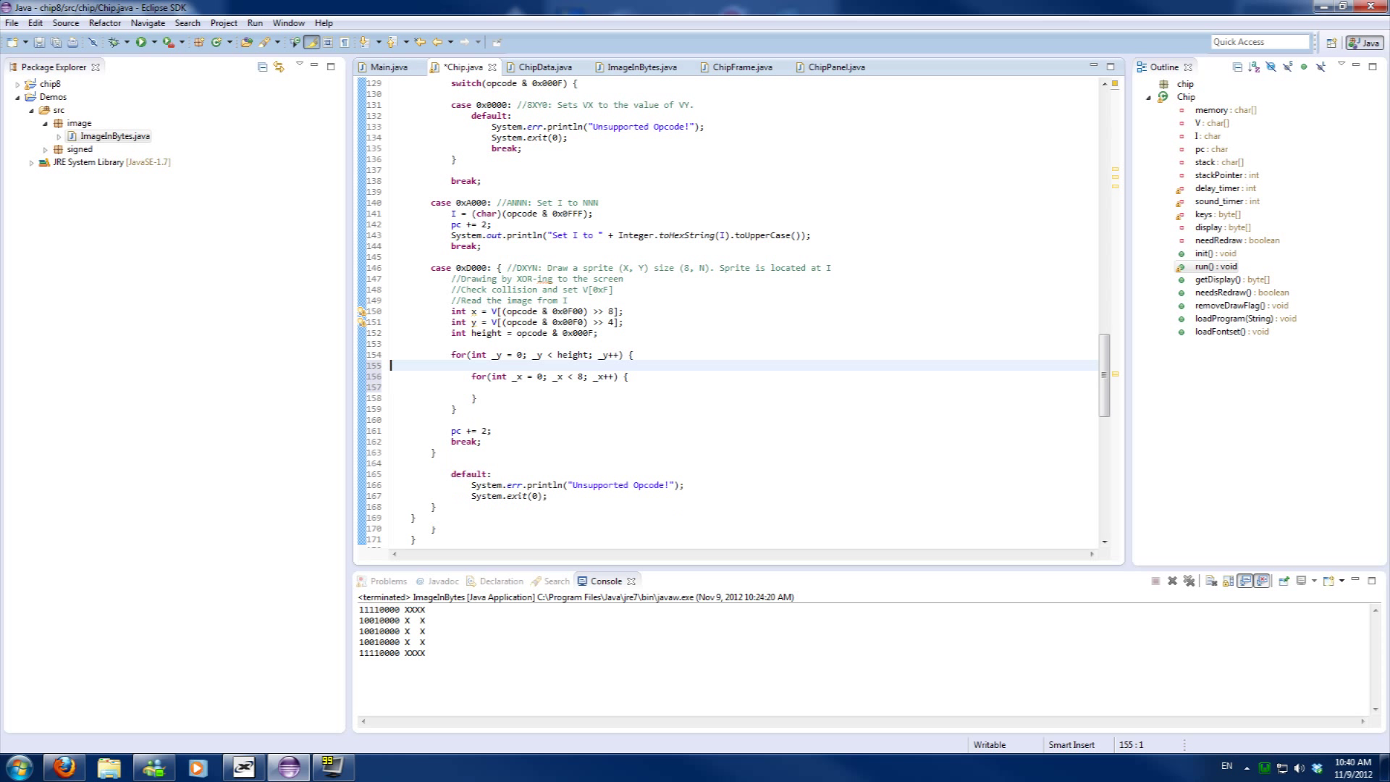
{"action": "type", "text": "int"}
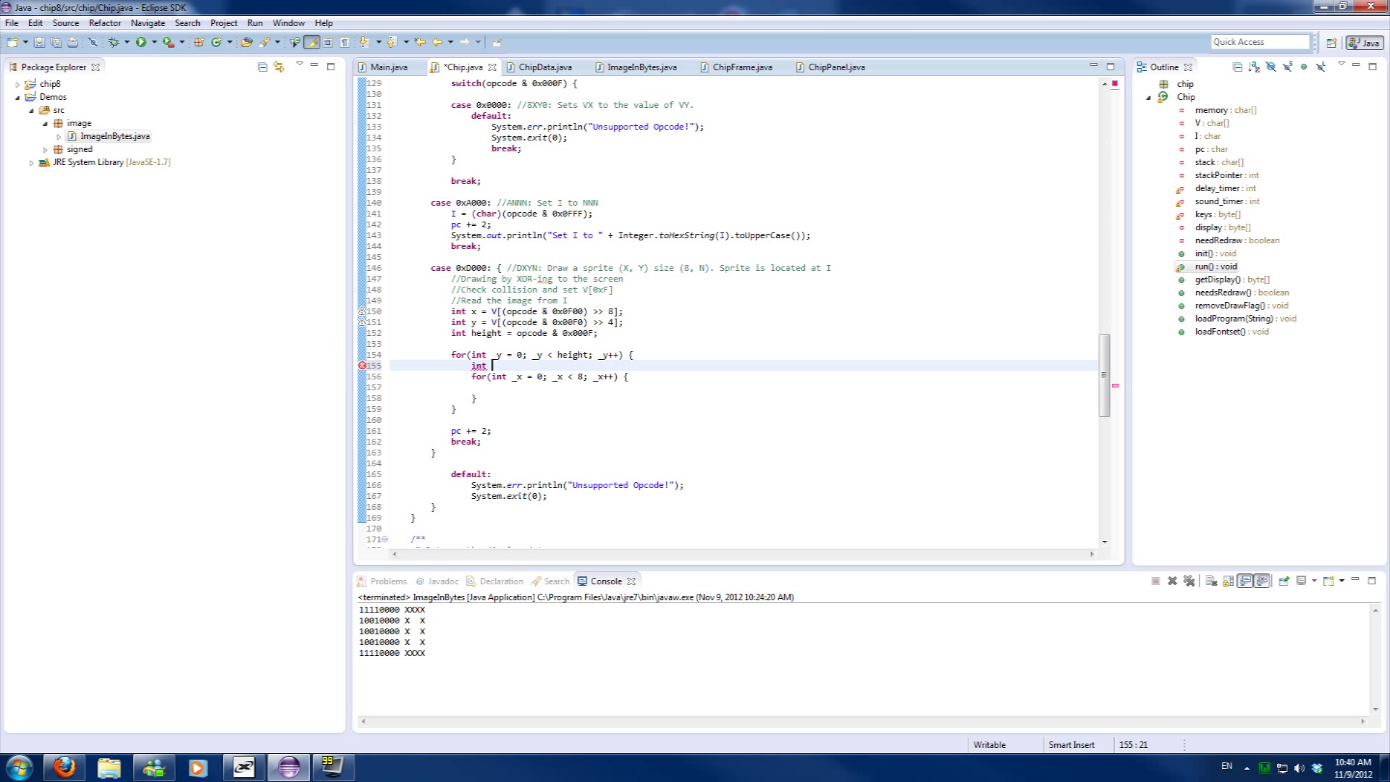
{"action": "type", "text": "line ="}
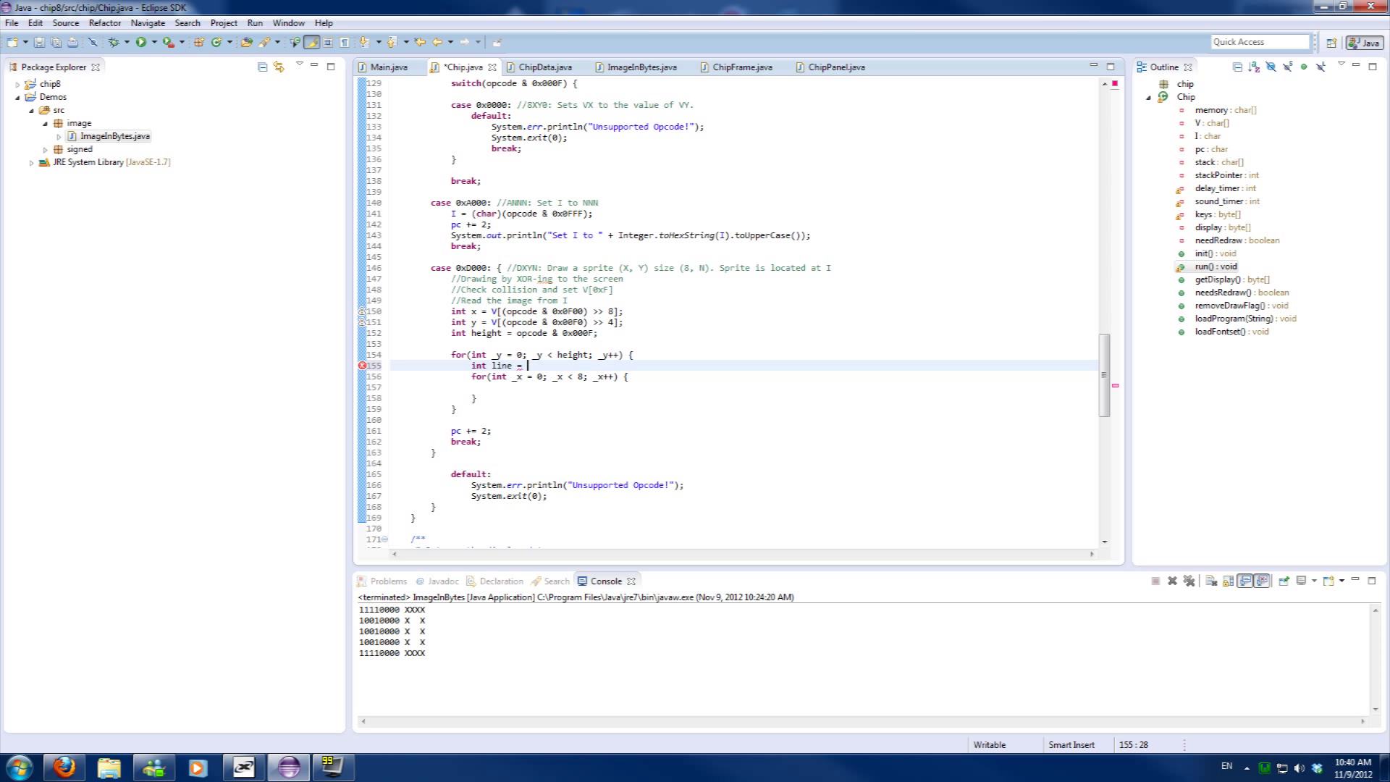
{"action": "type", "text": "memory[I]"}
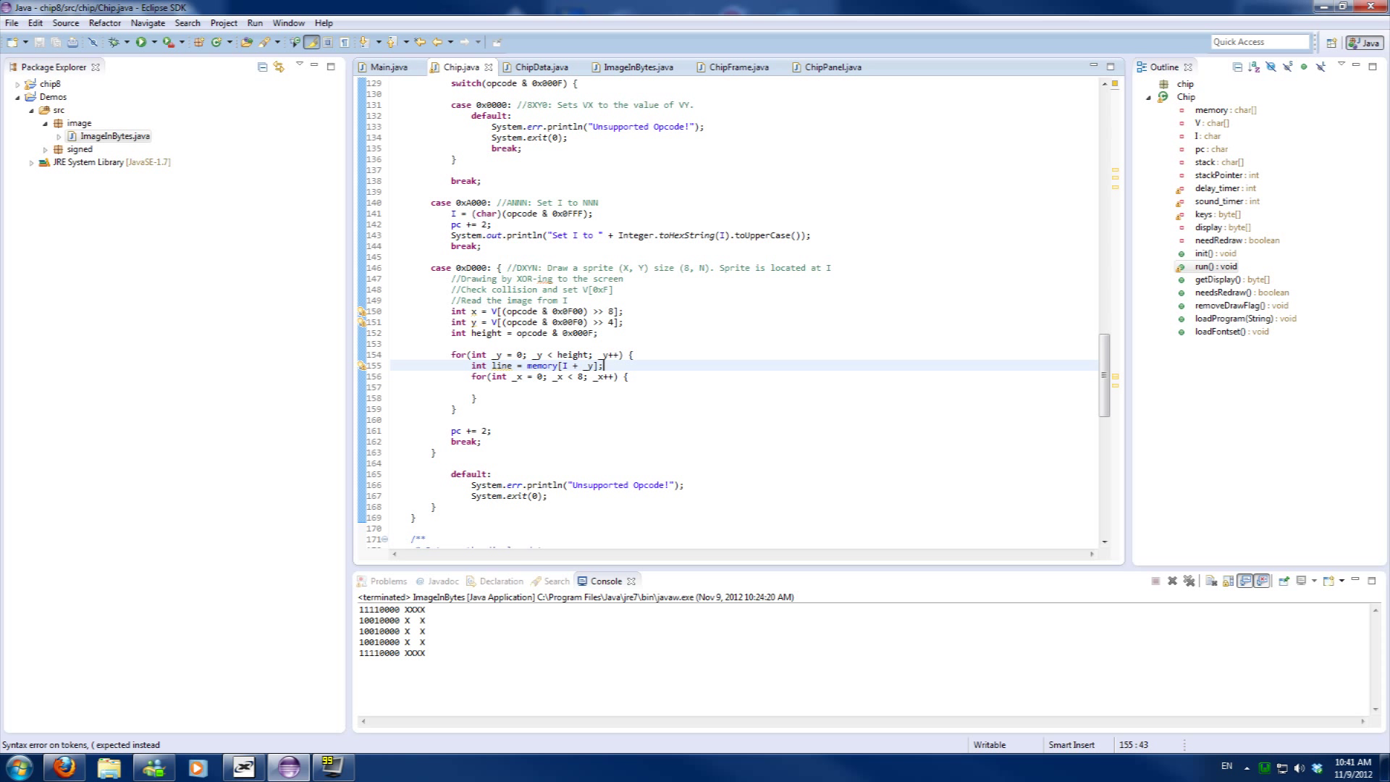
{"action": "left_click", "coordinate": [635, 66]}
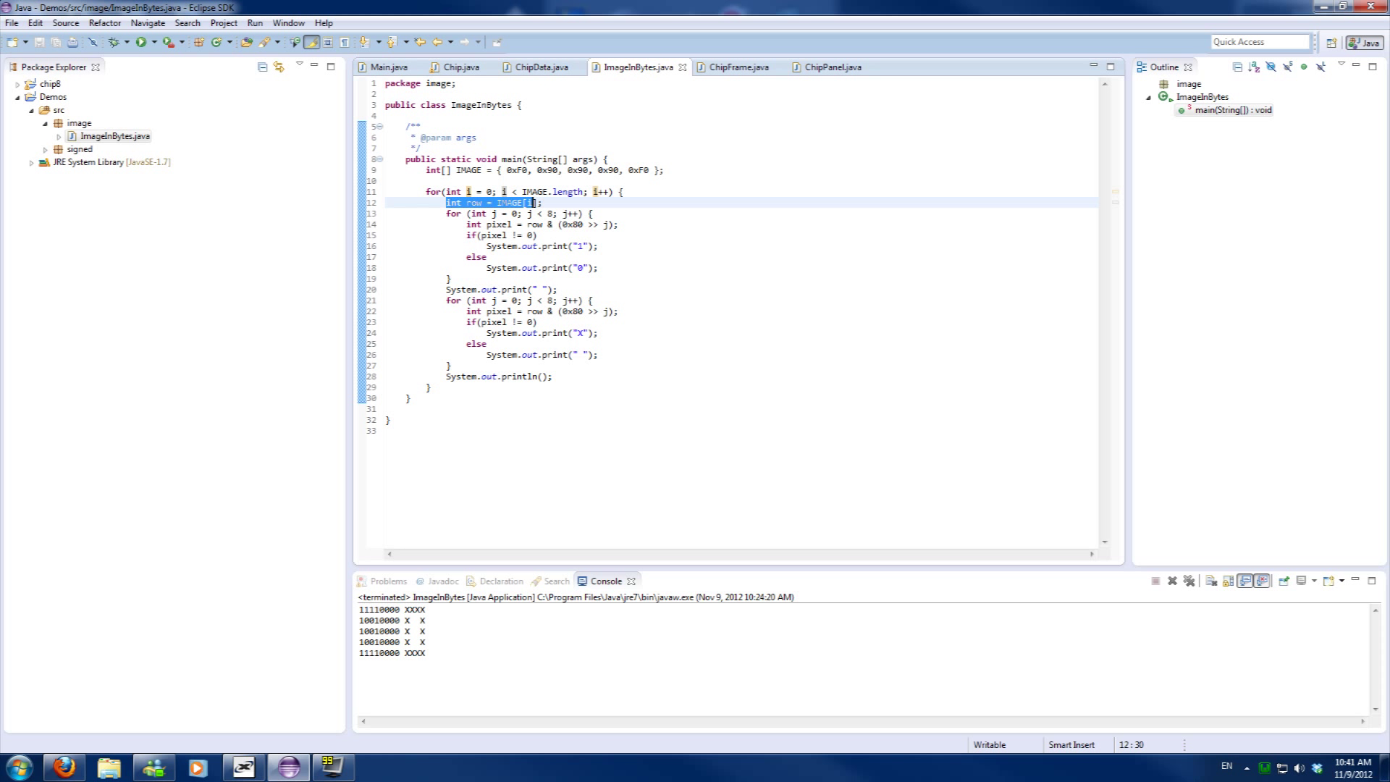
Leave ImageInBytes.java and return to the Chip.java editor
{"action": "left_click", "coordinate": [545, 170]}
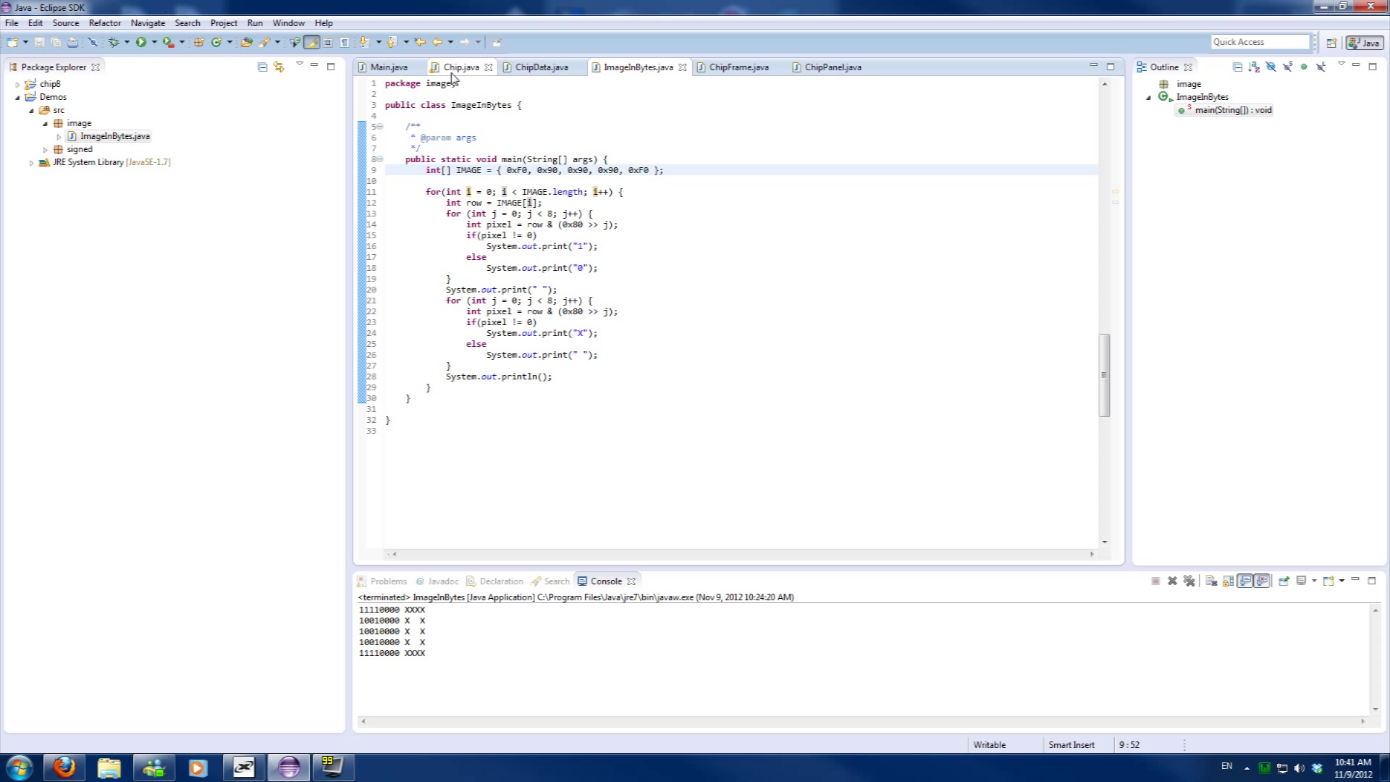
{"action": "left_click", "coordinate": [460, 67]}
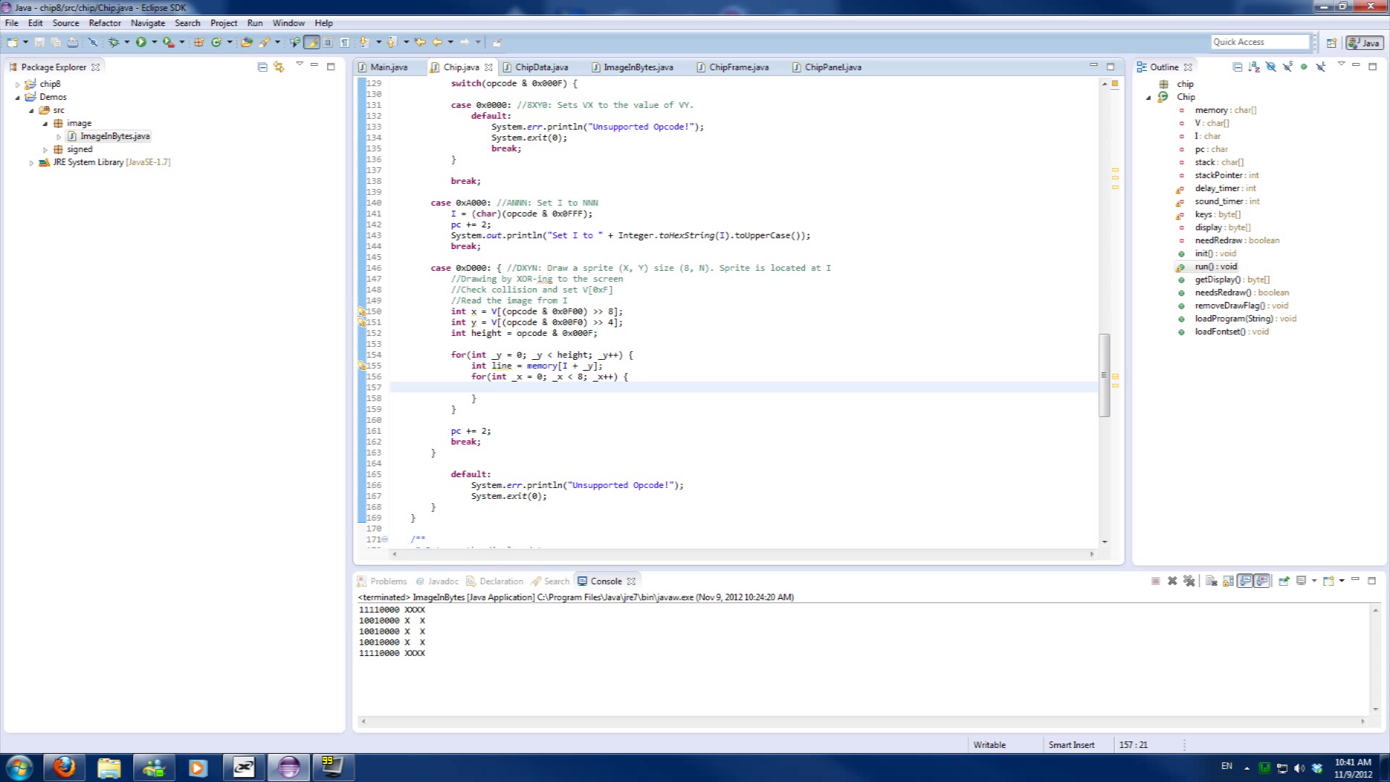
Compute 'int pixel = line & (0x80 >> _x);' in the inner loop, checking the console's binary rows
{"action": "type", "text": "int pix"}
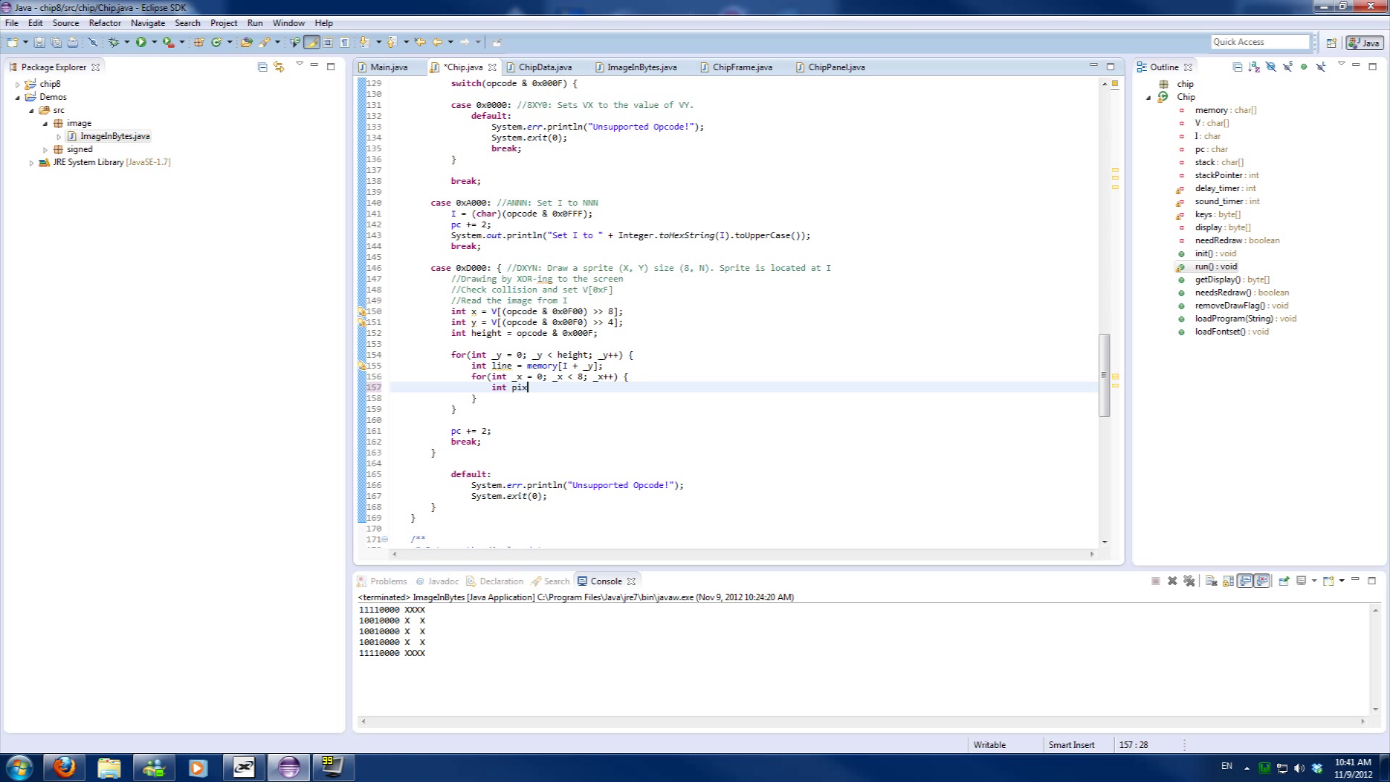
{"action": "type", "text": "el ="}
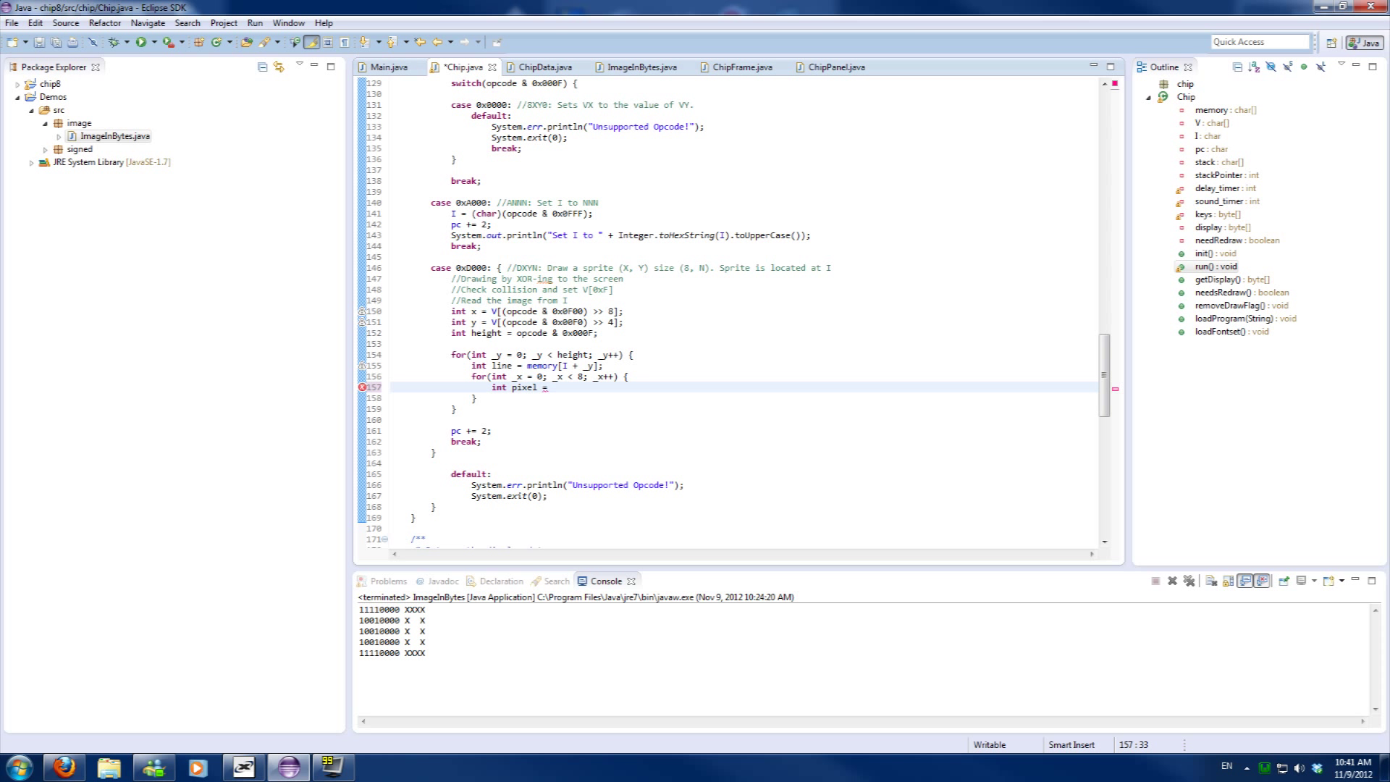
{"action": "type", "text": "line"}
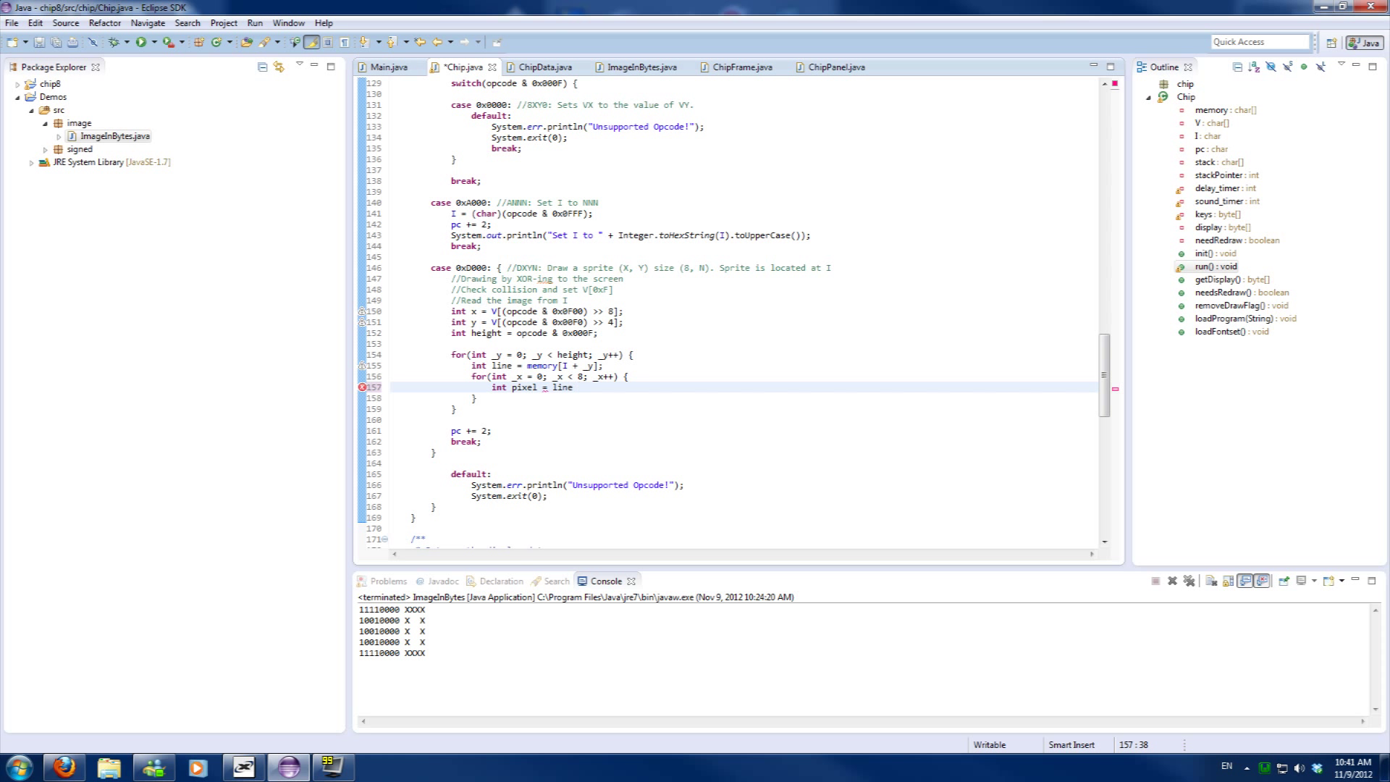
{"action": "type", "text": "& ();"}
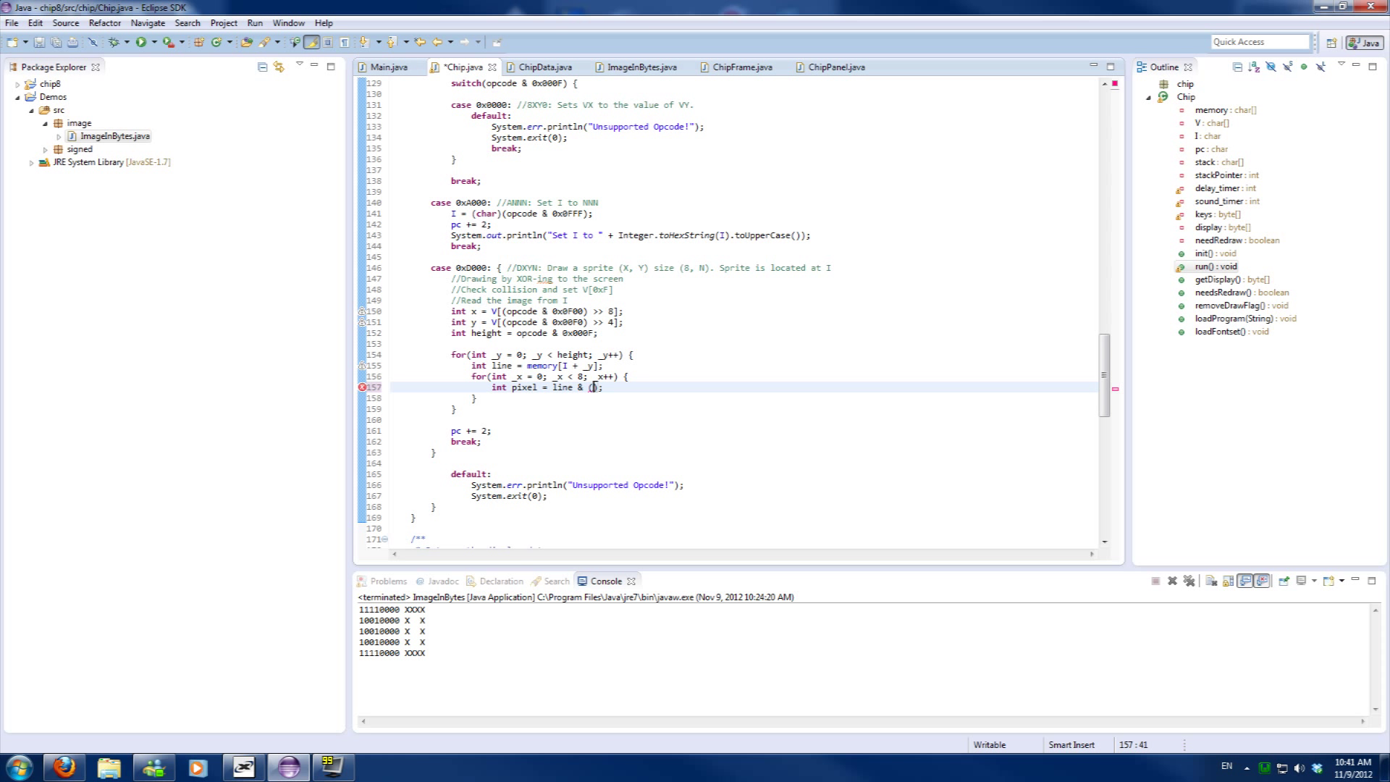
{"action": "type", "text": "25"}
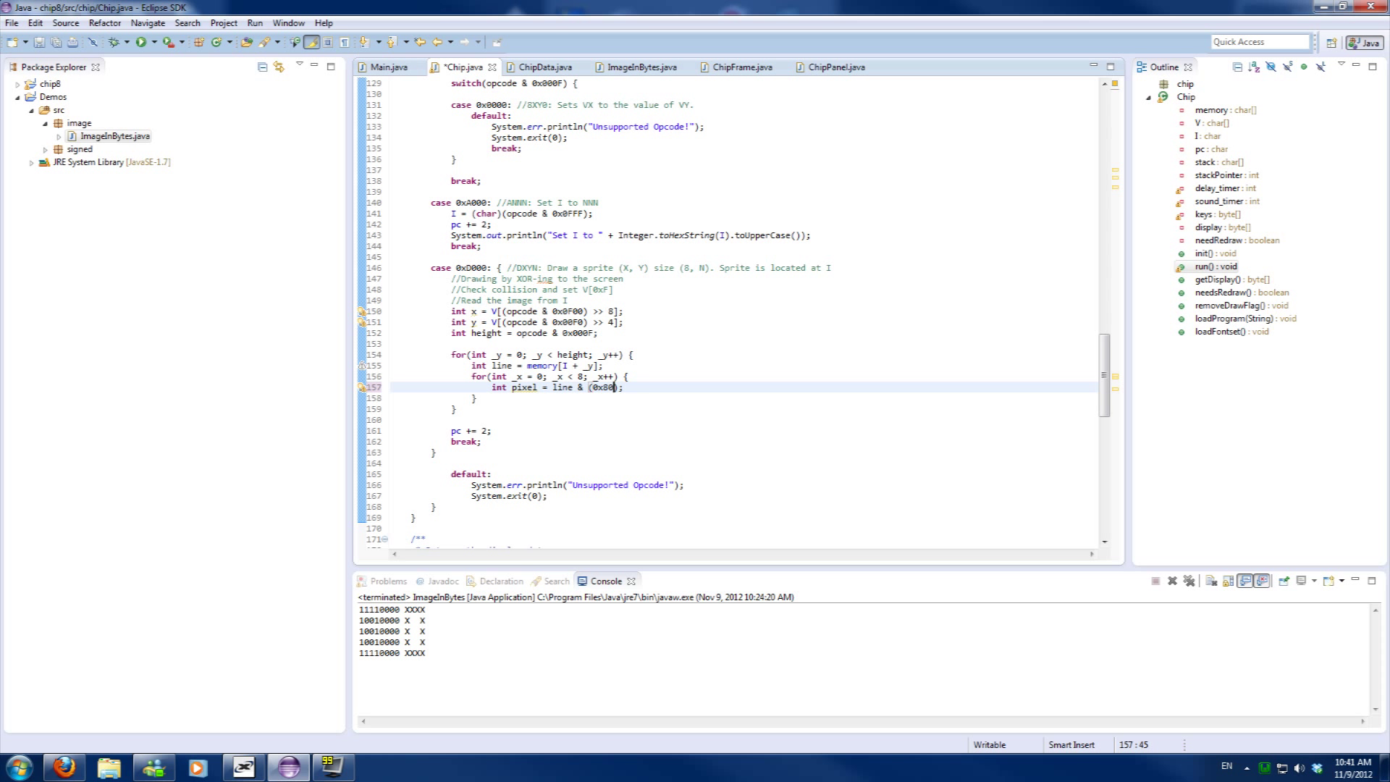
{"action": "type", "text": ">> _x"}
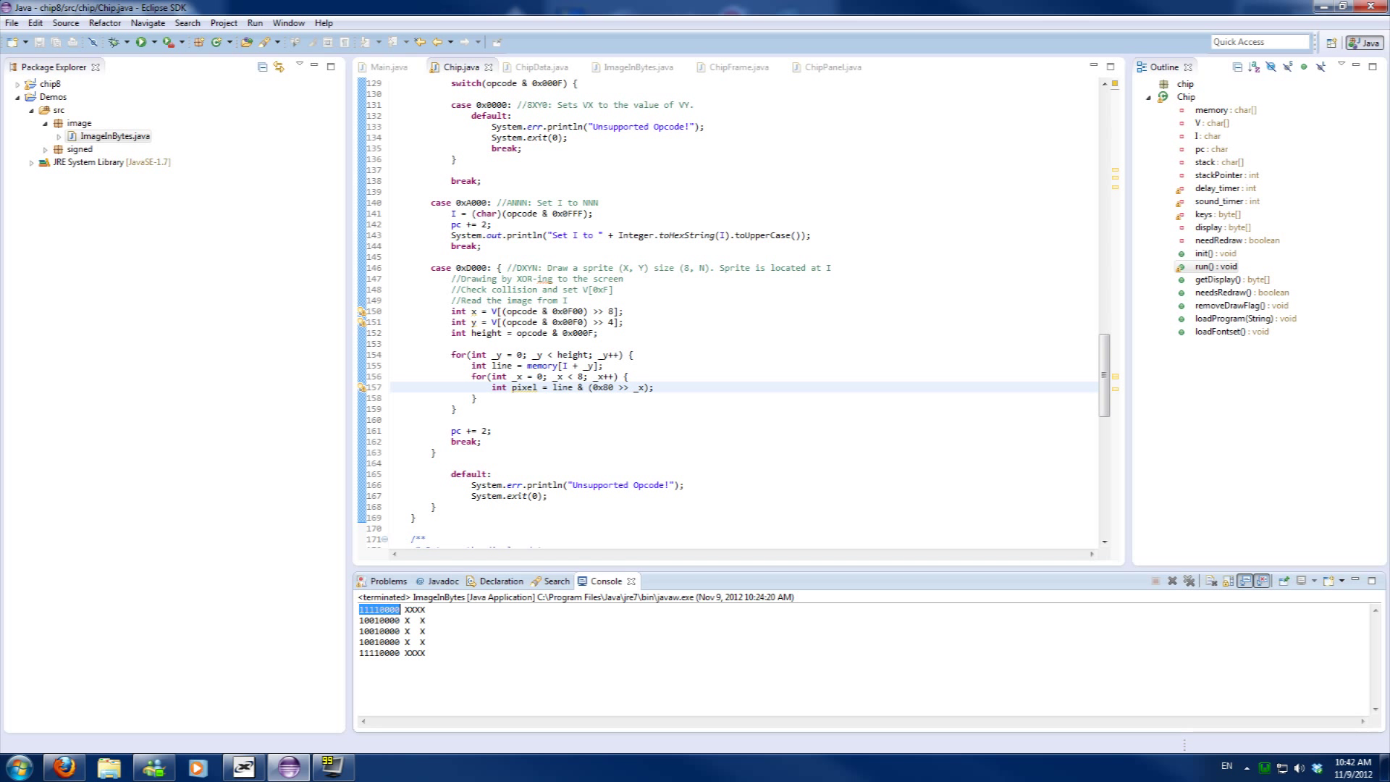
{"action": "double_click", "coordinate": [414, 609]}
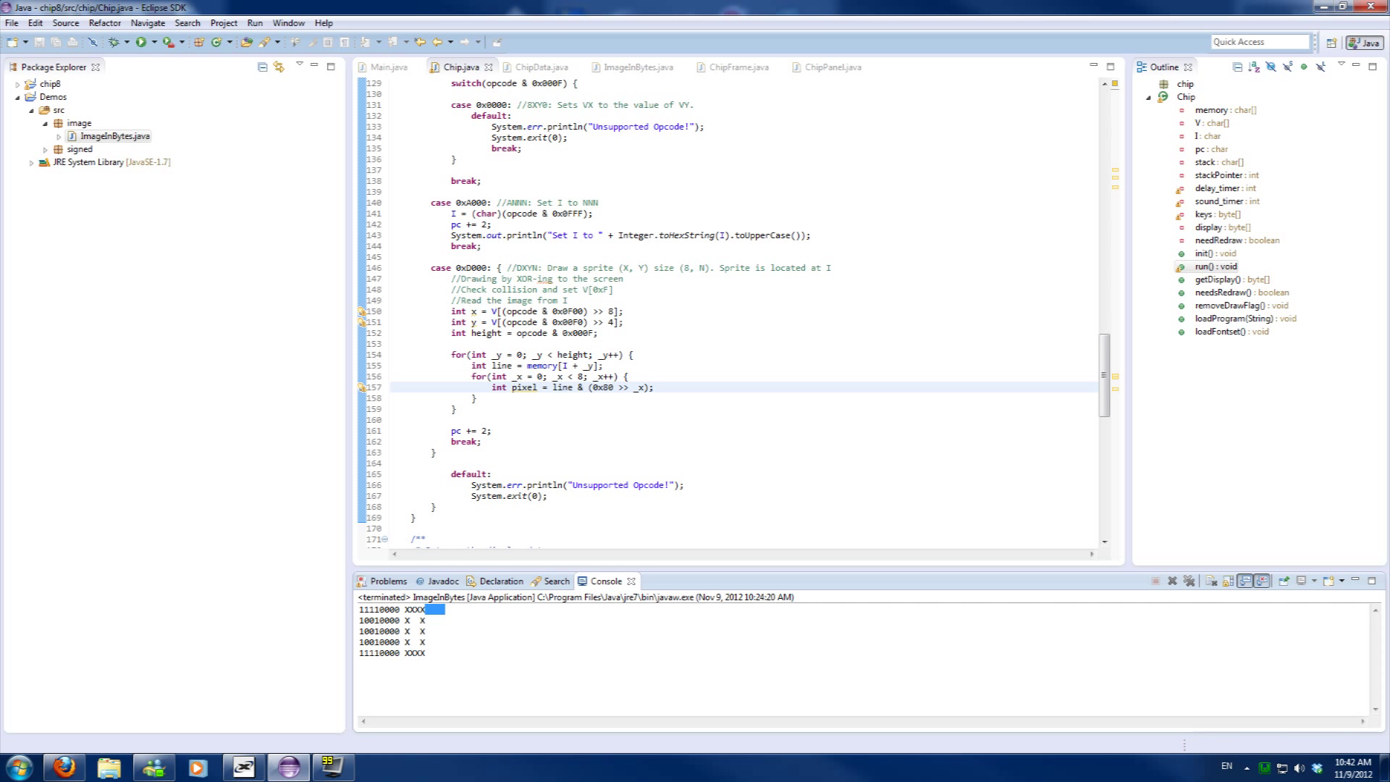
{"action": "left_click", "coordinate": [656, 388]}
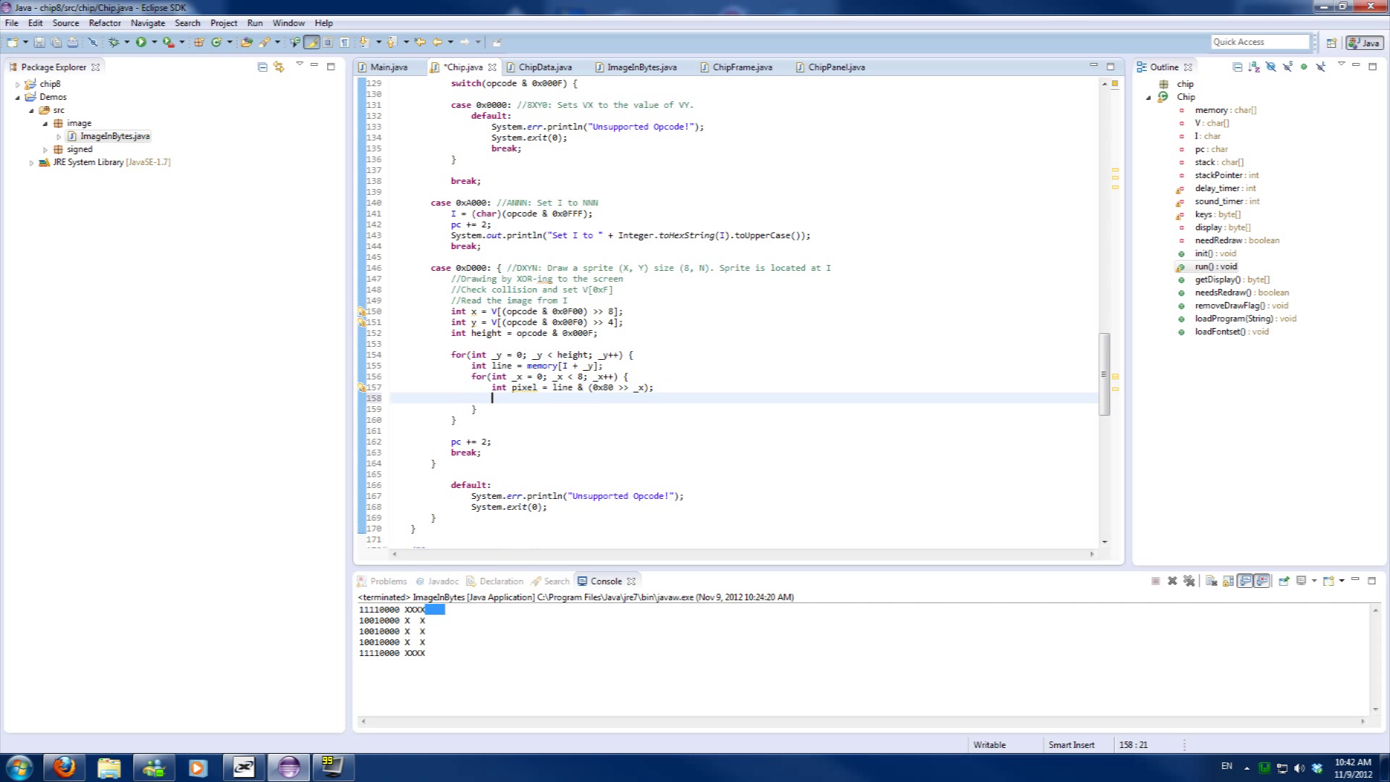
Write the pixel toggle line display[index] ^= 1; and open a blank line above it
{"action": "type", "text": "if(pixel != 0) {"}
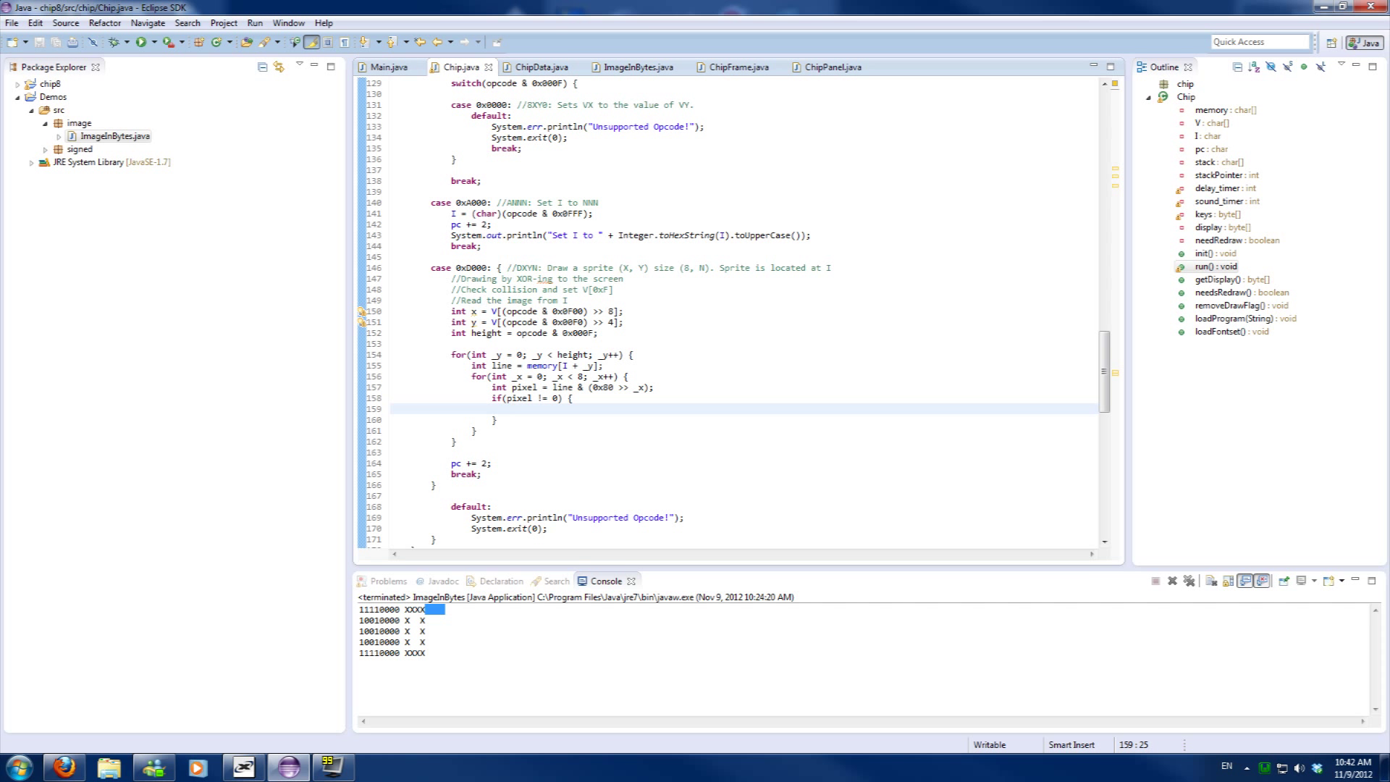
{"action": "type", "text": "me"}
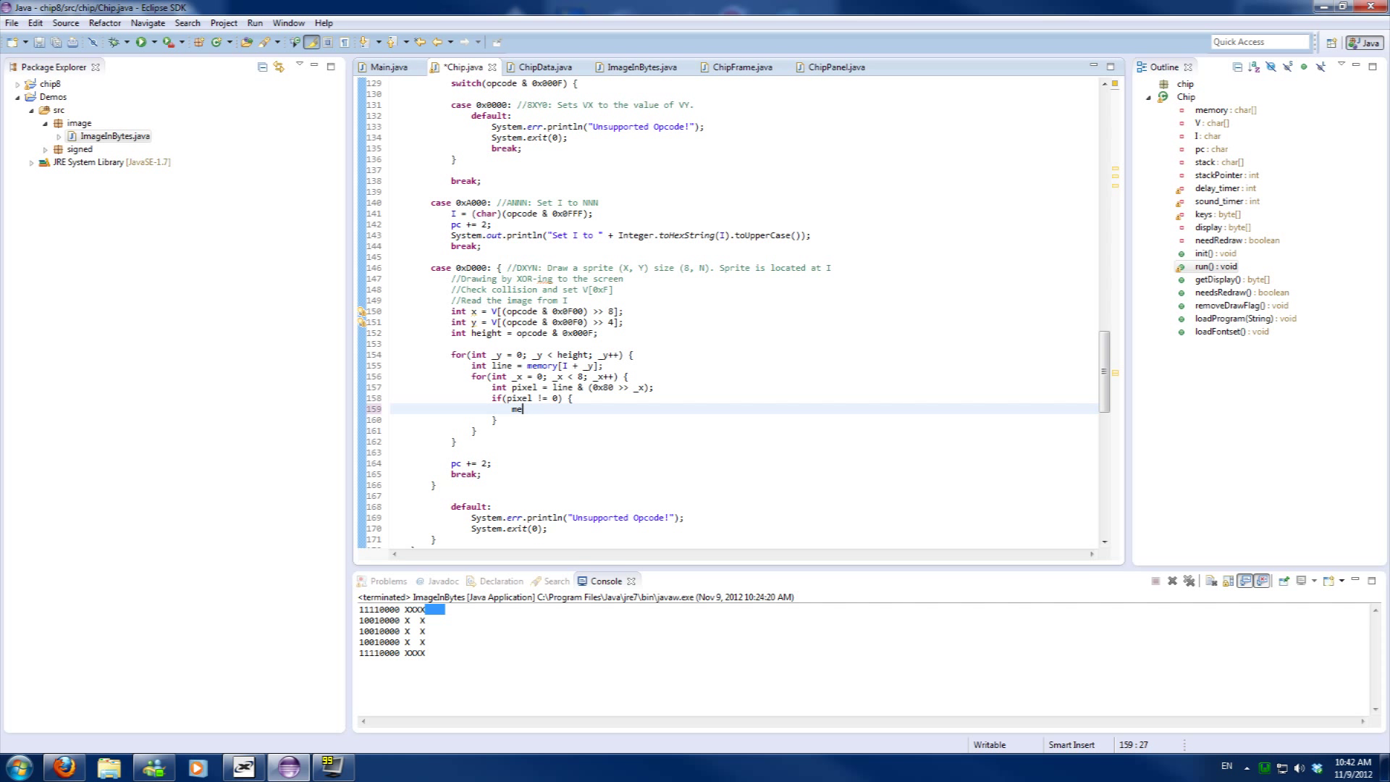
{"action": "type", "text": "display[index] = 1"}
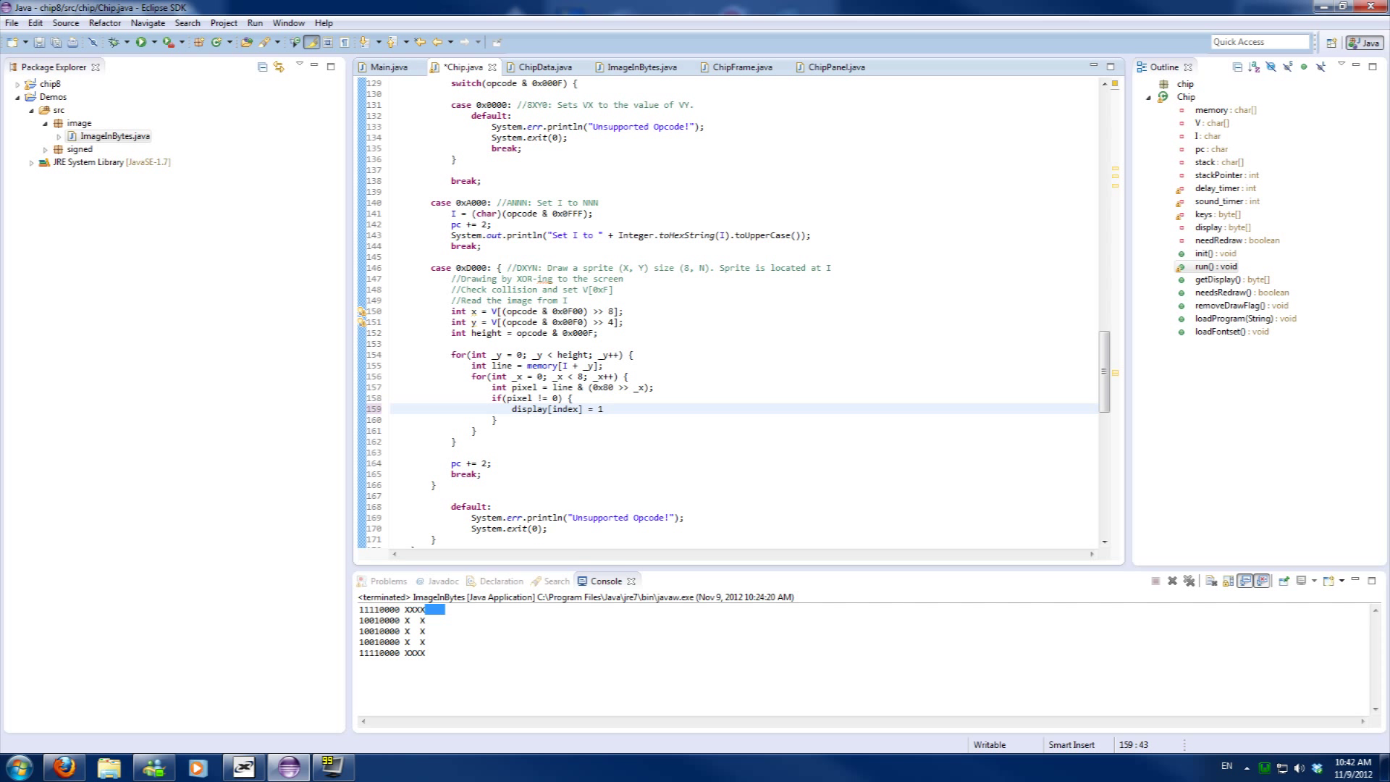
{"action": "type", "text": "^= 1;"}
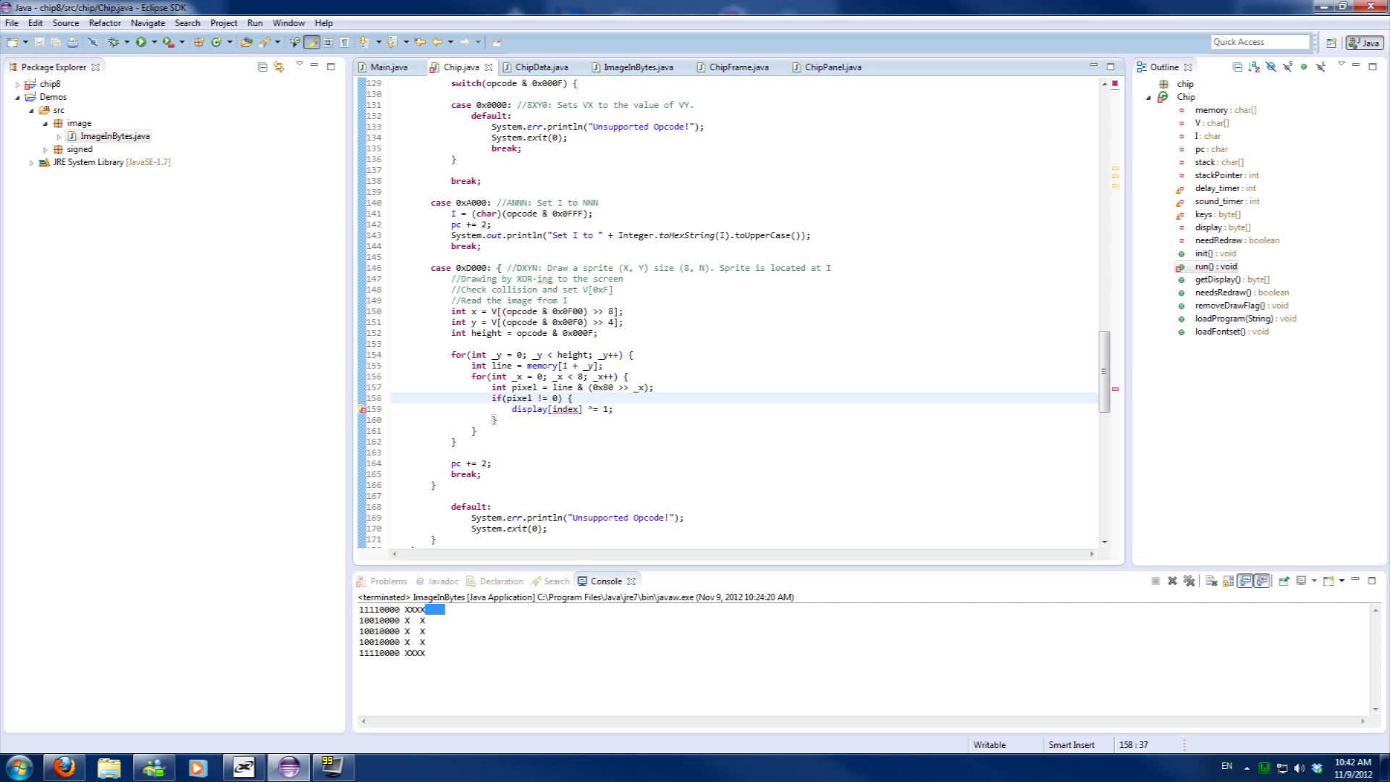
{"action": "key", "text": "enter"}
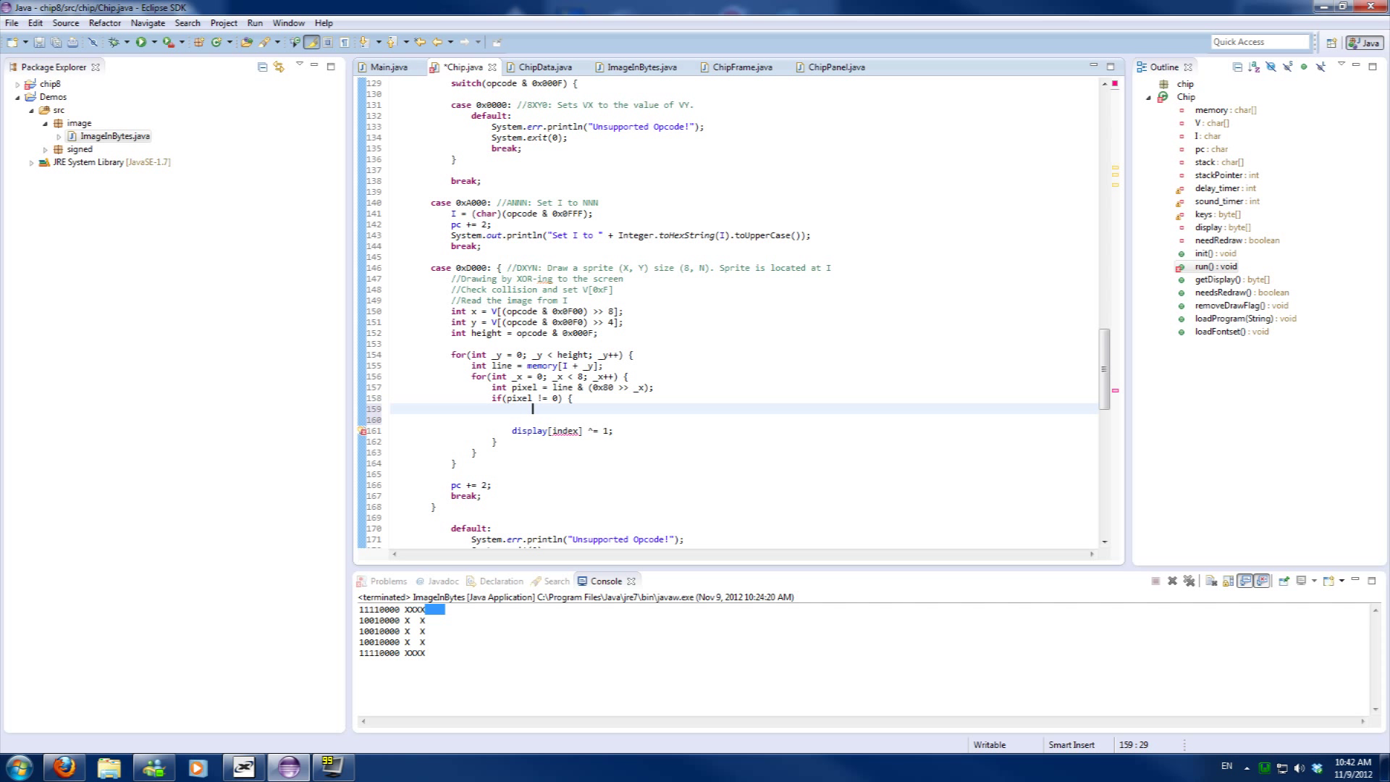
Compute totalX = x + _x, totalY = y + _y, and index = totalY * 64 + totalX
{"action": "type", "text": "int totalX = 0;"}
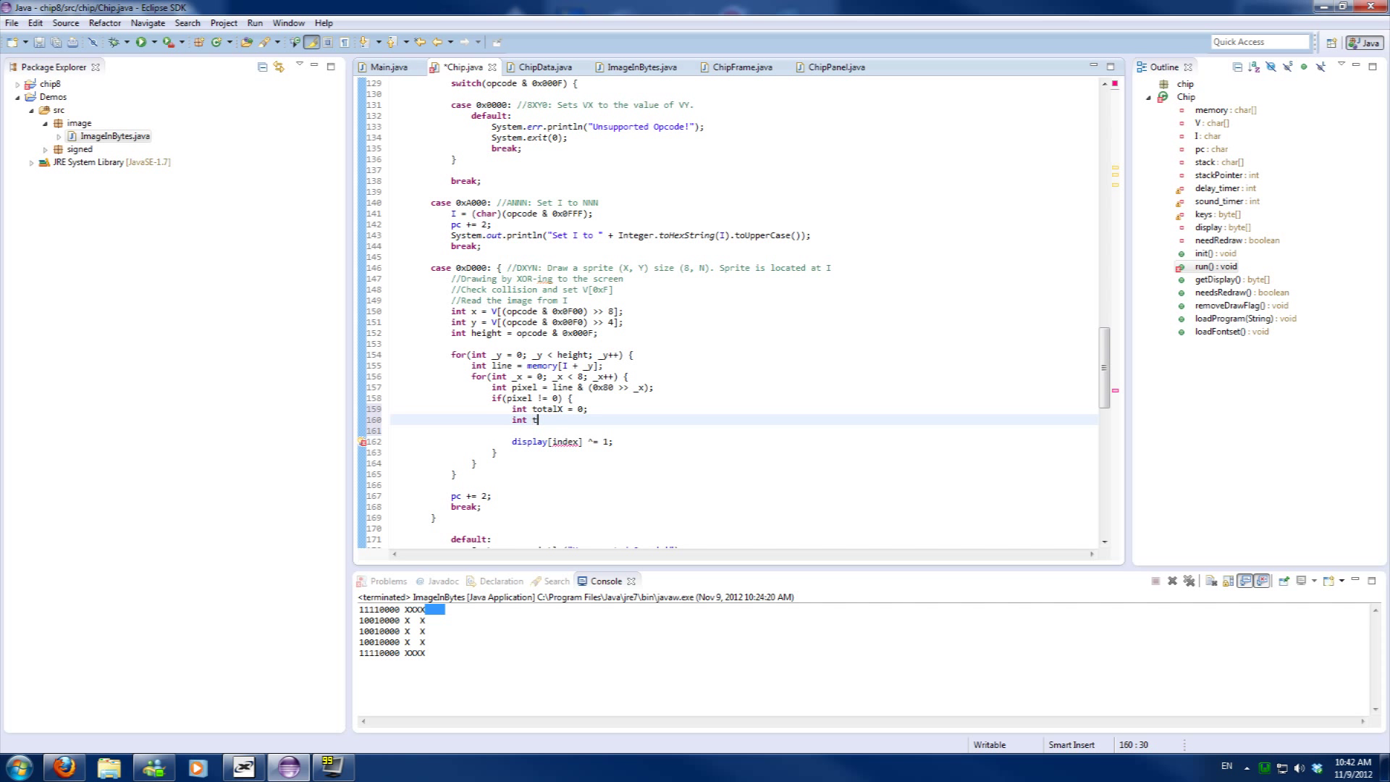
{"action": "type", "text": "otalY = 0;"}
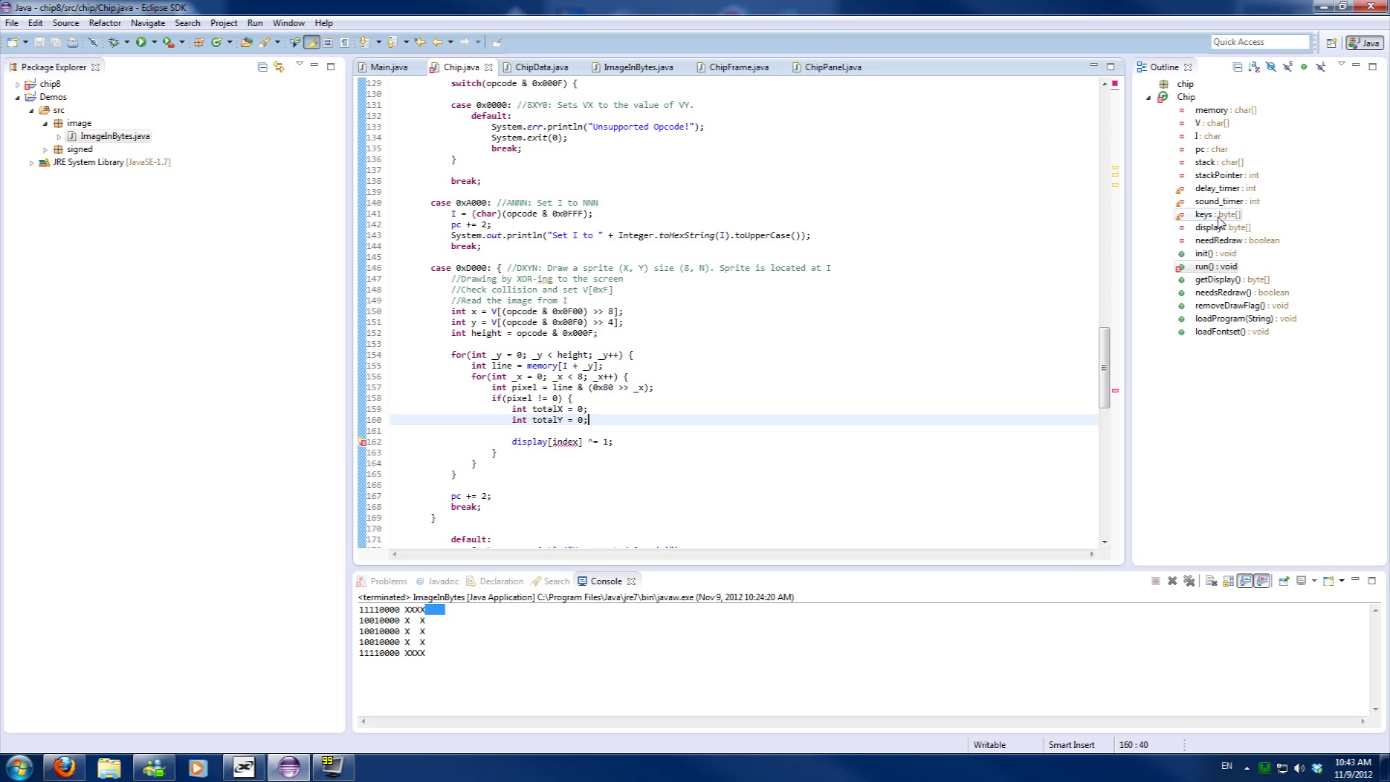
{"action": "left_click", "coordinate": [1222, 240]}
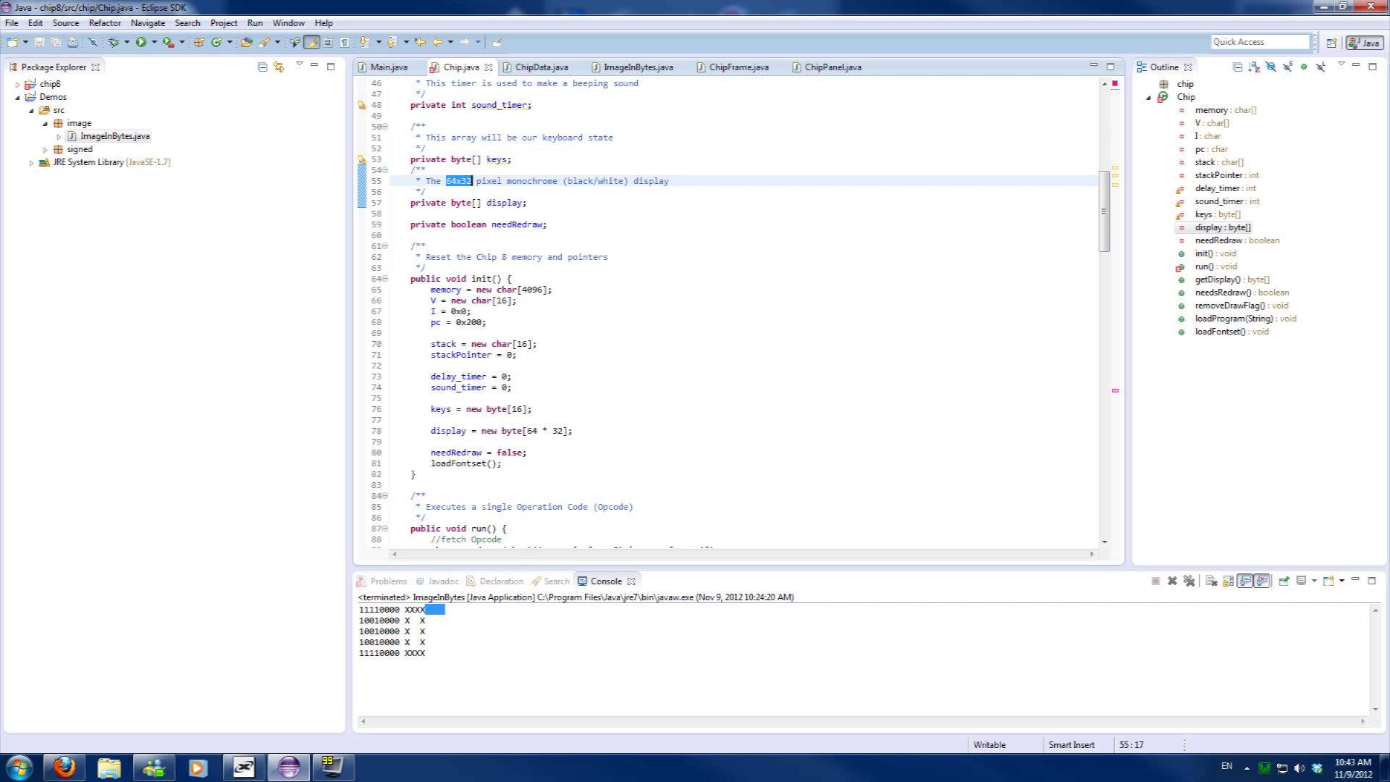
{"action": "mouse_move", "coordinate": [1227, 280]}
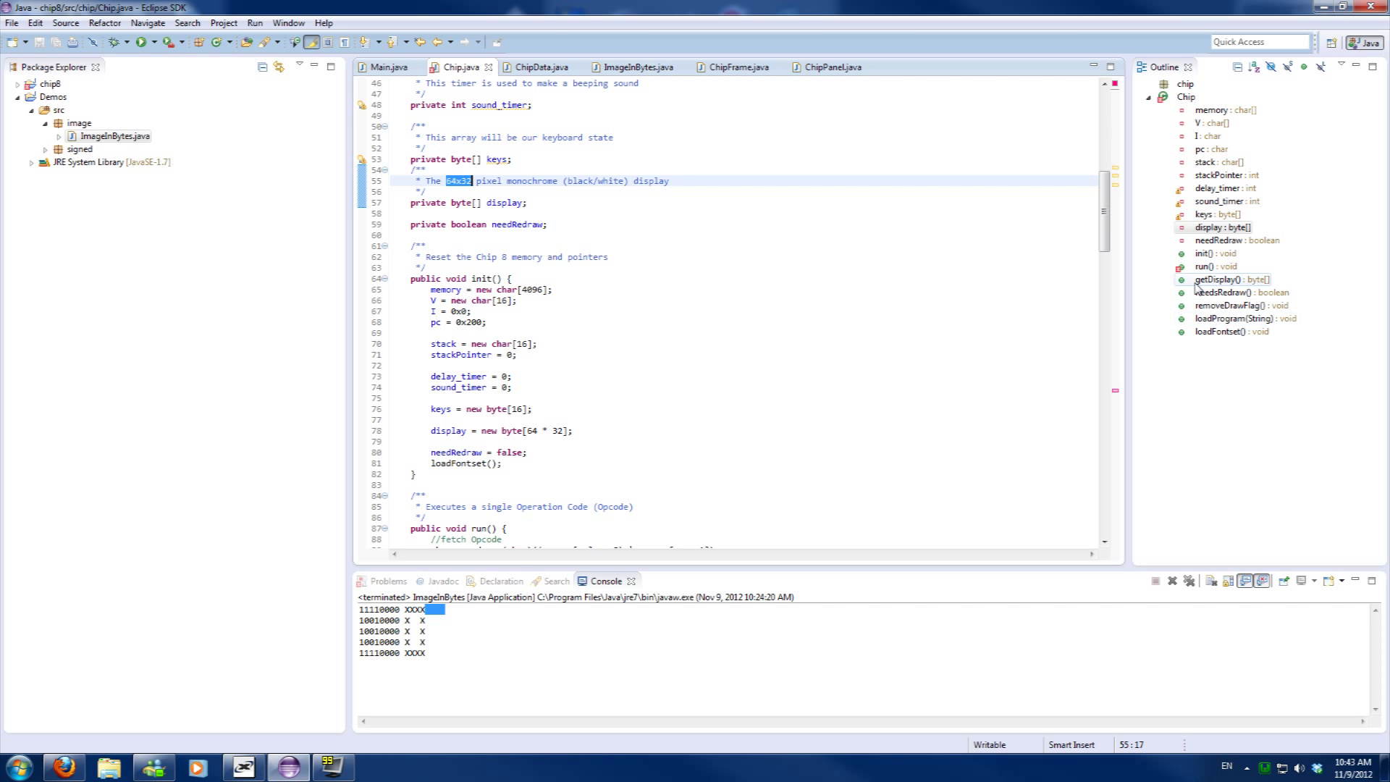
{"action": "left_click", "coordinate": [1209, 266]}
{"action": "type", "text": "int totalY = 0;"}
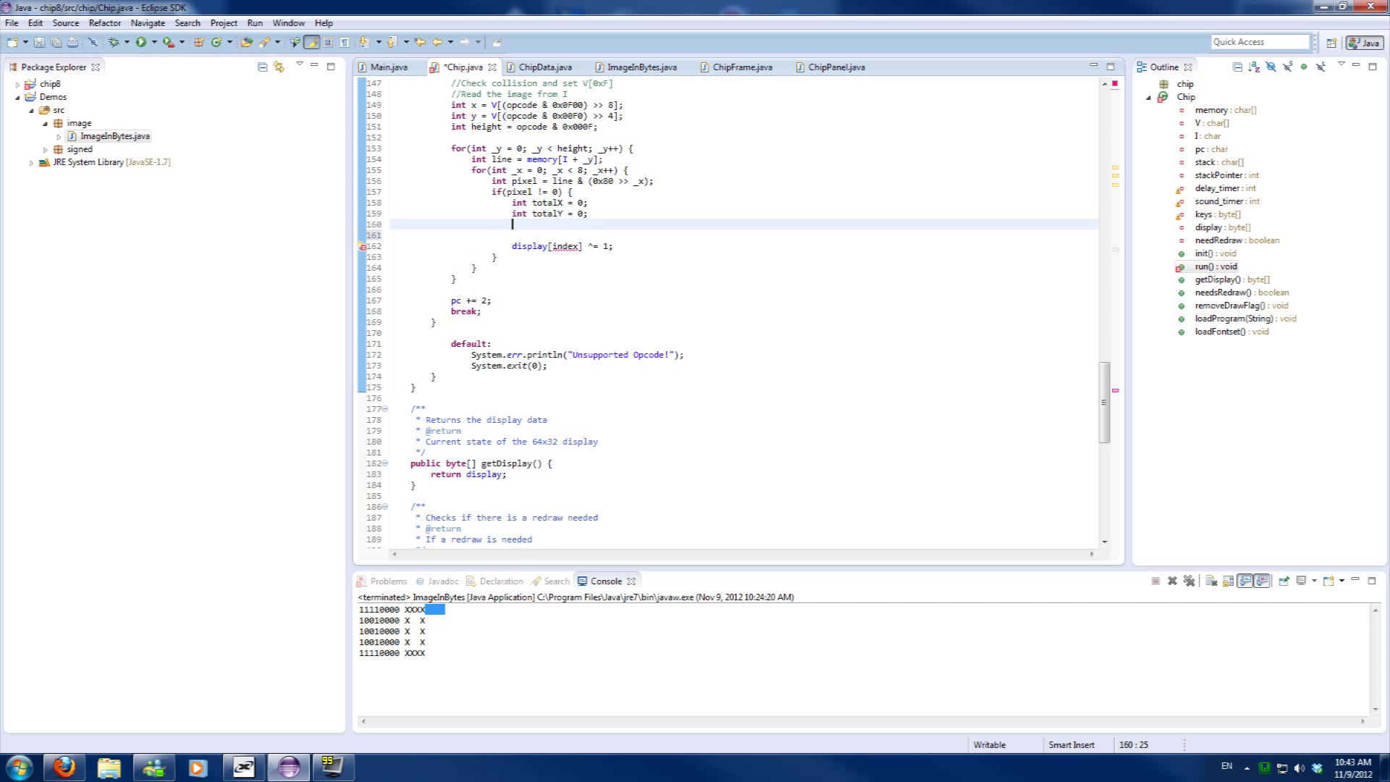
{"action": "type", "text": "int index = t"}
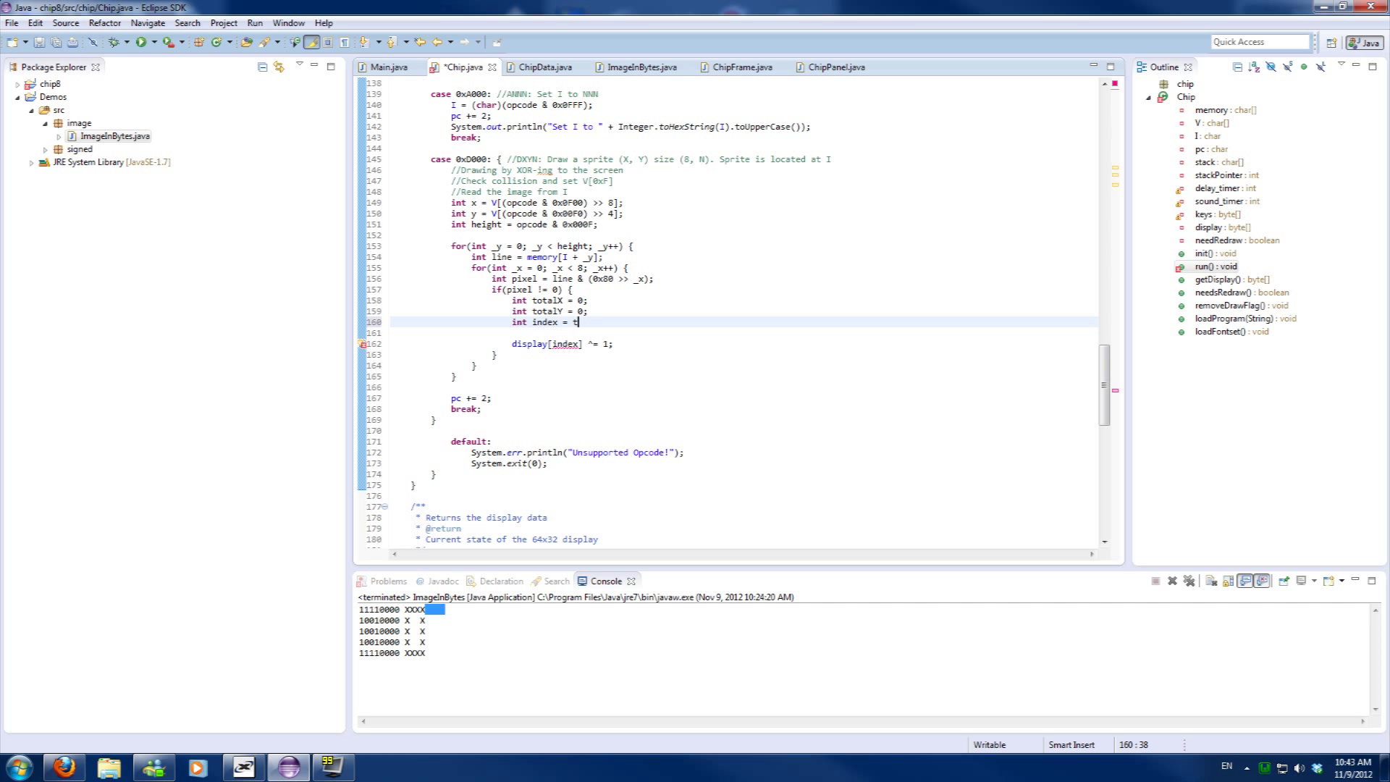
{"action": "type", "text": "otalY"}
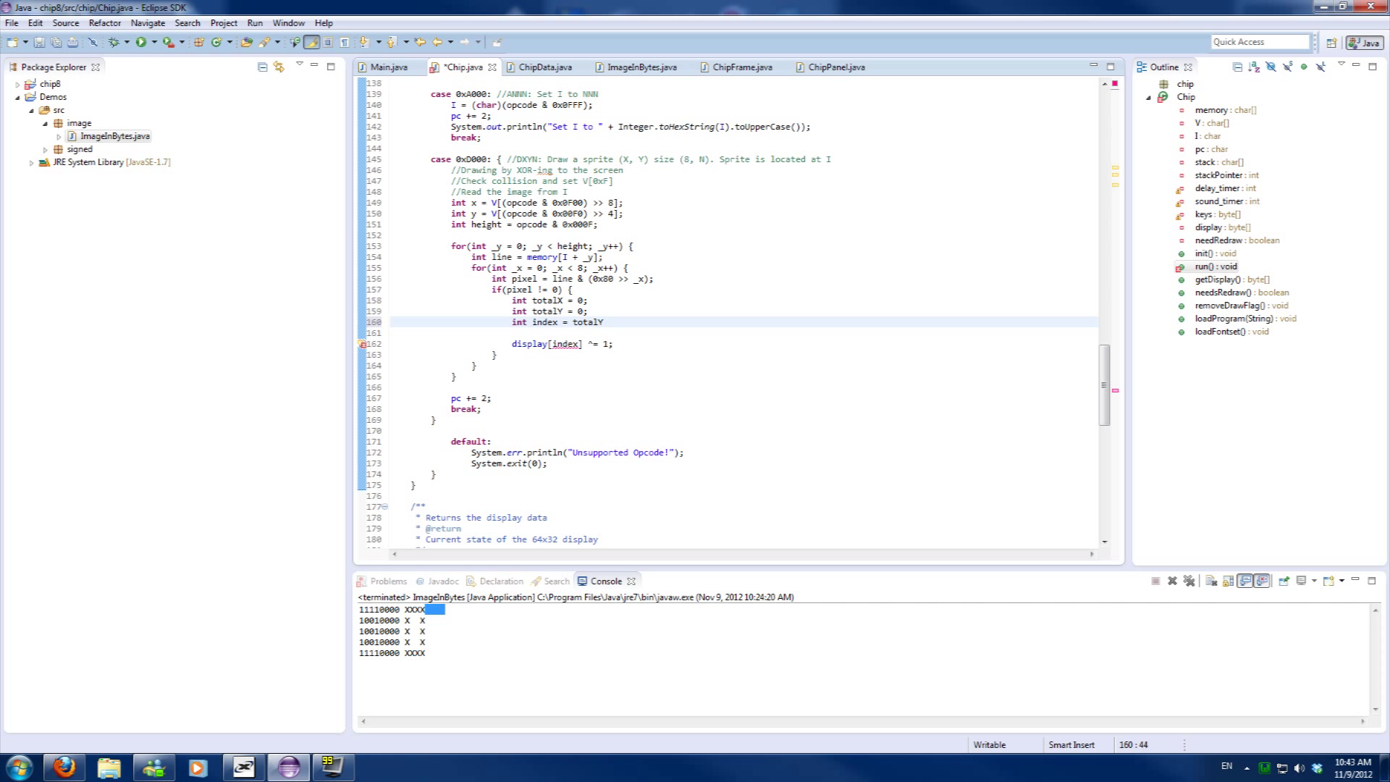
{"action": "type", "text": "* 64"}
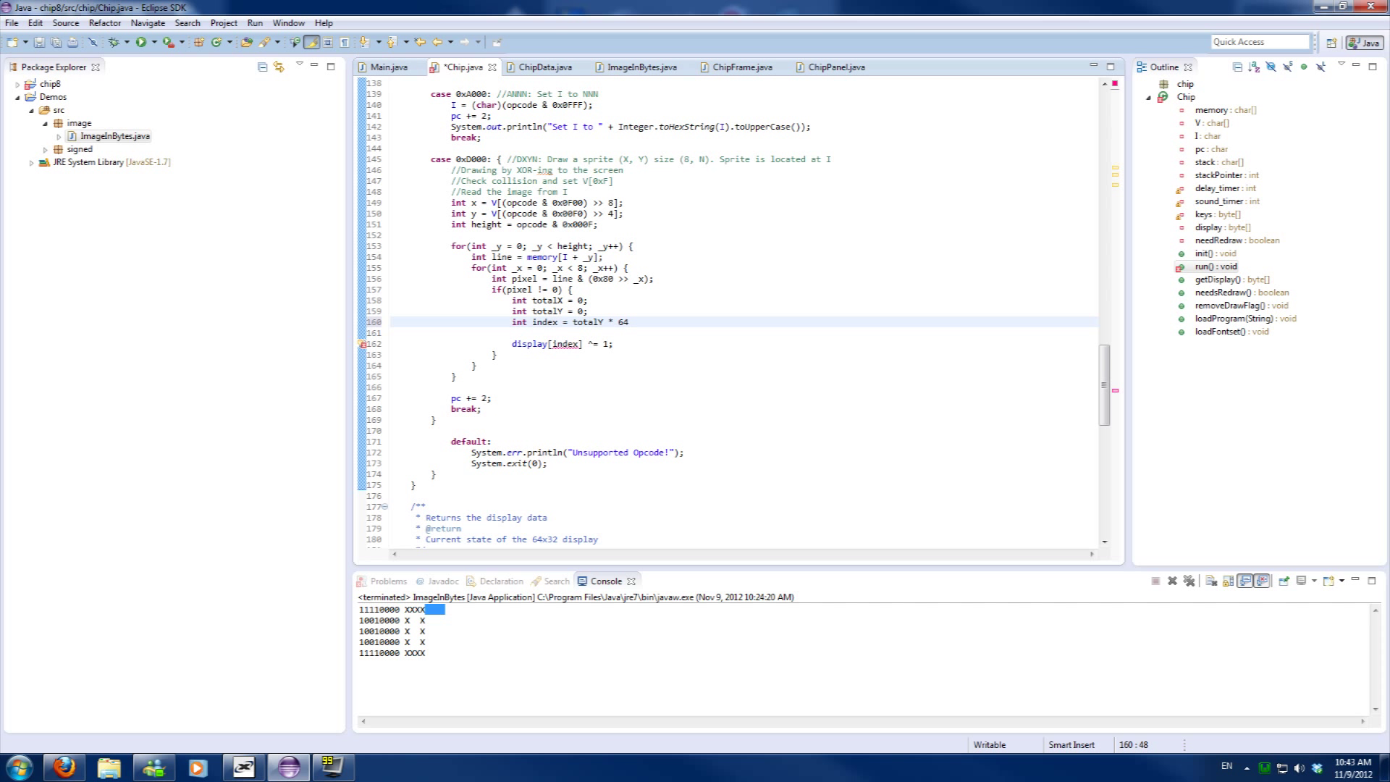
{"action": "type", "text": "+ totalX;"}
{"action": "left_click", "coordinate": [744, 311]}
{"action": "type", "text": "y + _y"}
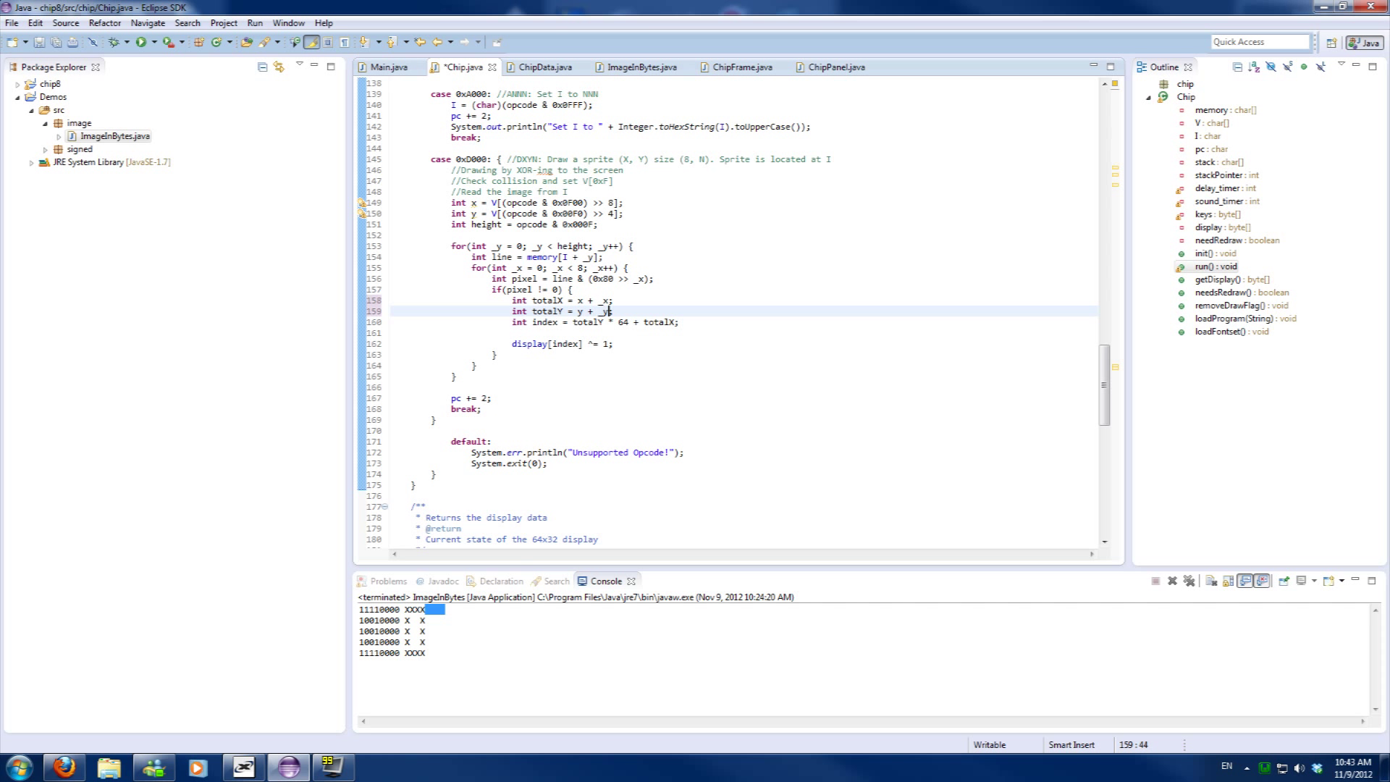
{"action": "key", "text": "ctrl+s"}
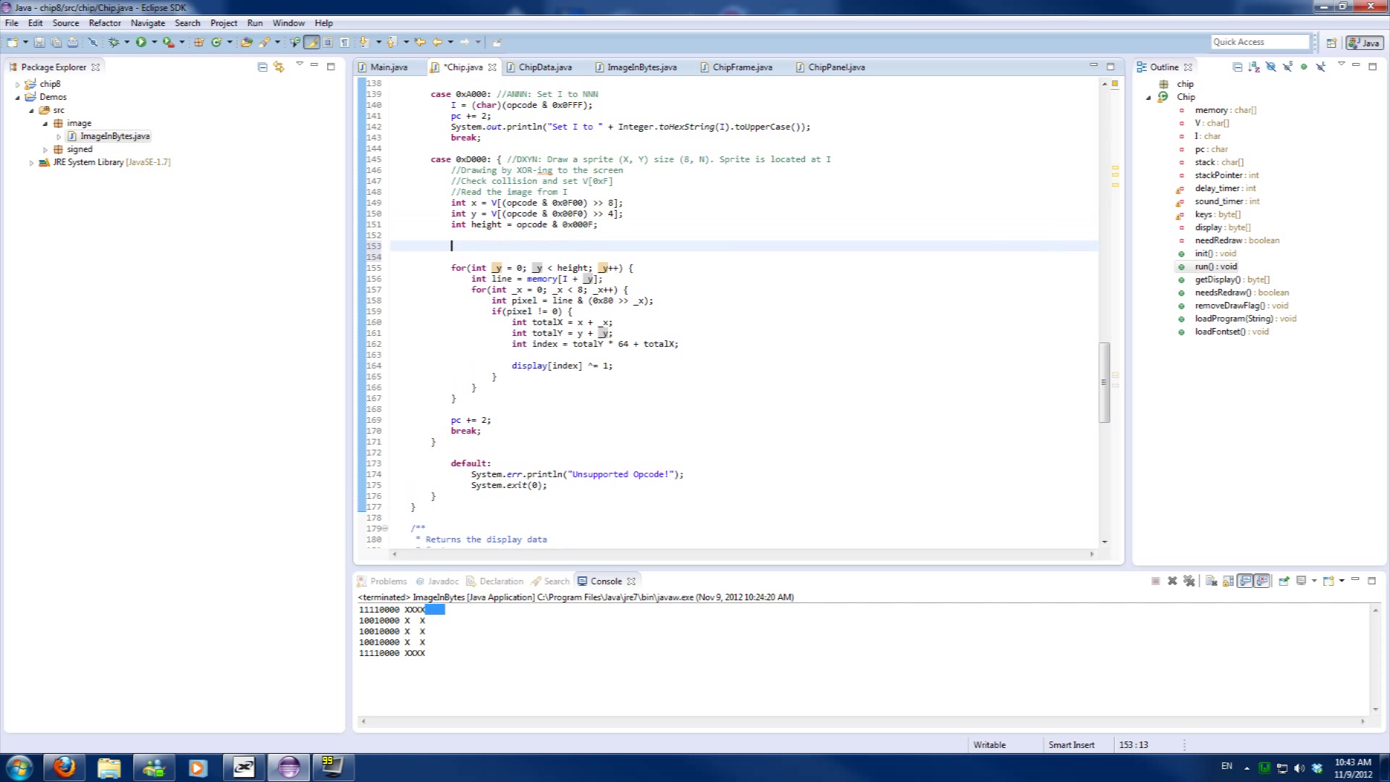
Reset V[0xF] to 0 before the loop and set V[0xF] = 1 when display[index] == 1
{"action": "type", "text": "V[0xF] ="}
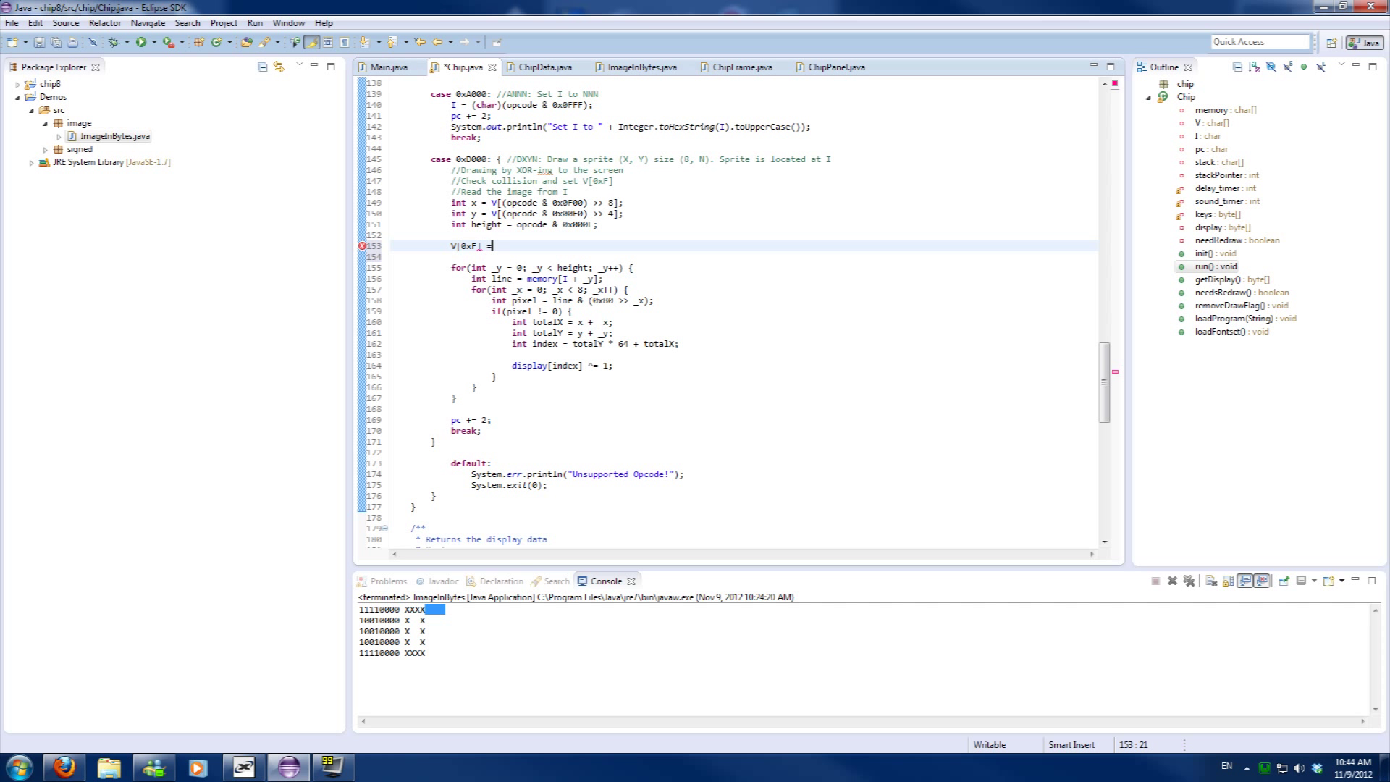
{"action": "type", "text": "0;"}
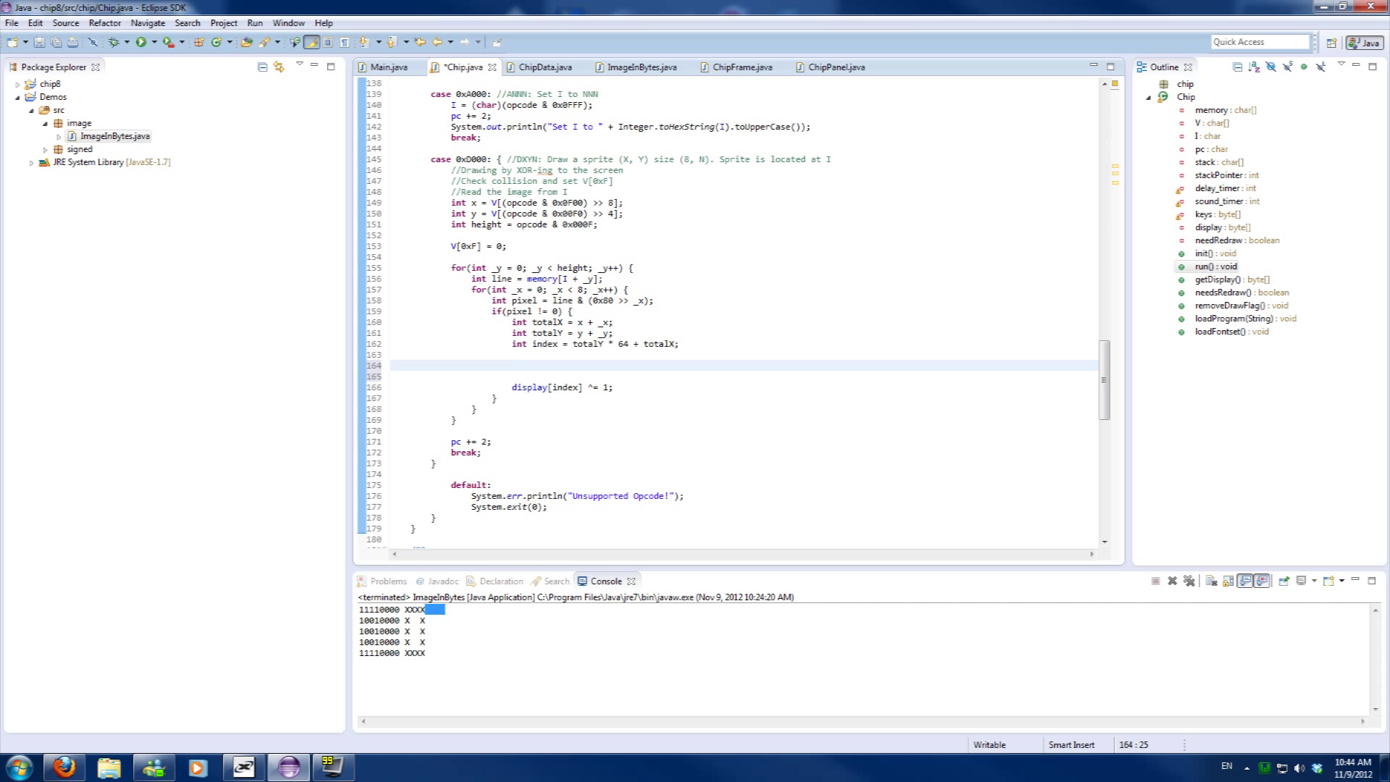
{"action": "type", "text": "if(display[index"}
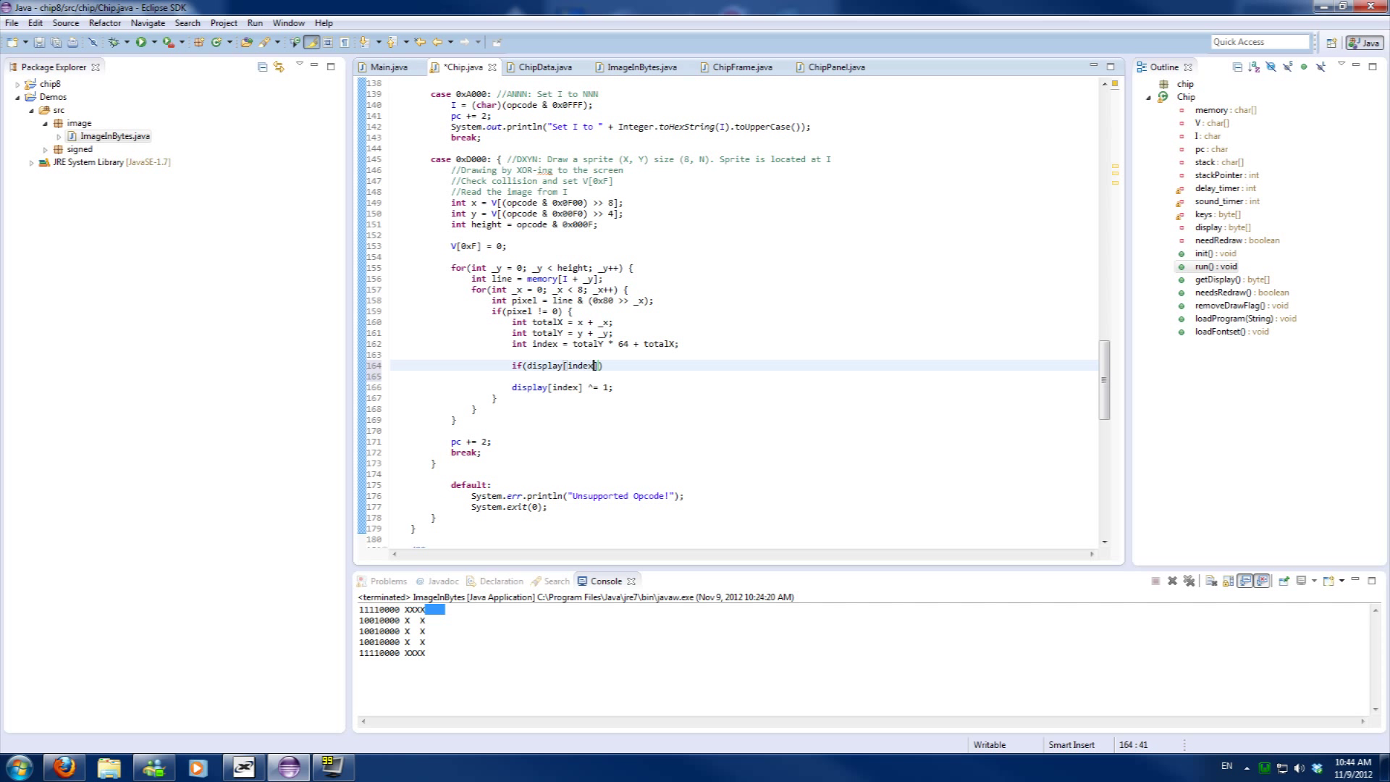
{"action": "type", "text": "== 1"}
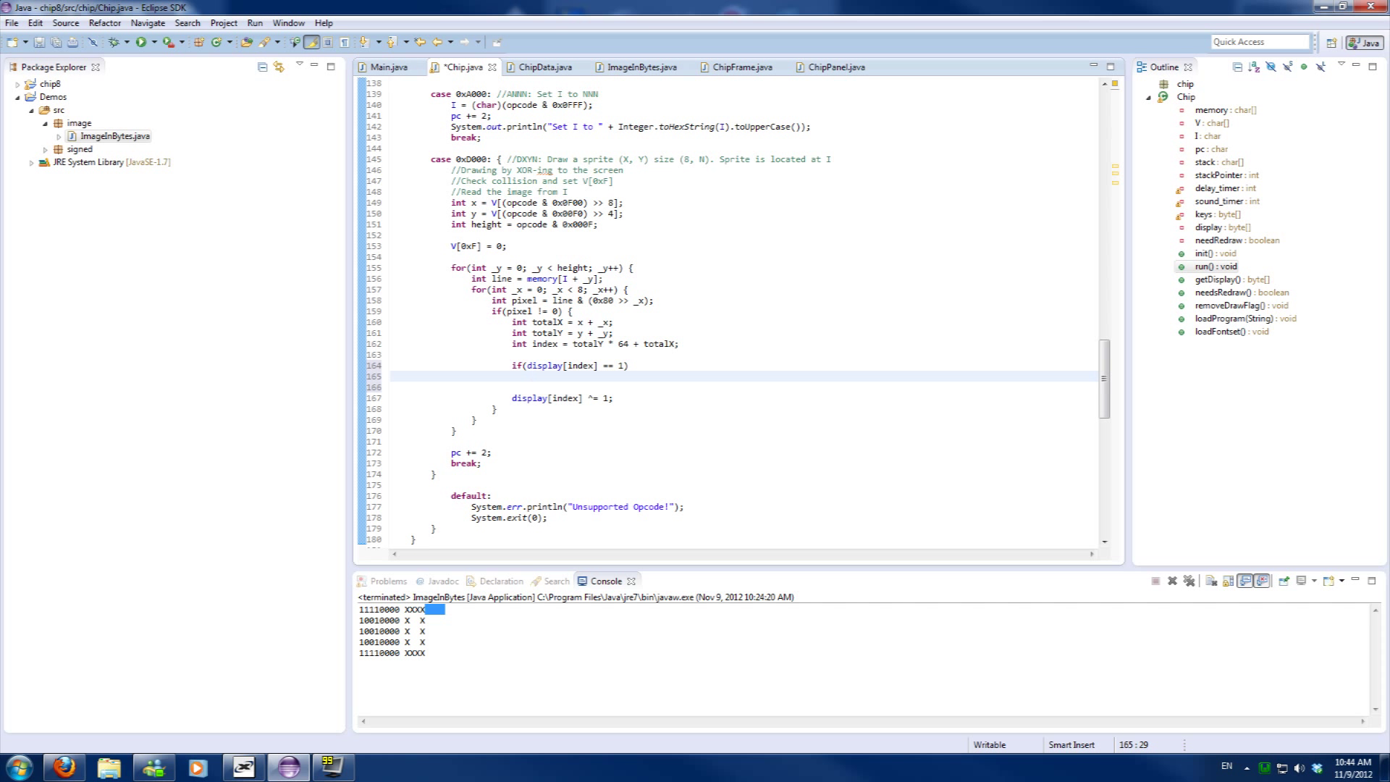
{"action": "type", "text": "V[0xF] = 1;"}
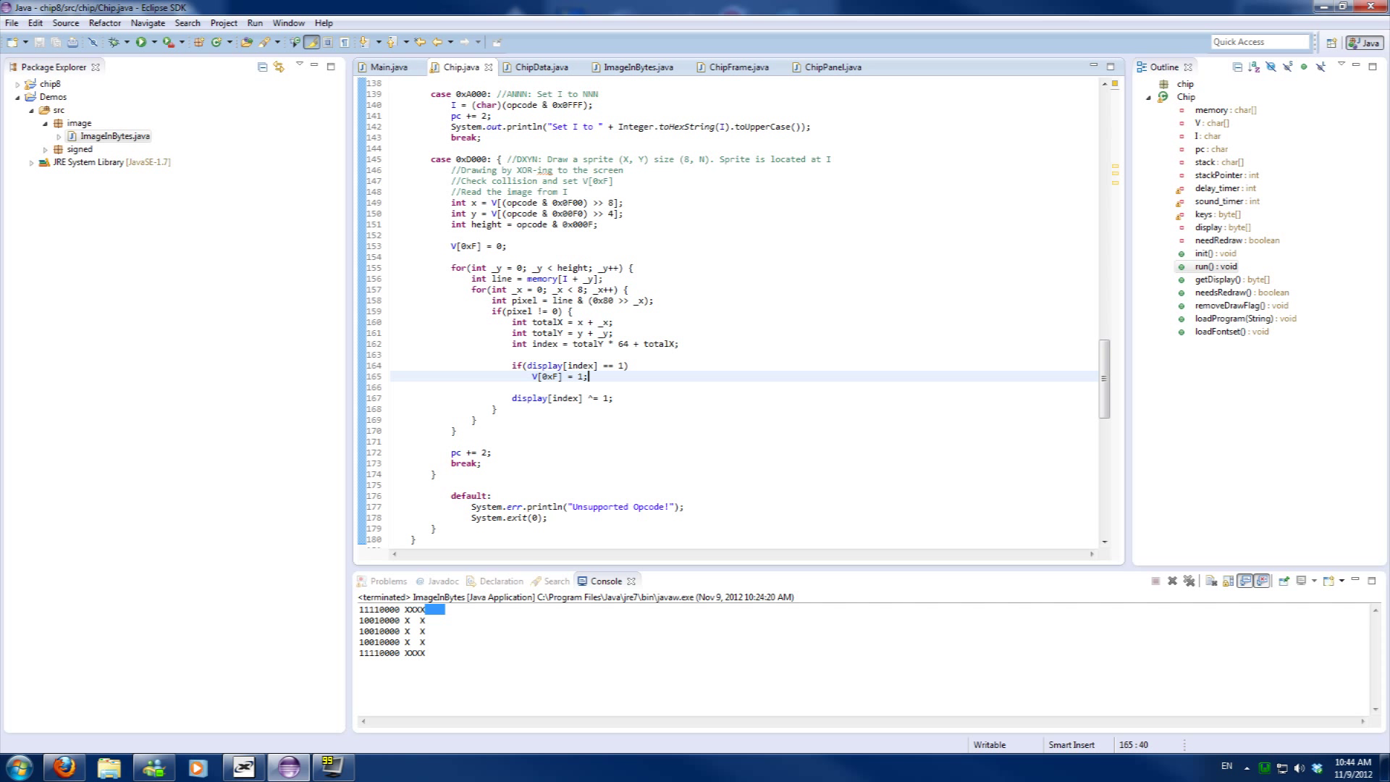
{"action": "left_click", "coordinate": [454, 430]}
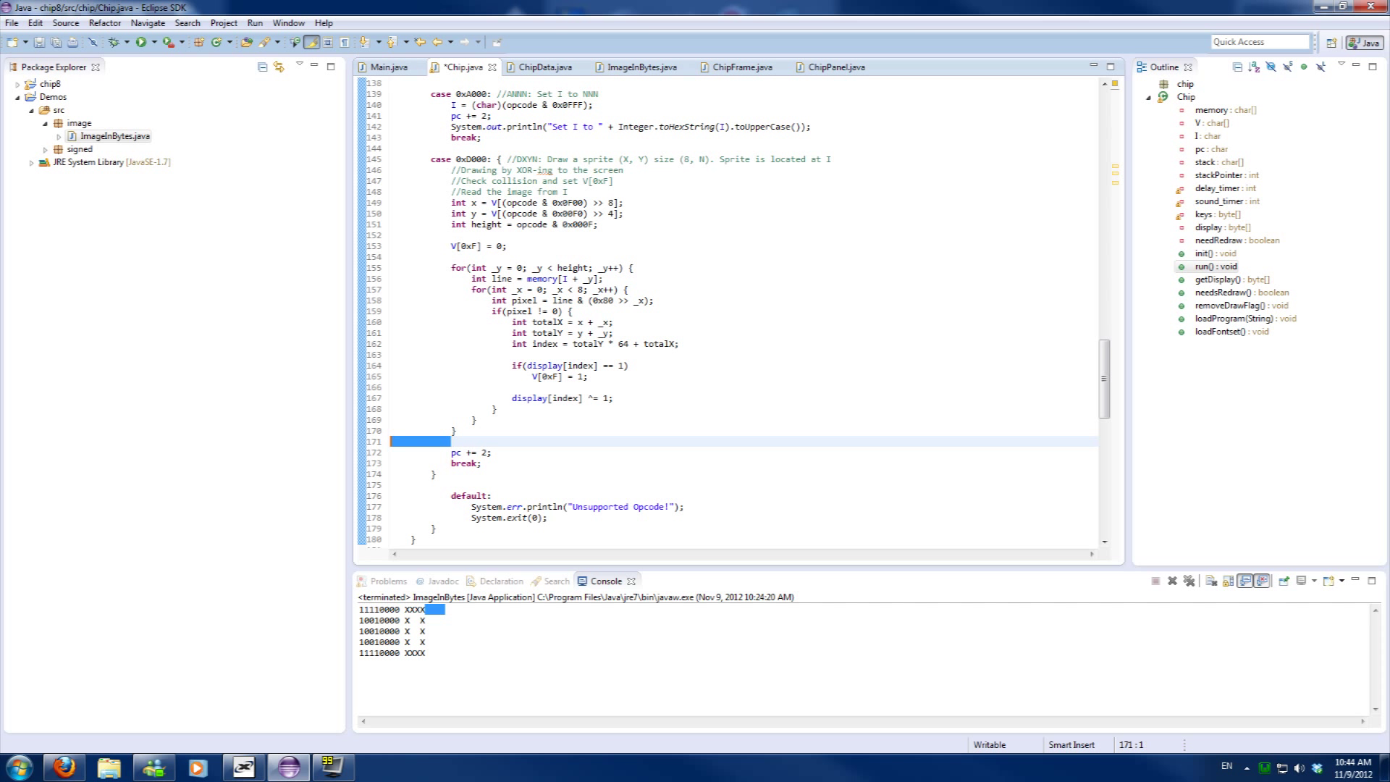
Add needRedraw = true; after pc += 2 in the 0xD000 case and save Chip.java
{"action": "type", "text": "needRedraw = tru"}
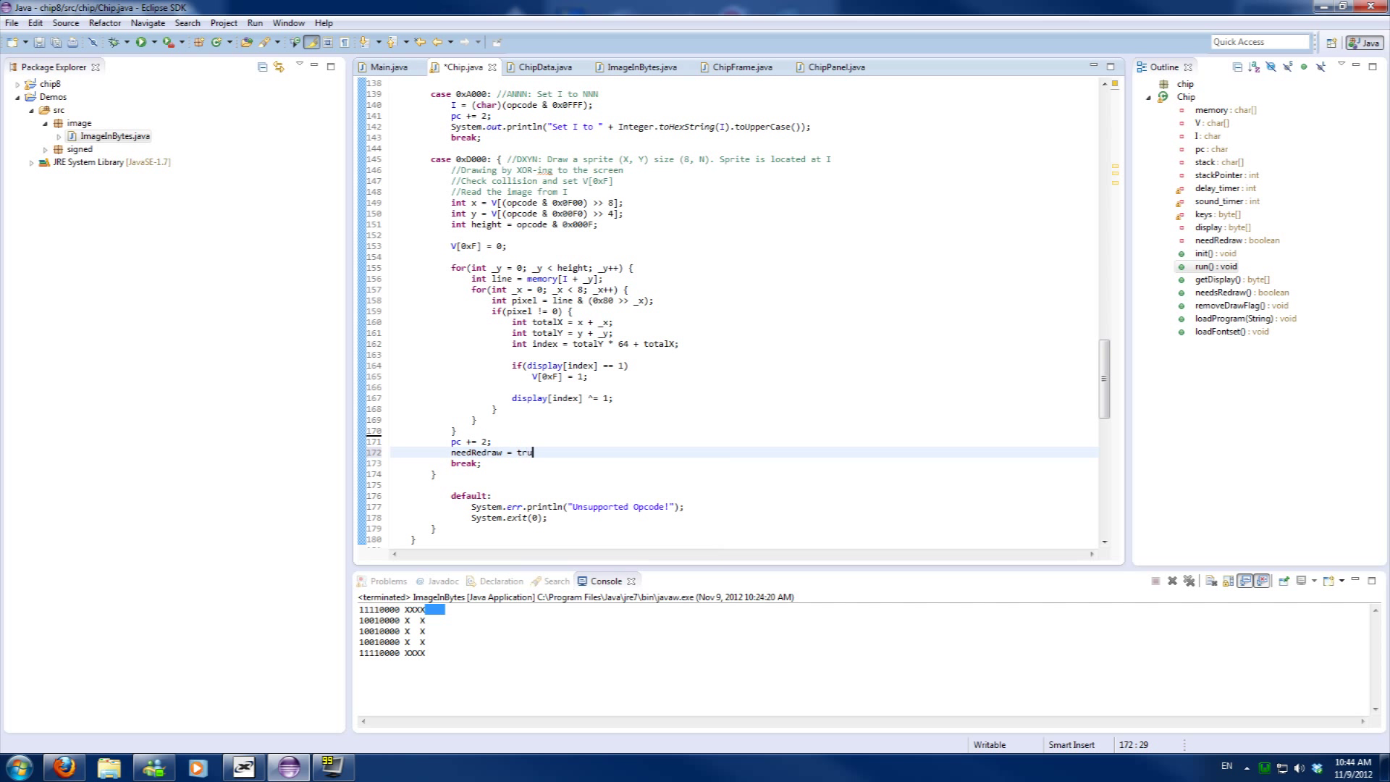
{"action": "type", "text": "e;"}
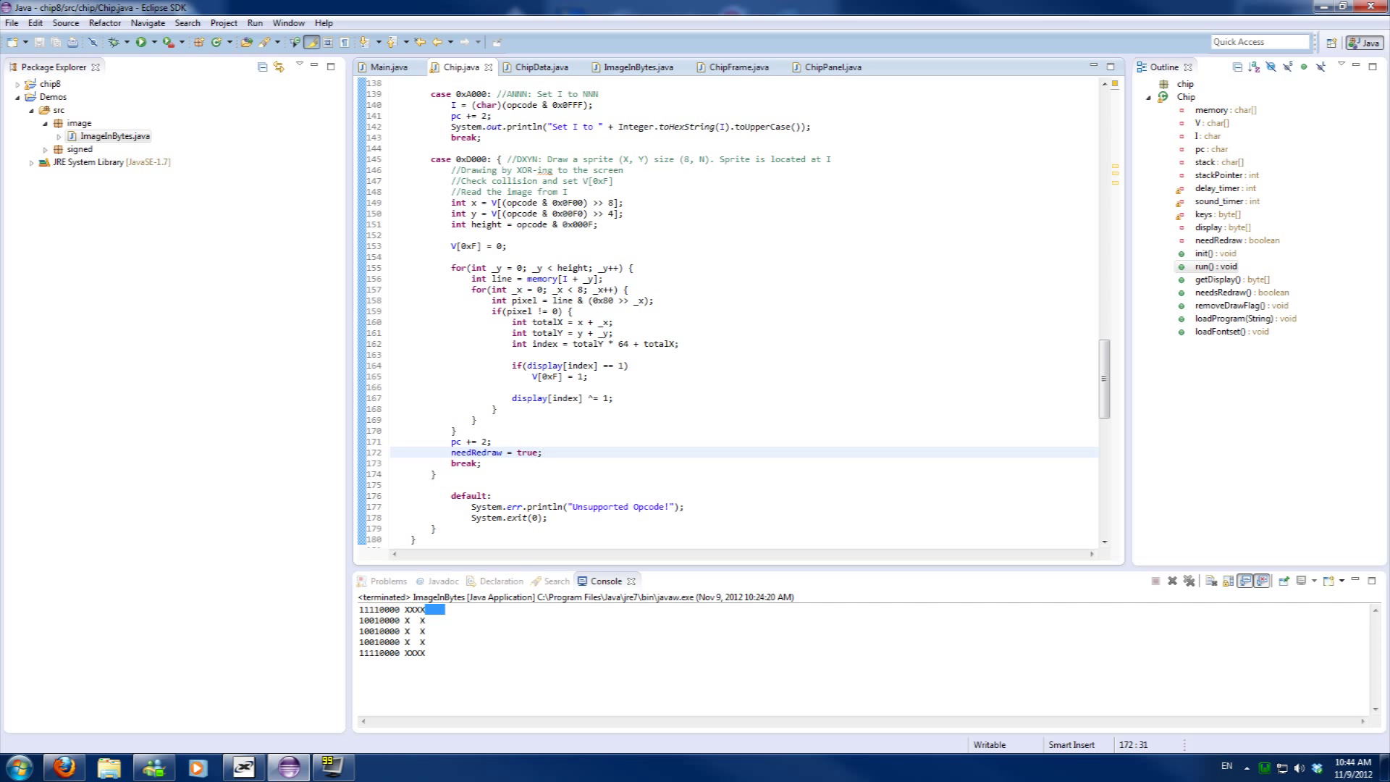
{"action": "left_click", "coordinate": [541, 452]}
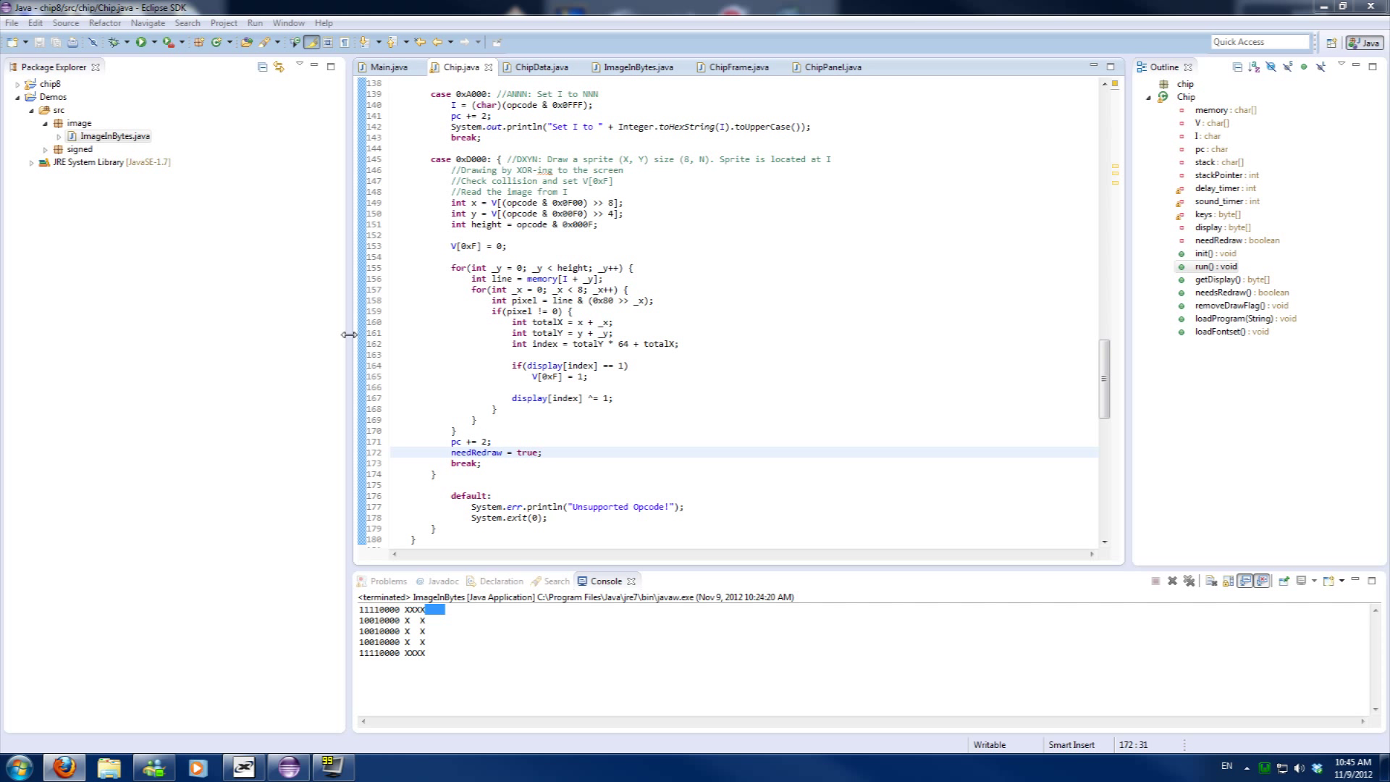
{"action": "mouse_move", "coordinate": [589, 344]}
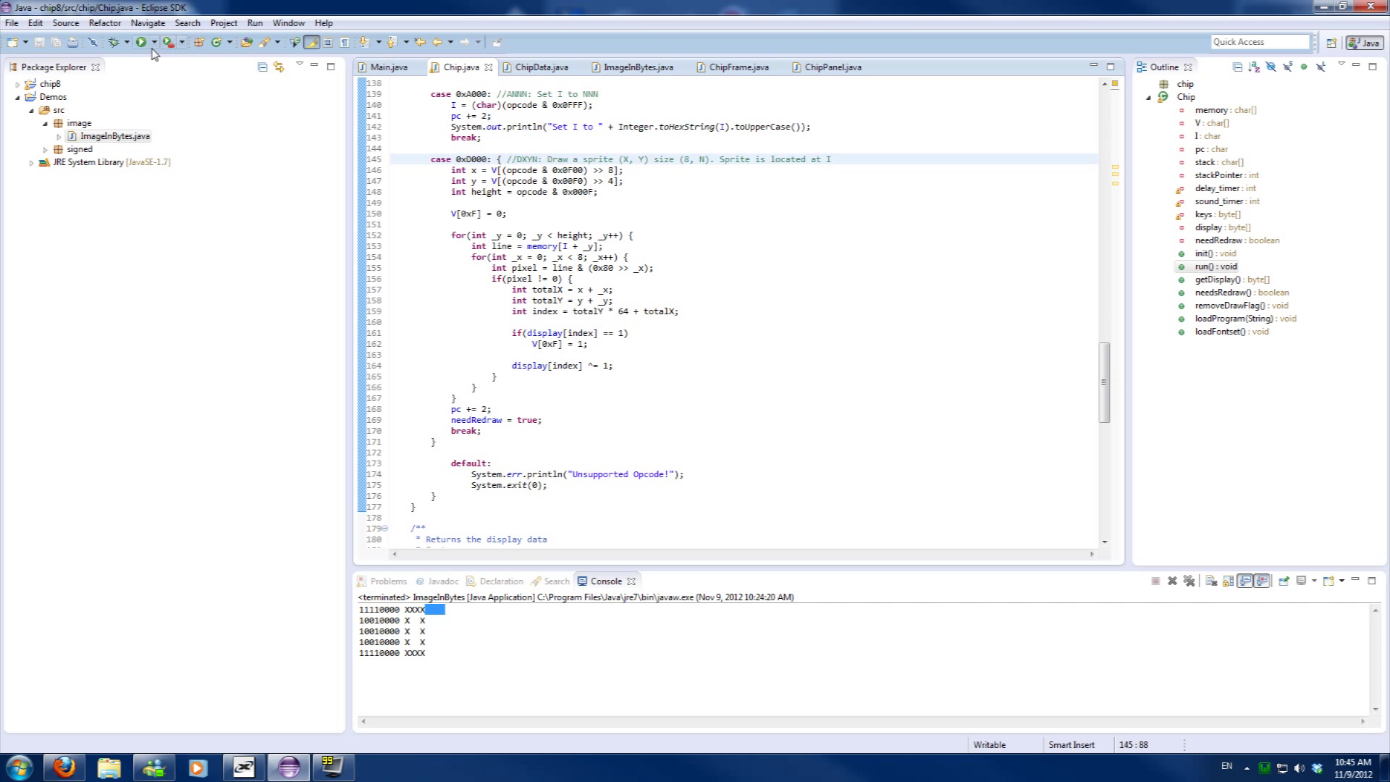
Run the emulator, check the sprite drawn at the top, and close its window
{"action": "left_click", "coordinate": [140, 42]}
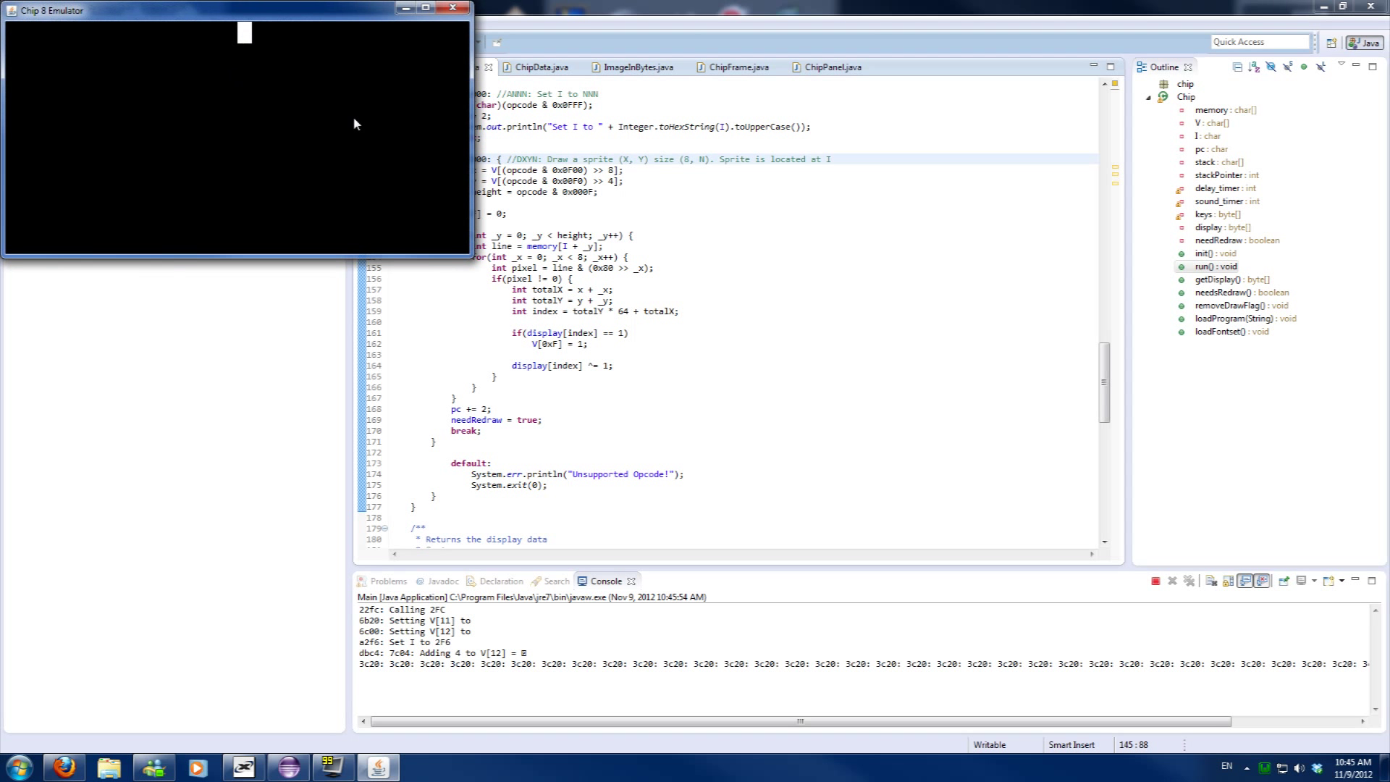
{"action": "mouse_move", "coordinate": [266, 76]}
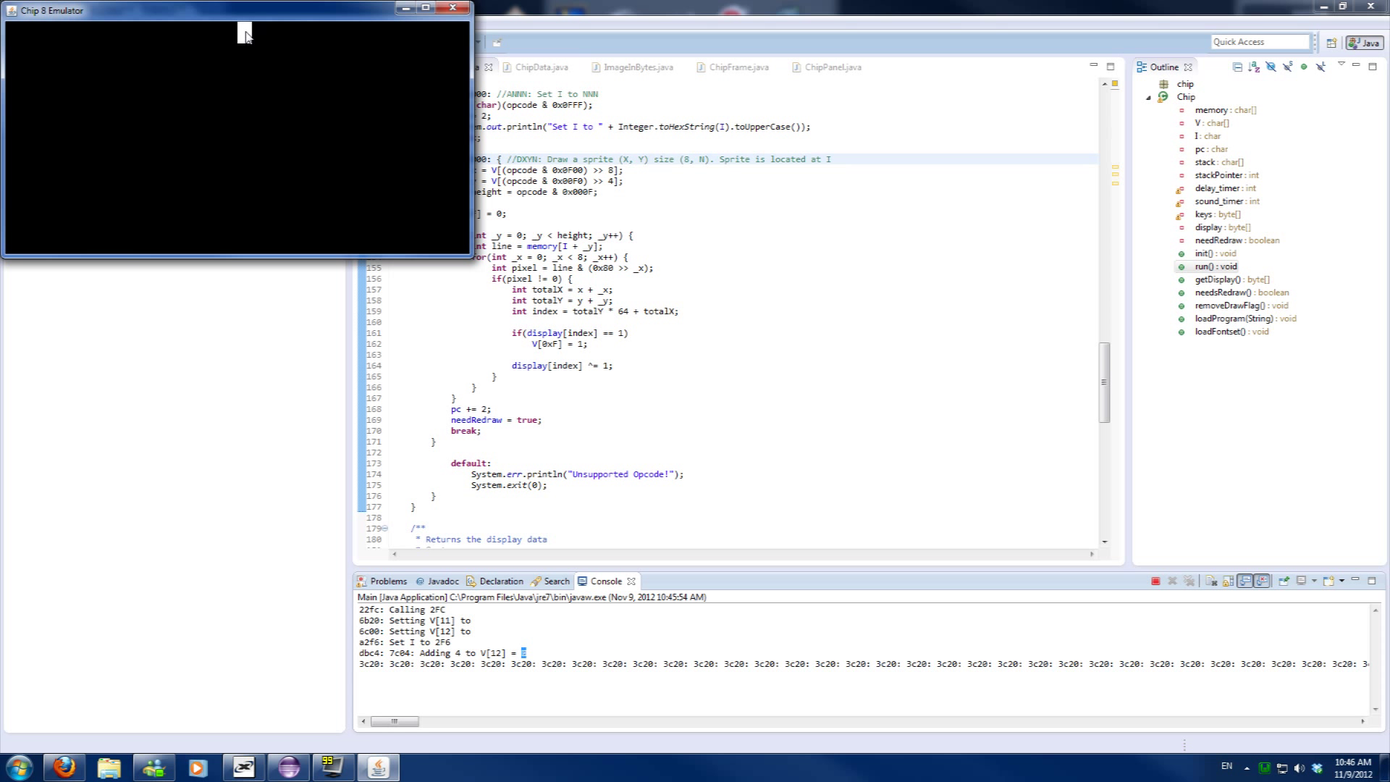
{"action": "mouse_move", "coordinate": [169, 228]}
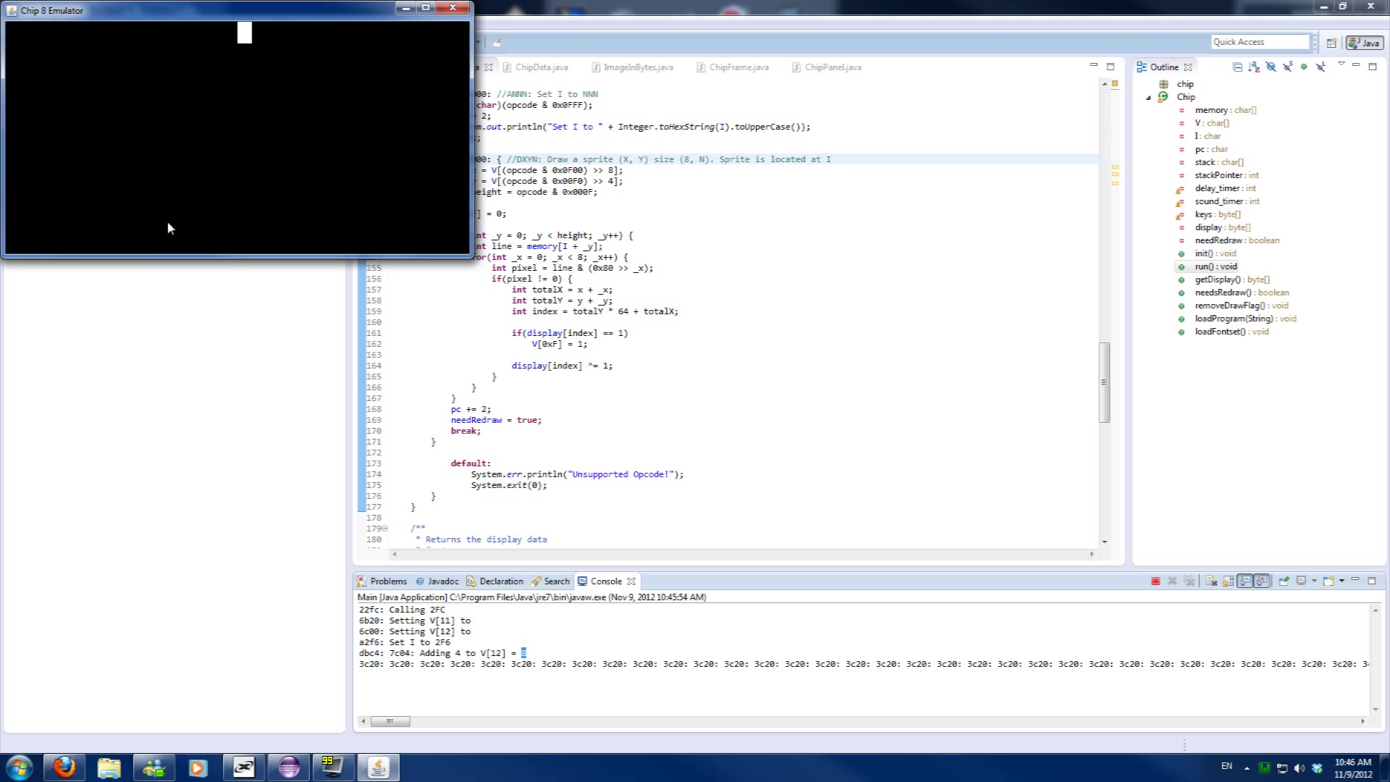
{"action": "mouse_move", "coordinate": [443, 20]}
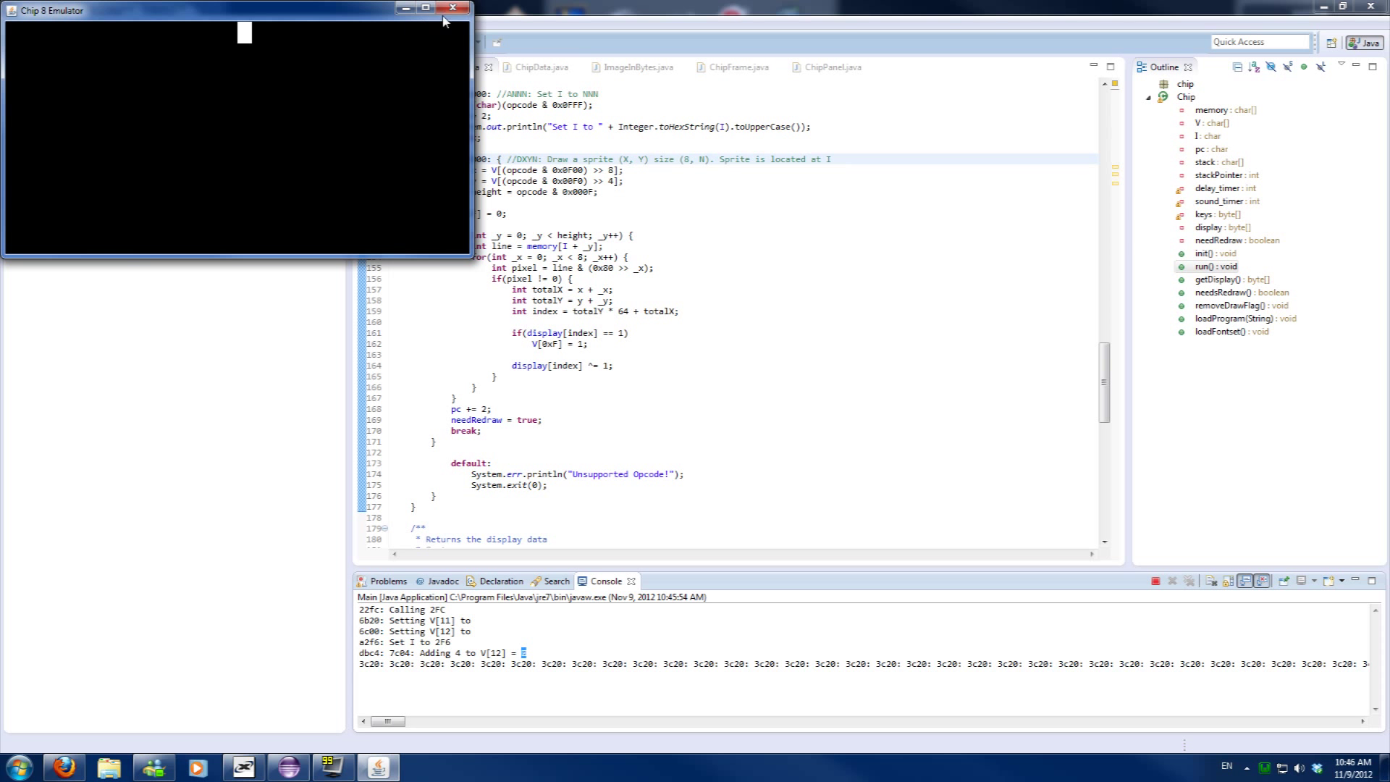
{"action": "left_click", "coordinate": [453, 8]}
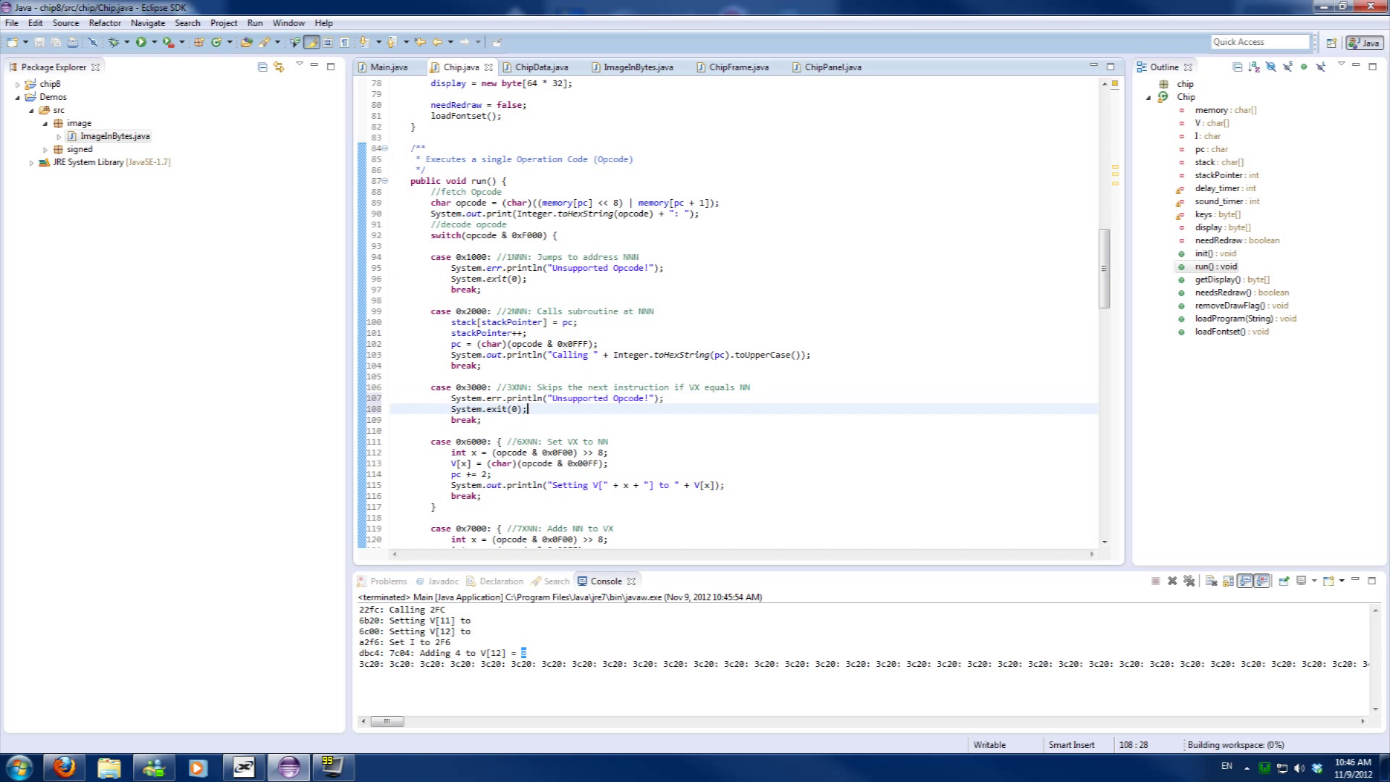
{"action": "scroll", "scroll_direction": "down", "scroll_amount": 3}
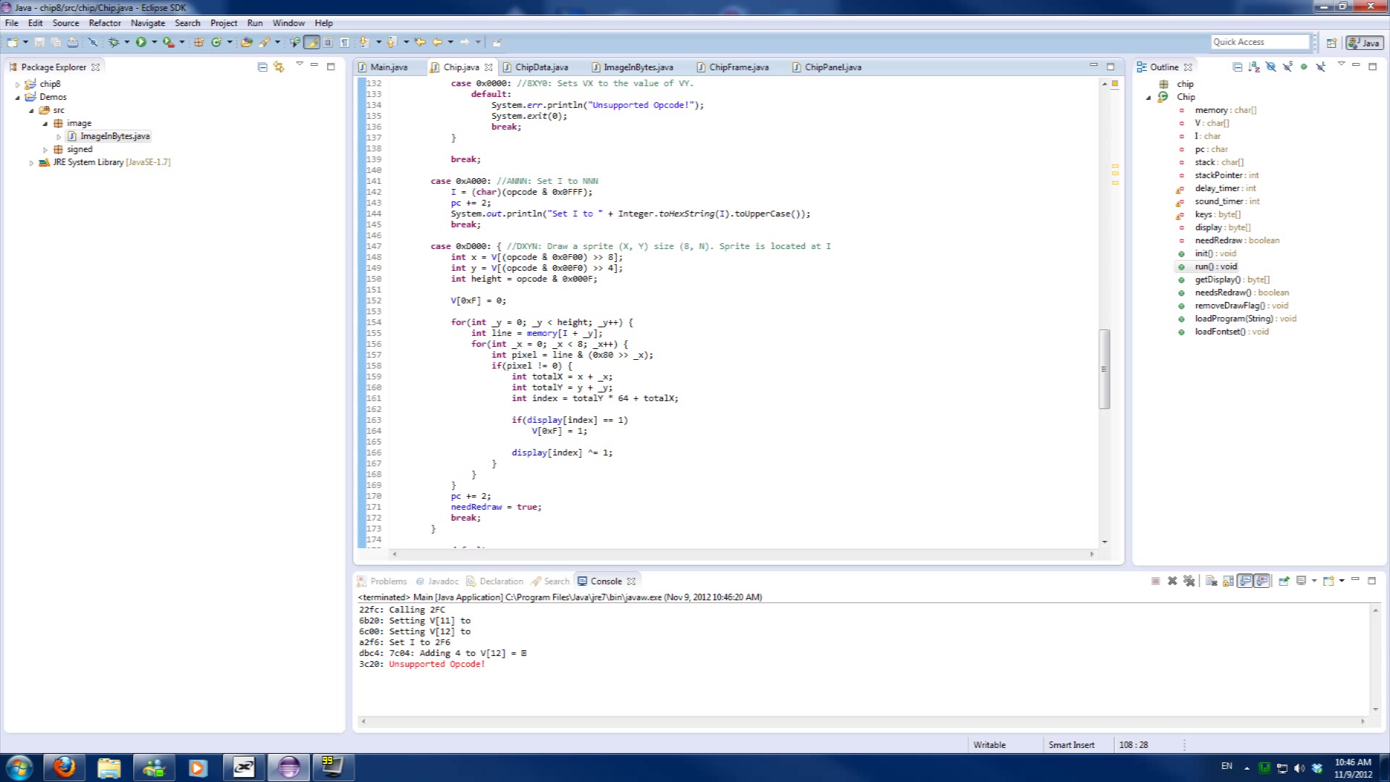
{"action": "left_click", "coordinate": [483, 159]}
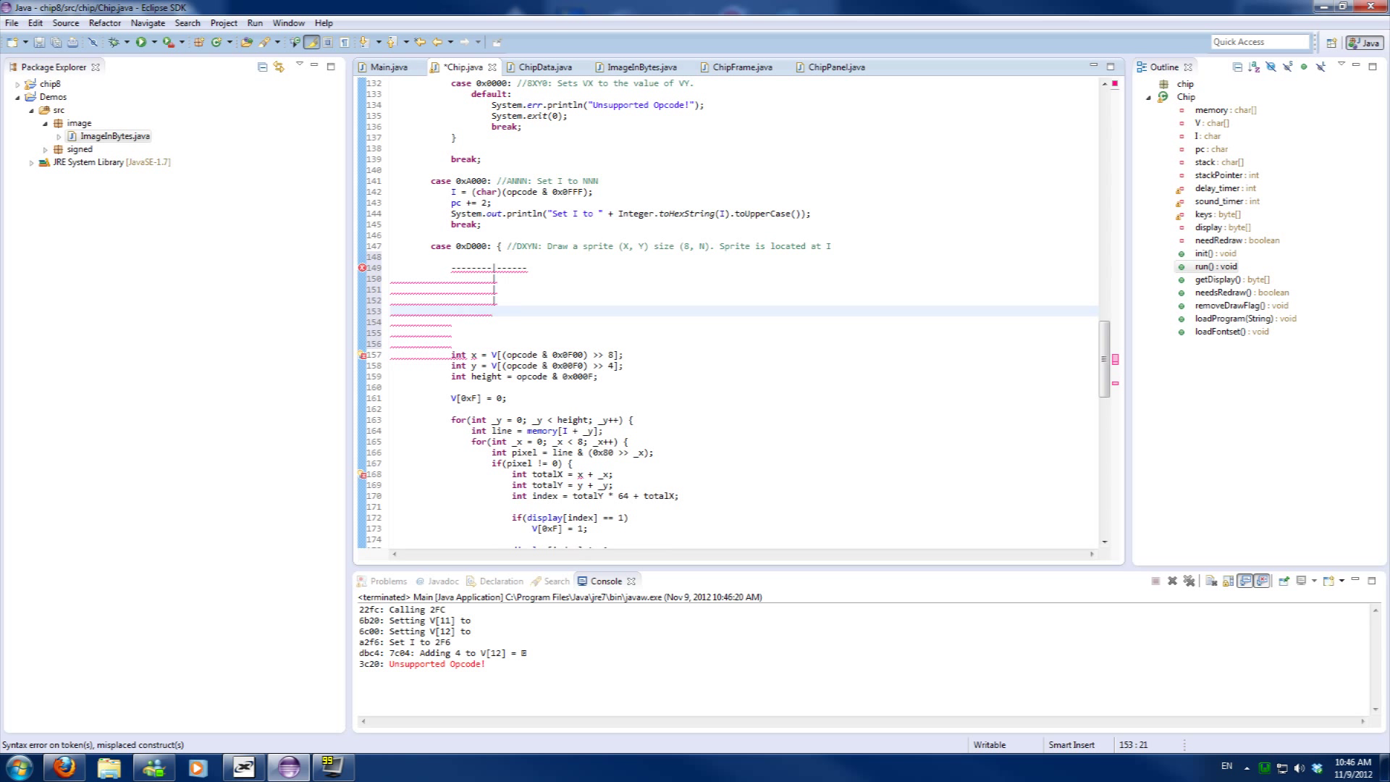
{"action": "left_click", "coordinate": [462, 299]}
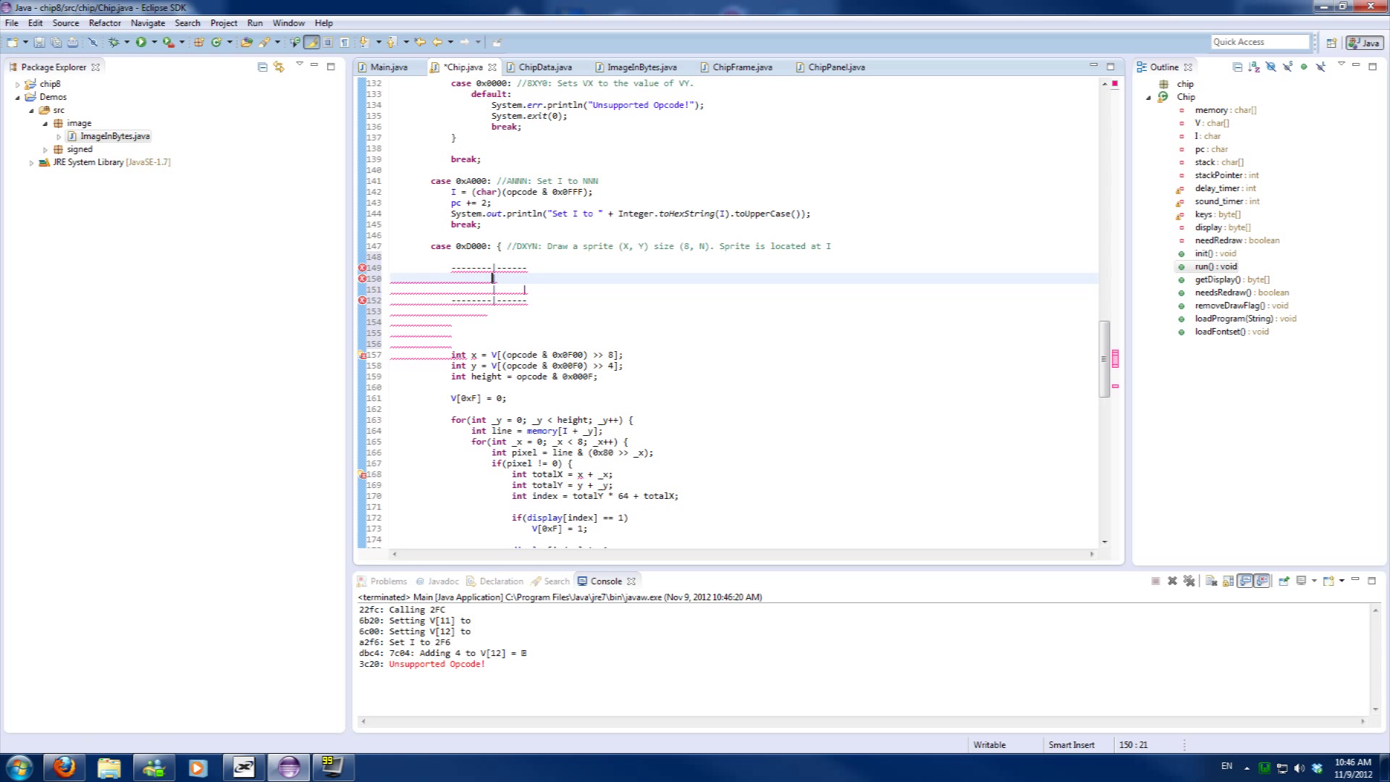
{"action": "left_click", "coordinate": [454, 279]}
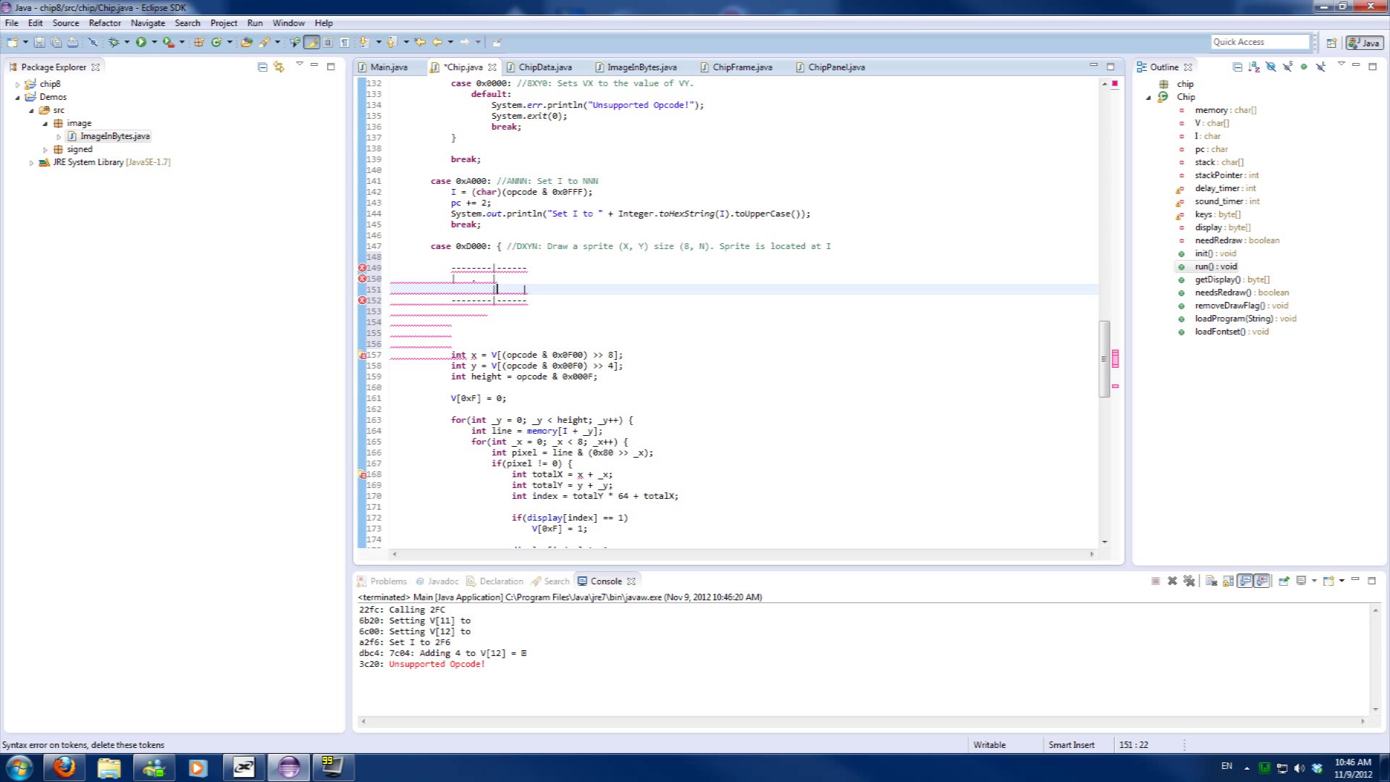
{"action": "left_click", "coordinate": [487, 310]}
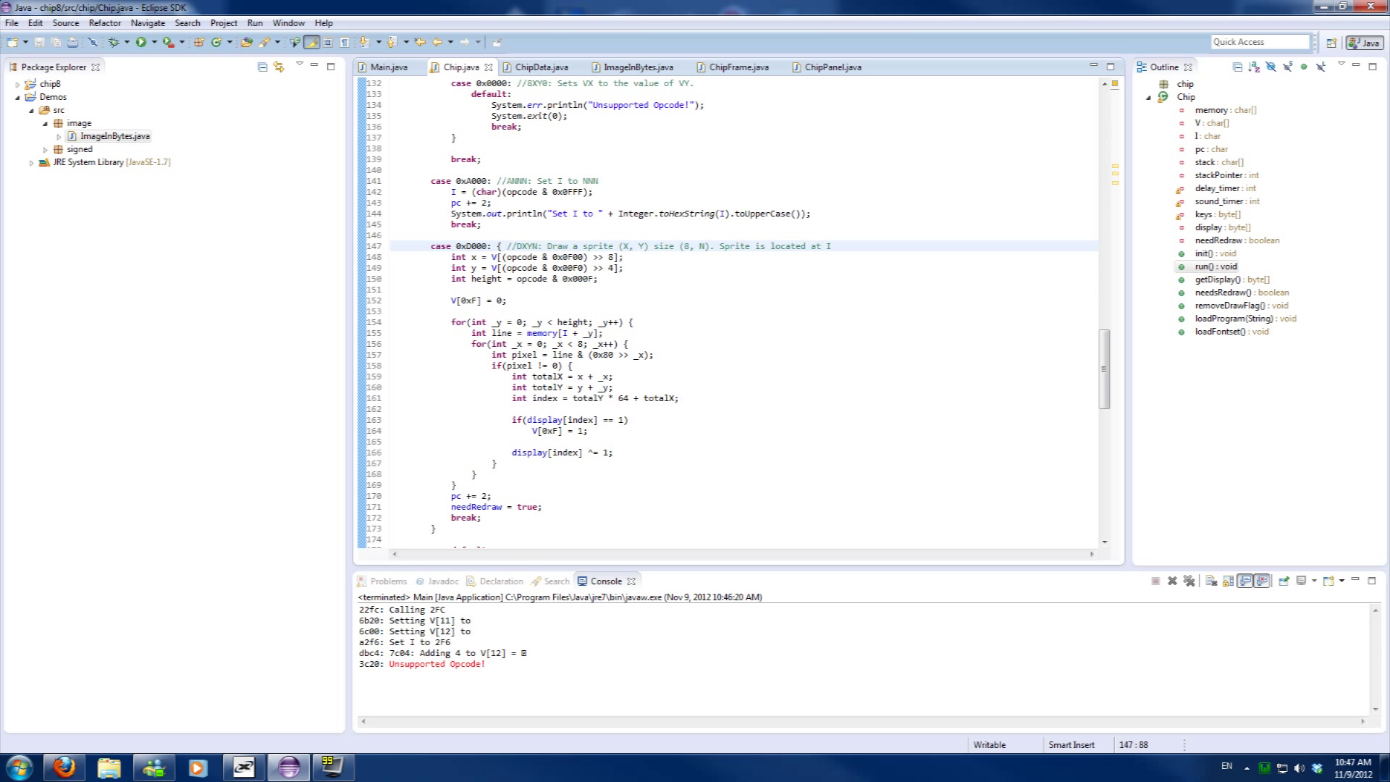
Cast V[x] to int in the Setting println, rerun, and begin adding .toUpperCase() to the opcode print
{"action": "left_click", "coordinate": [826, 245]}
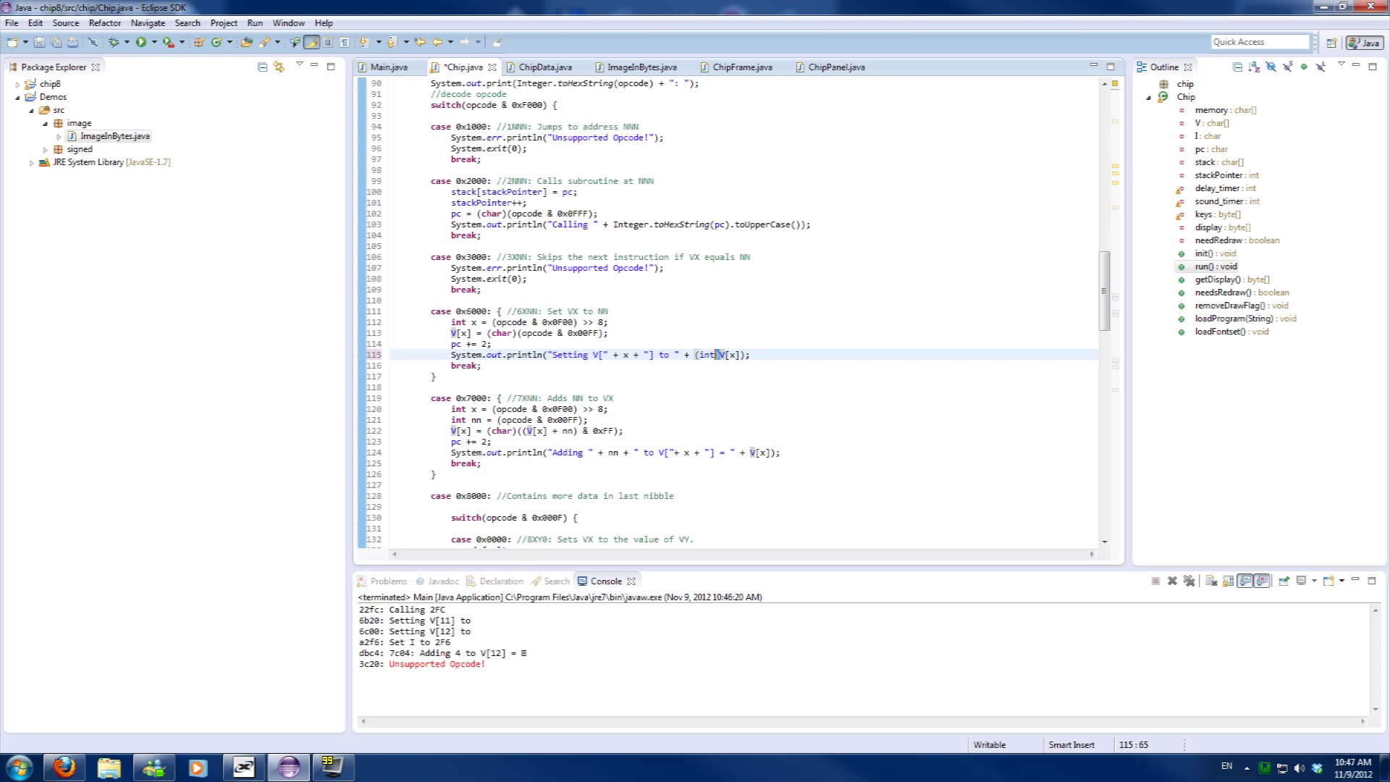
{"action": "left_click", "coordinate": [750, 451]}
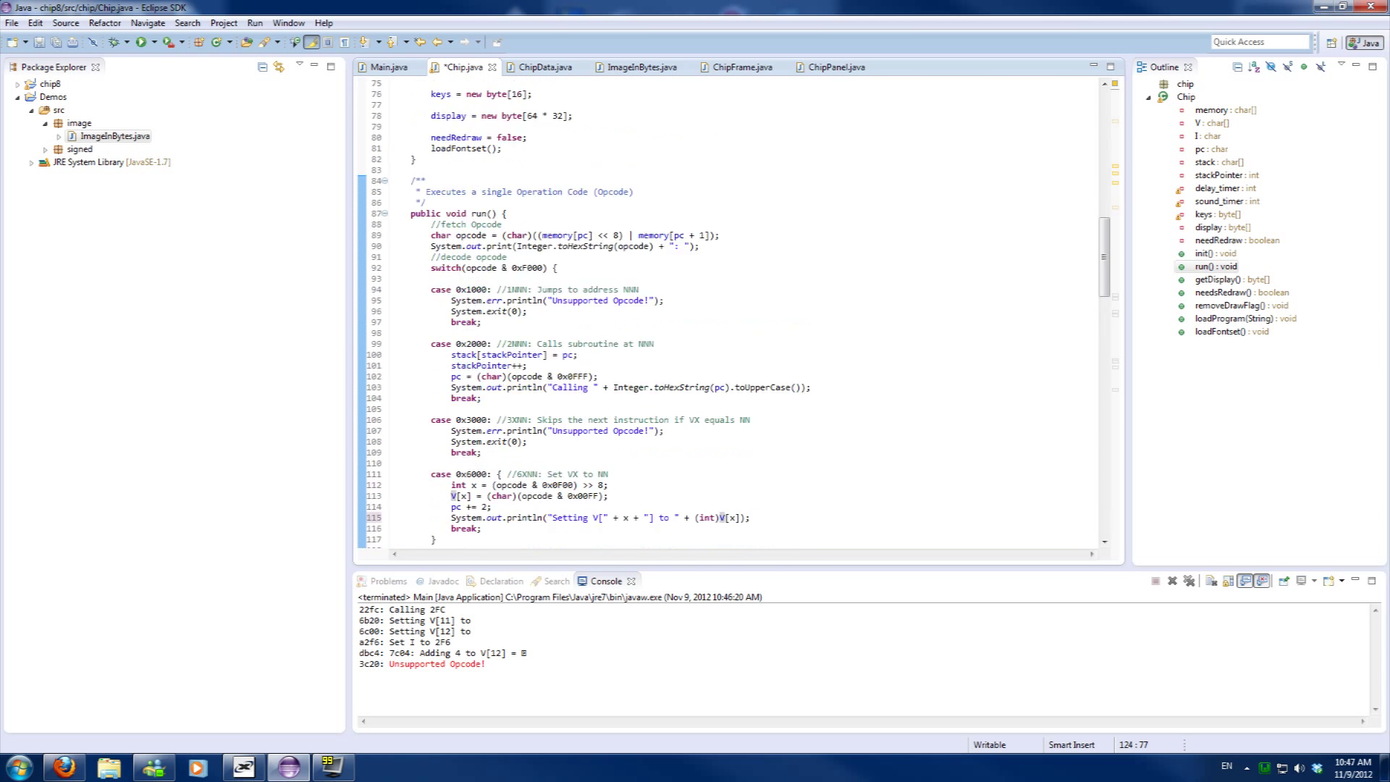
{"action": "left_click", "coordinate": [140, 42]}
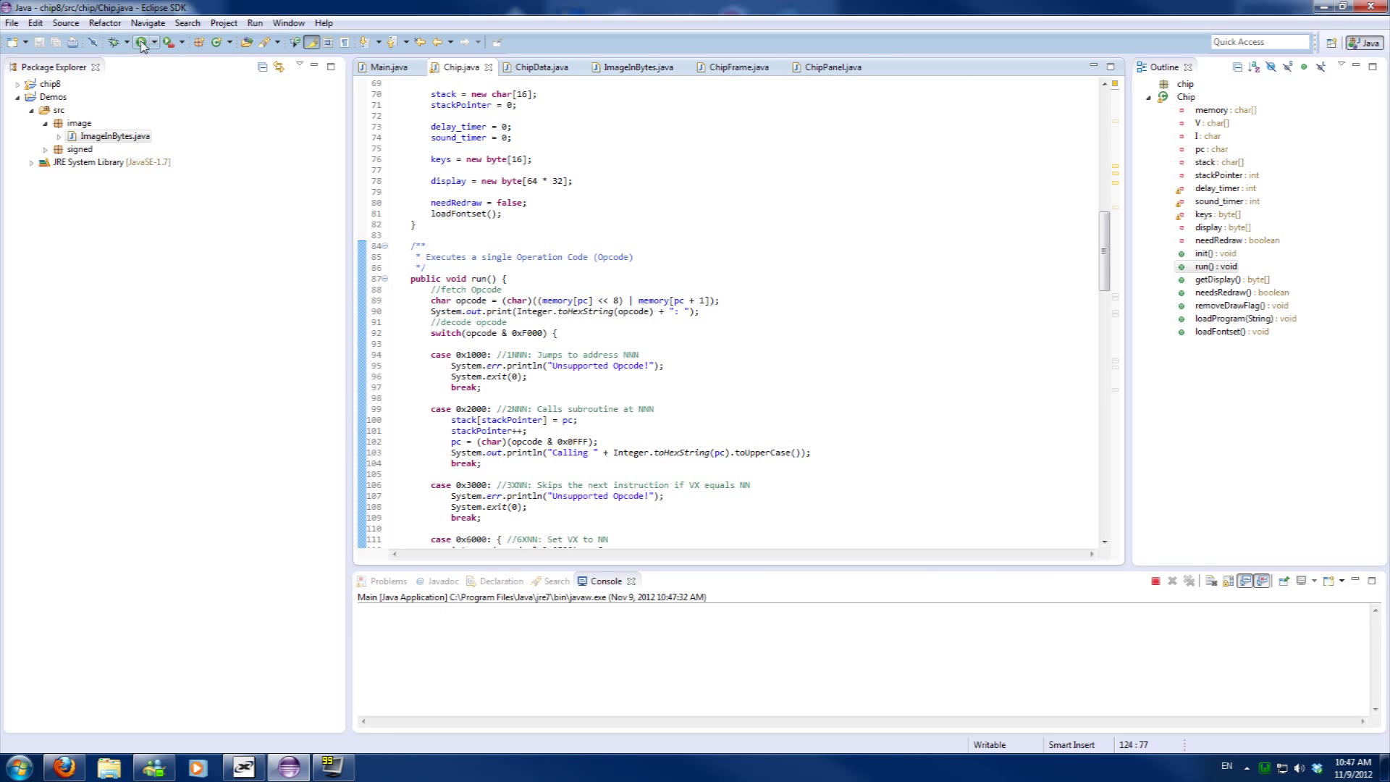
{"action": "left_click", "coordinate": [142, 42]}
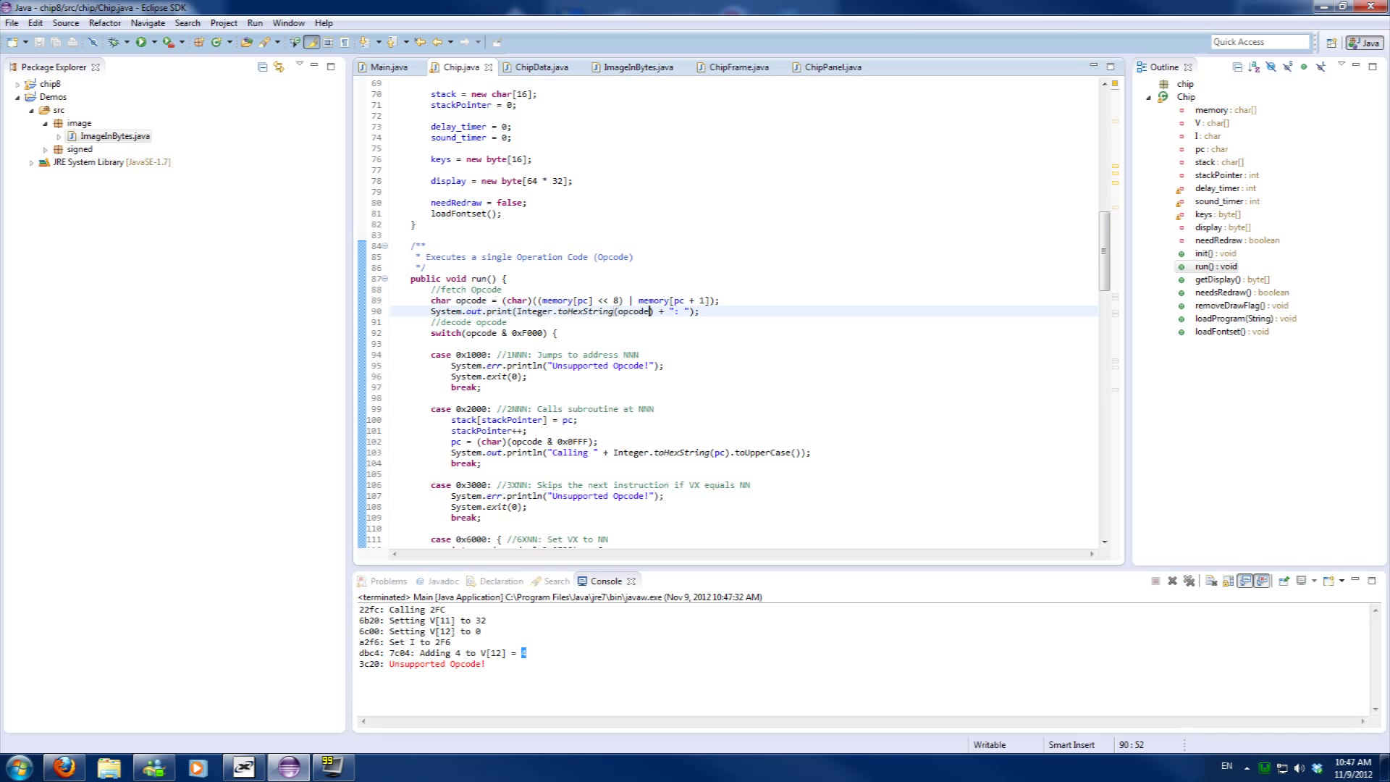
{"action": "type", "text": ".tou"}
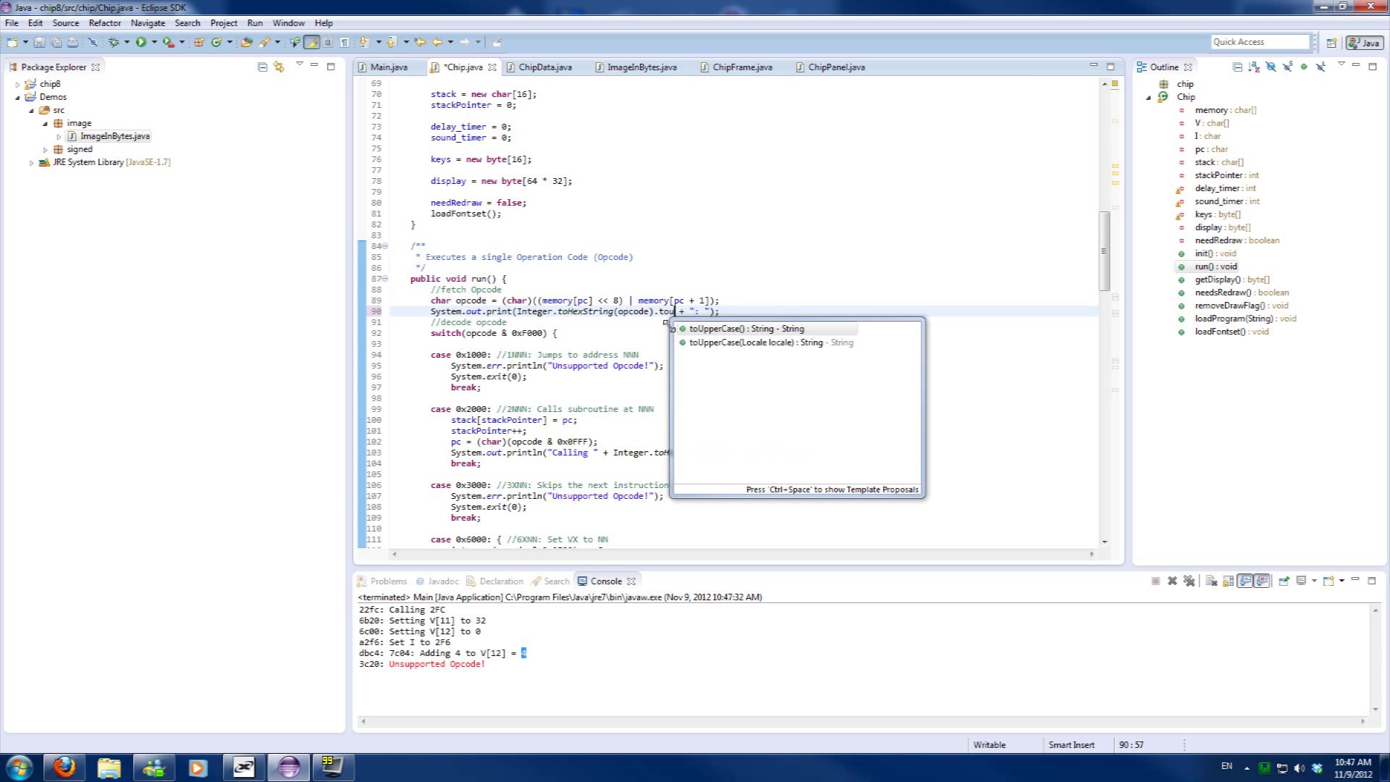